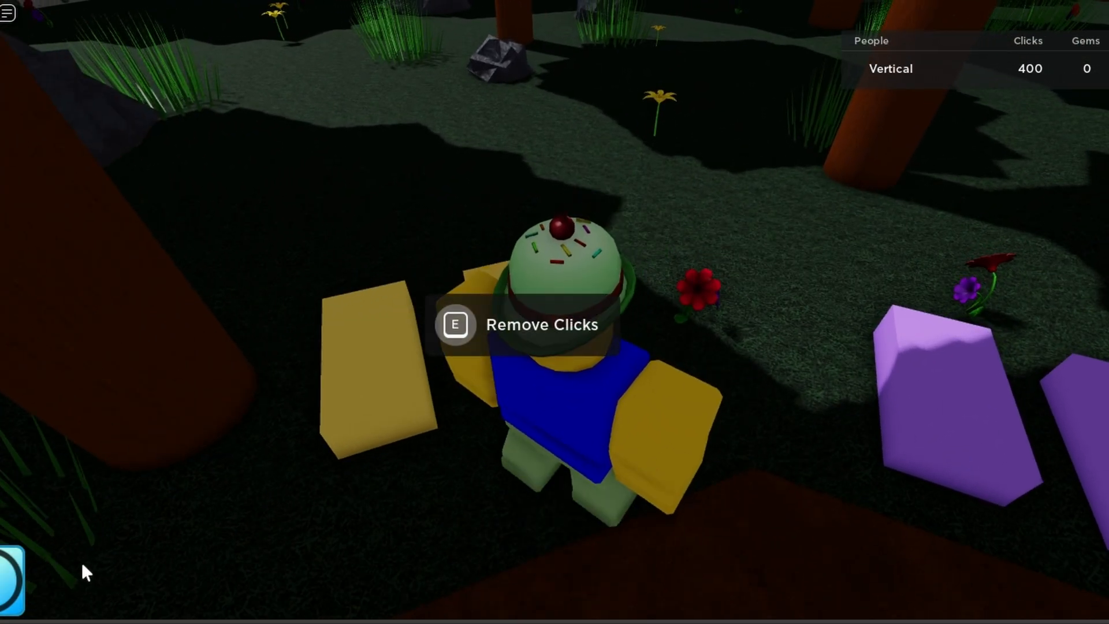
Trigger the Remove Clicks prompt with E and open Total Stats showing Money 800, Gems 900, Clicks 1100
key(e)
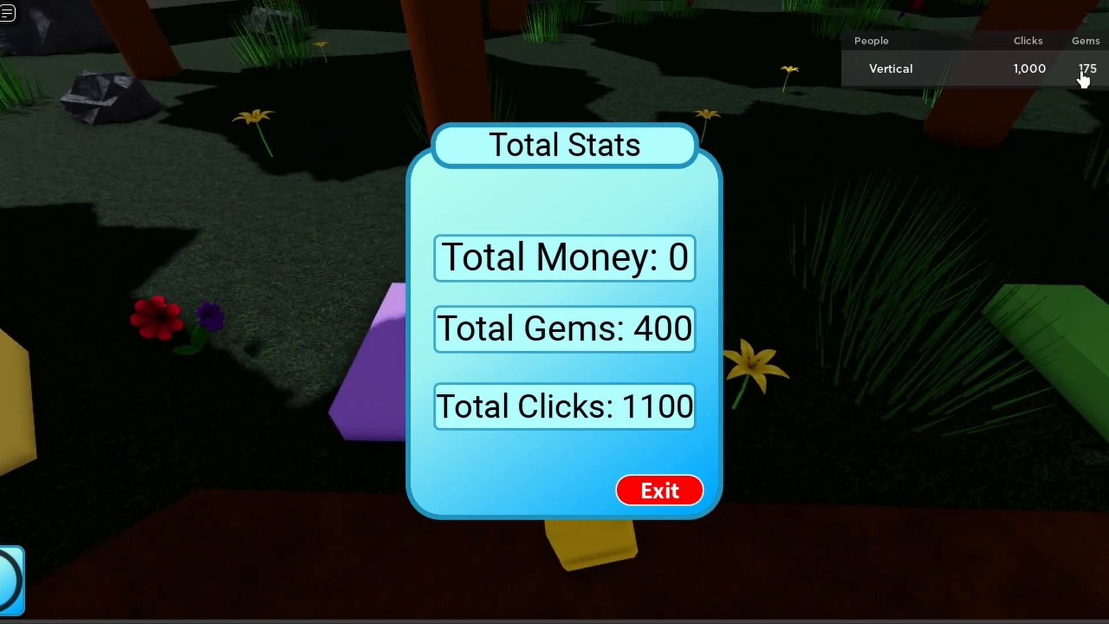
mouse_move(1034, 114)
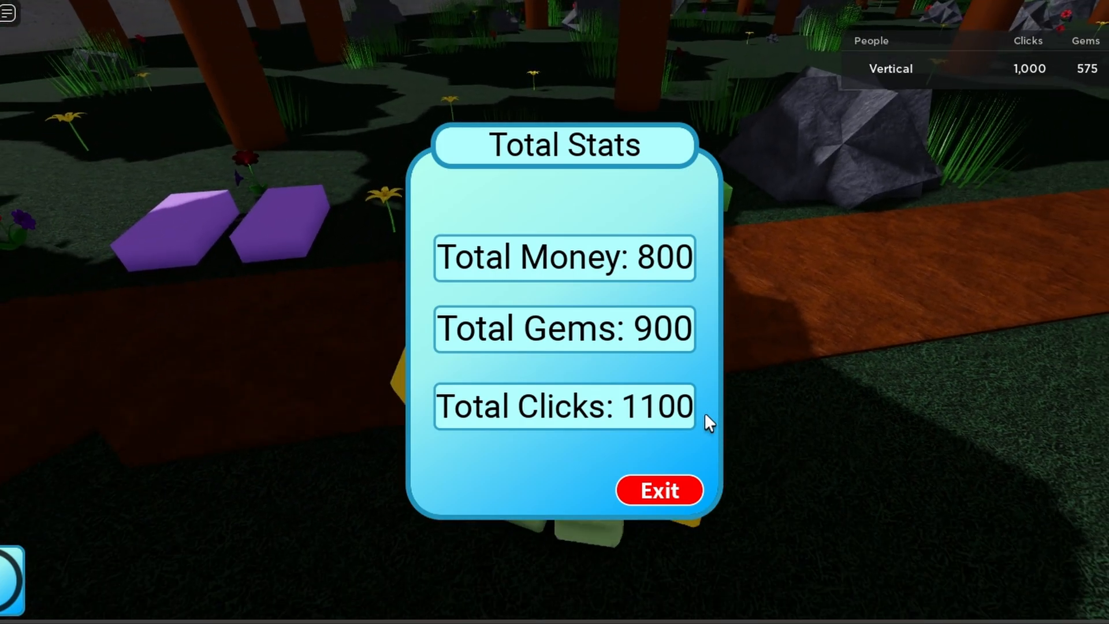
click(658, 490)
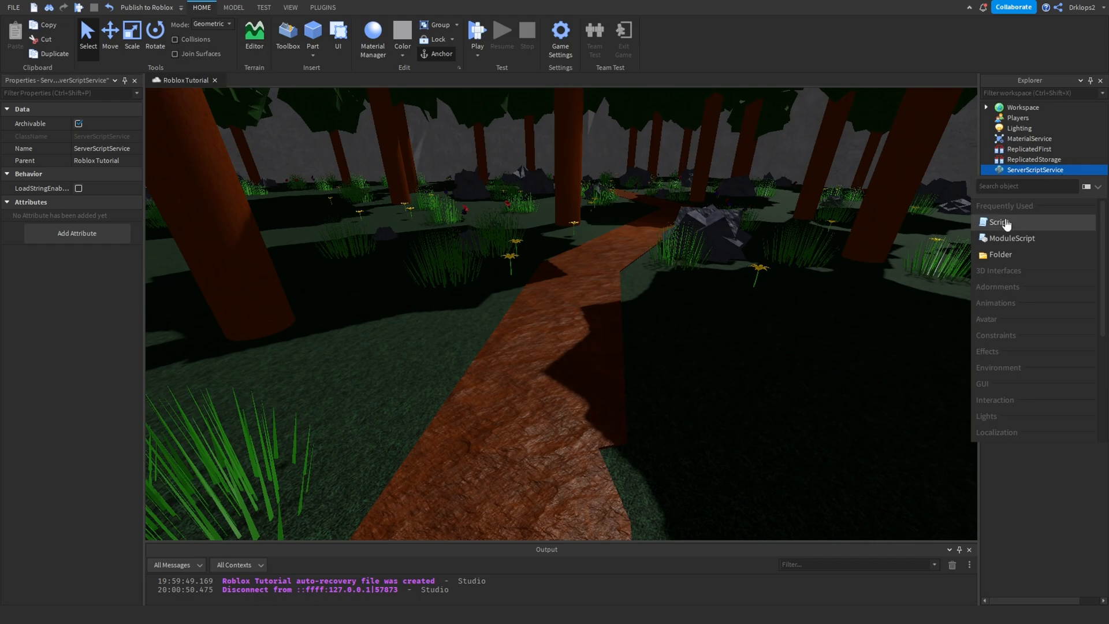
Insert a Script in ServerScriptService and paste in the leaderstats code
click(998, 222)
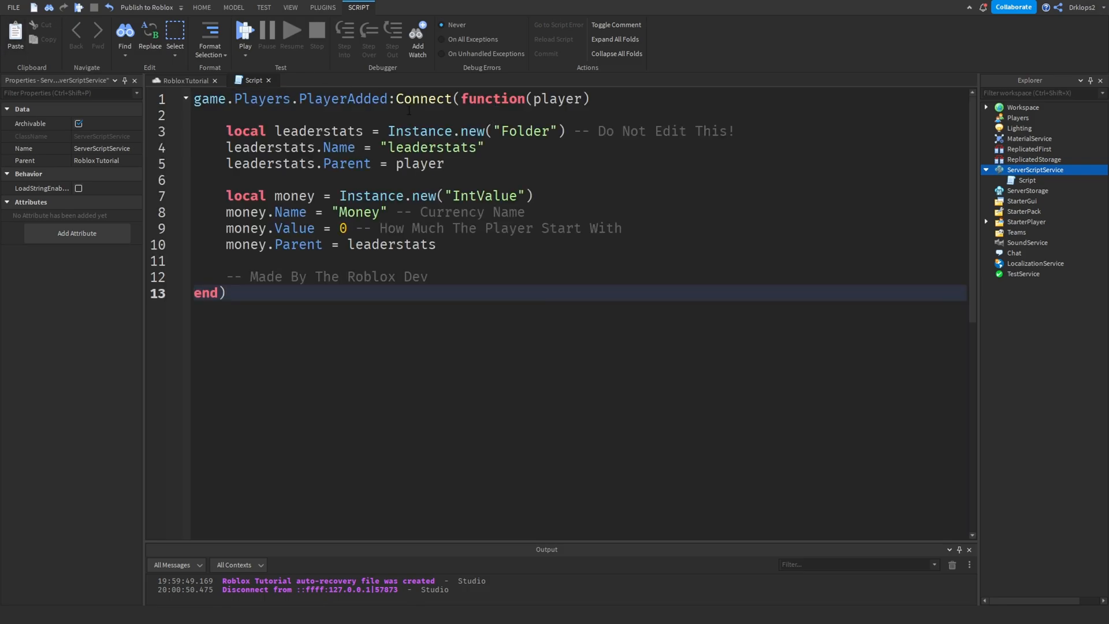
key(ctrl+a)
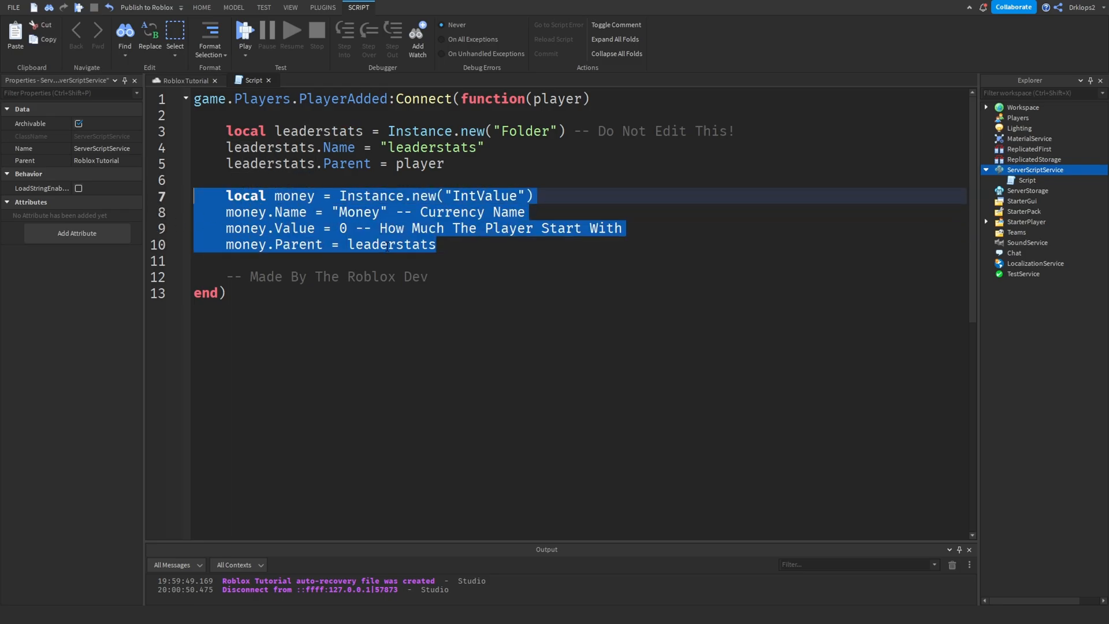
key(ctrl+v)
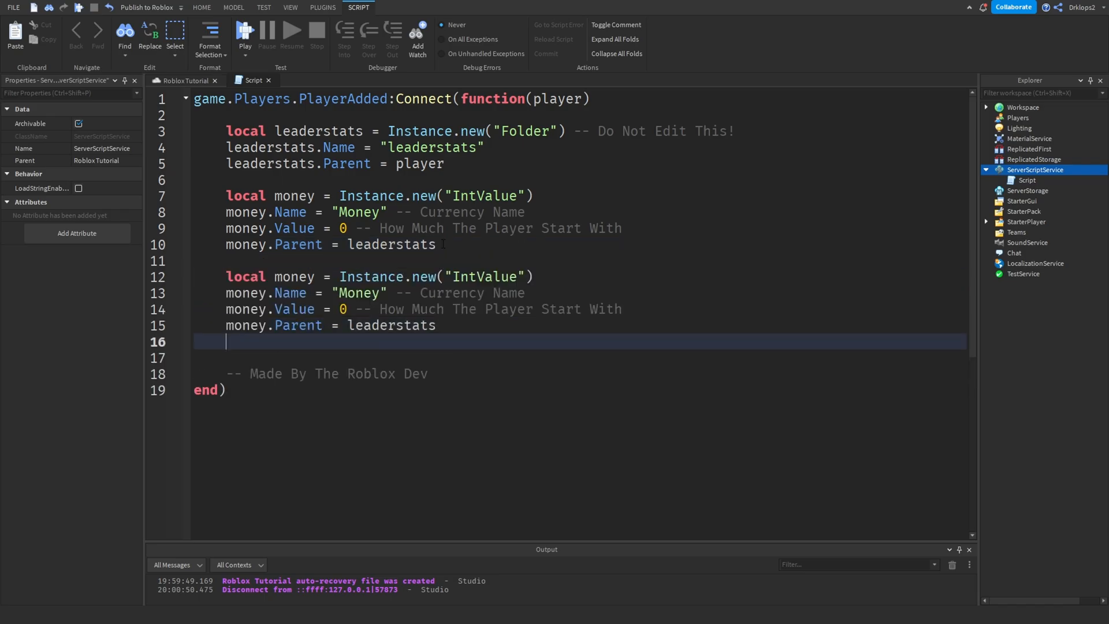
Duplicate the Money value block twice, naming the copies Gems and Clicks
key(ctrl+v)
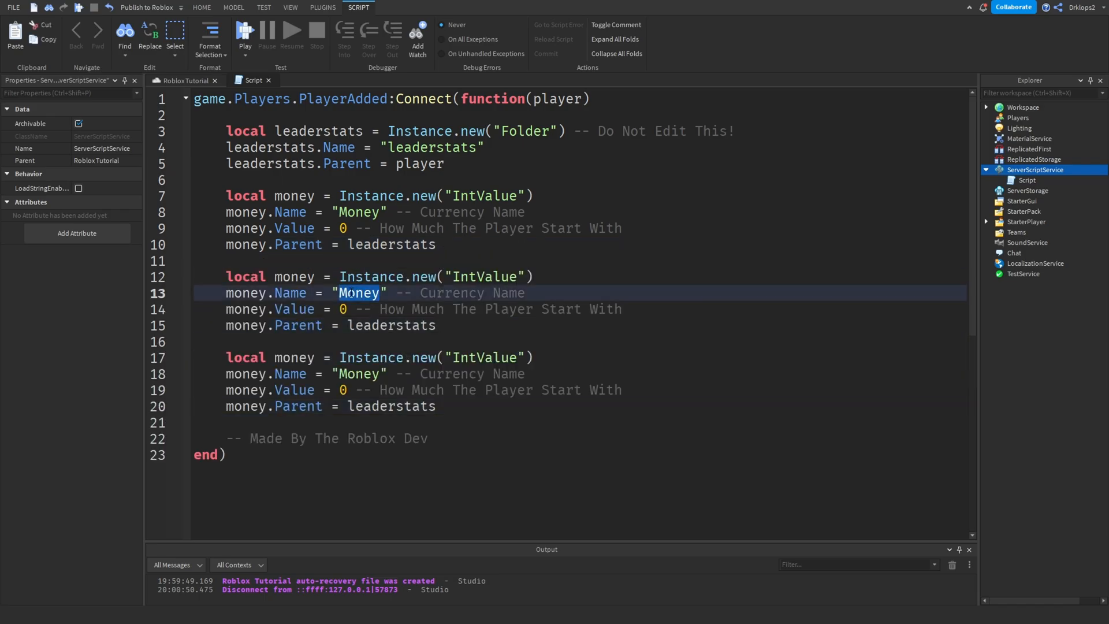
text(GEm)
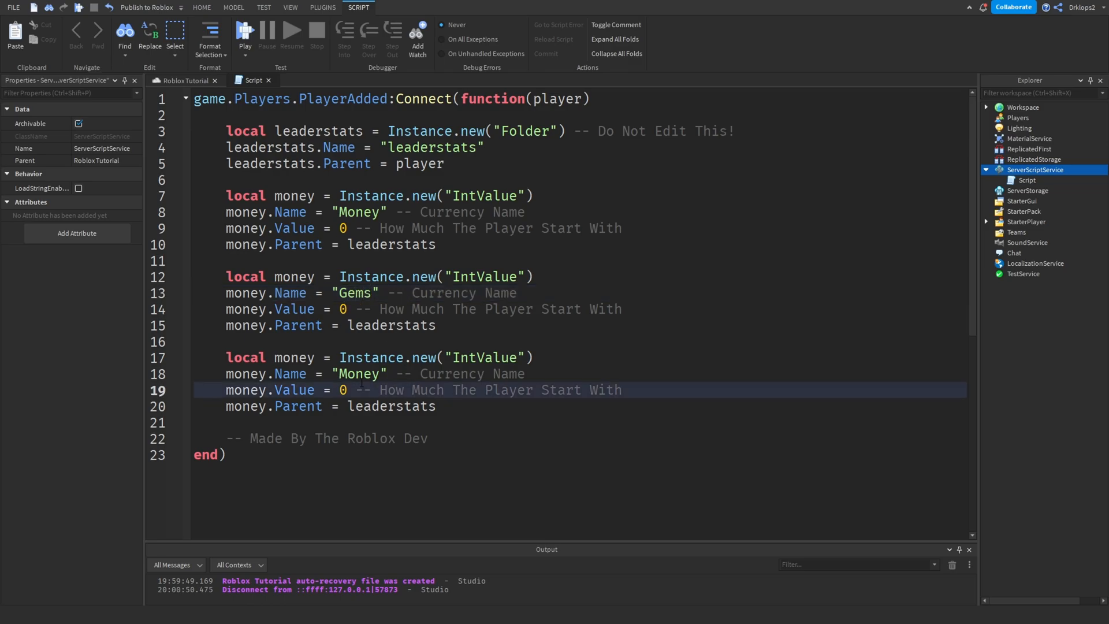
text(C)
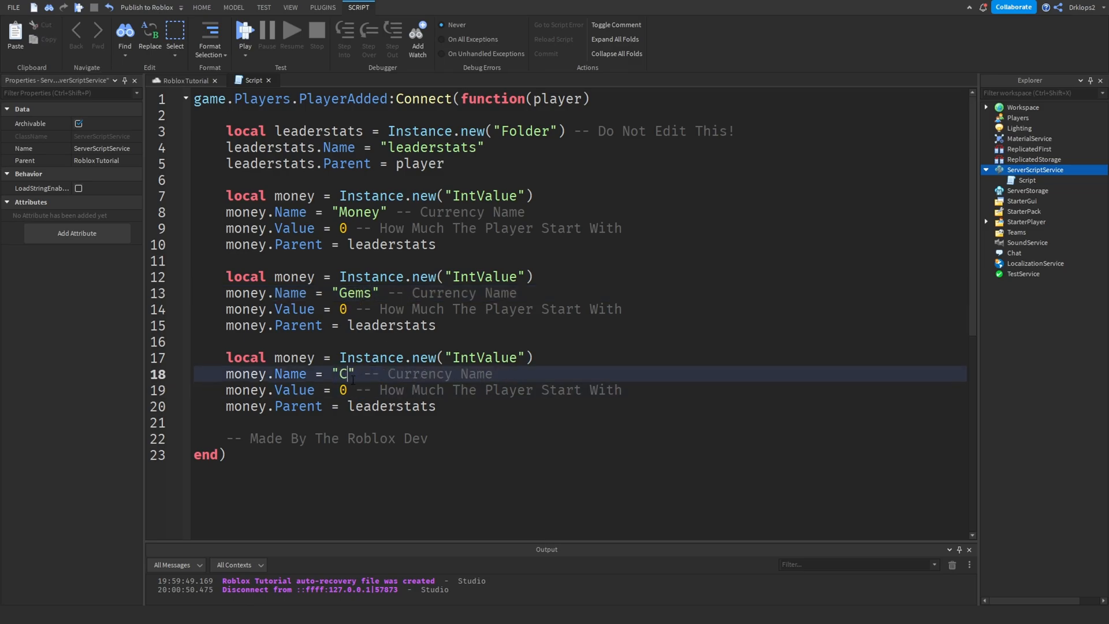
text(licks)
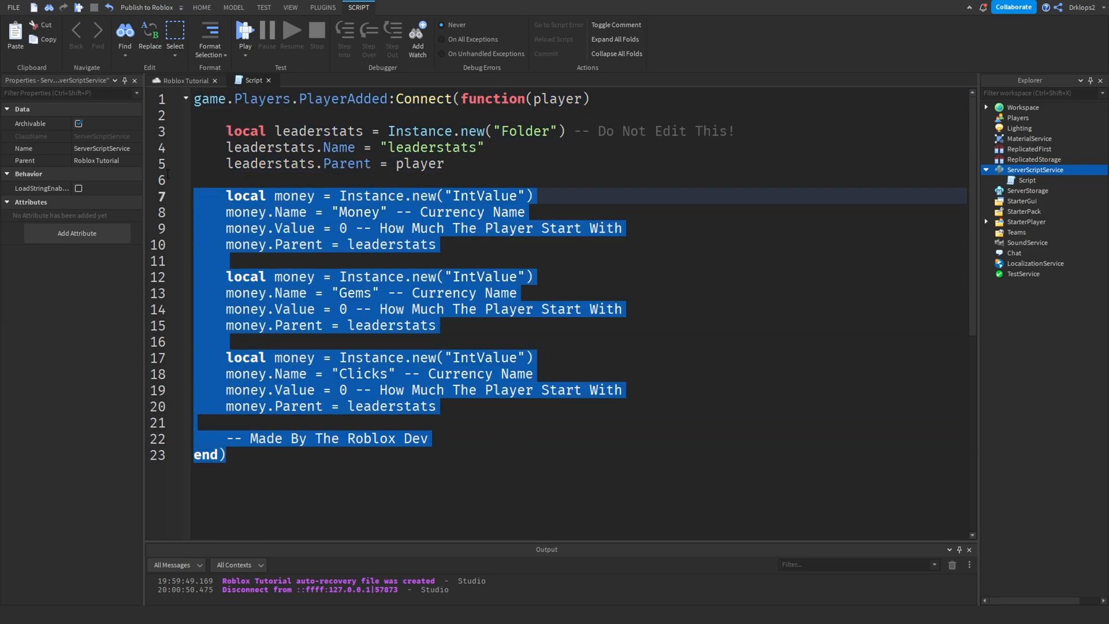
key(ctrl+a)
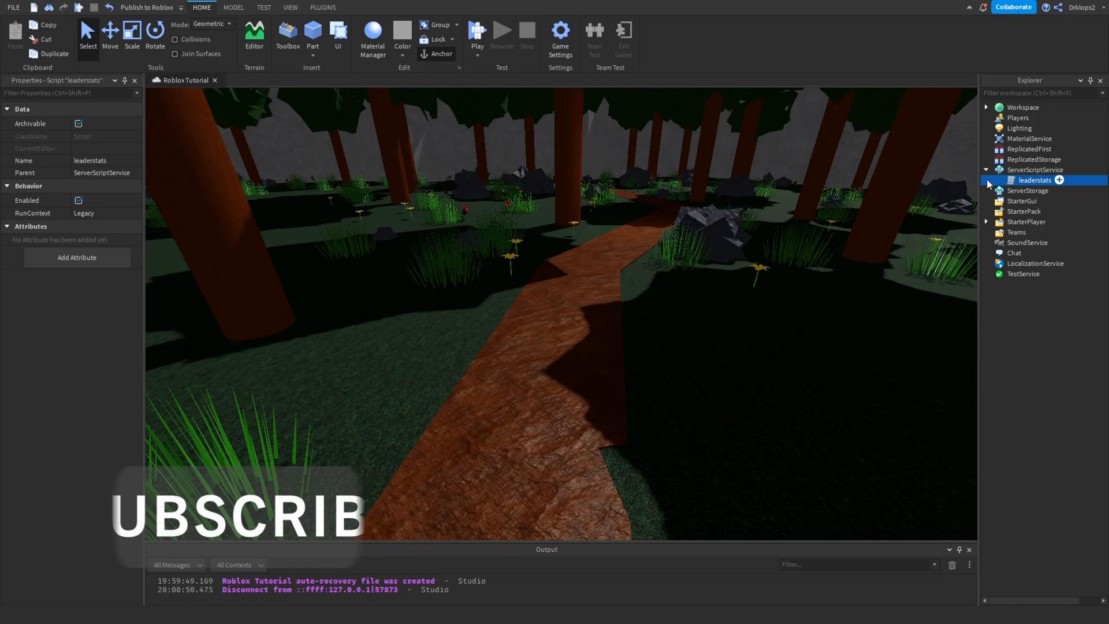
Add a second Script in ServerScriptService containing the copied leaderstats code
click(1036, 170)
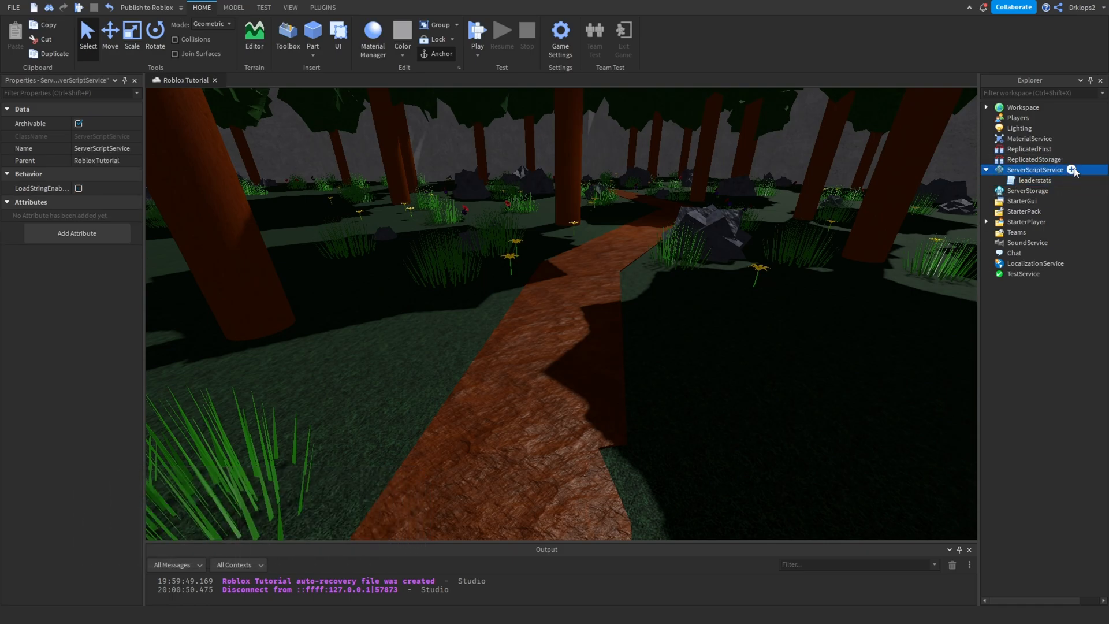
click(1072, 170)
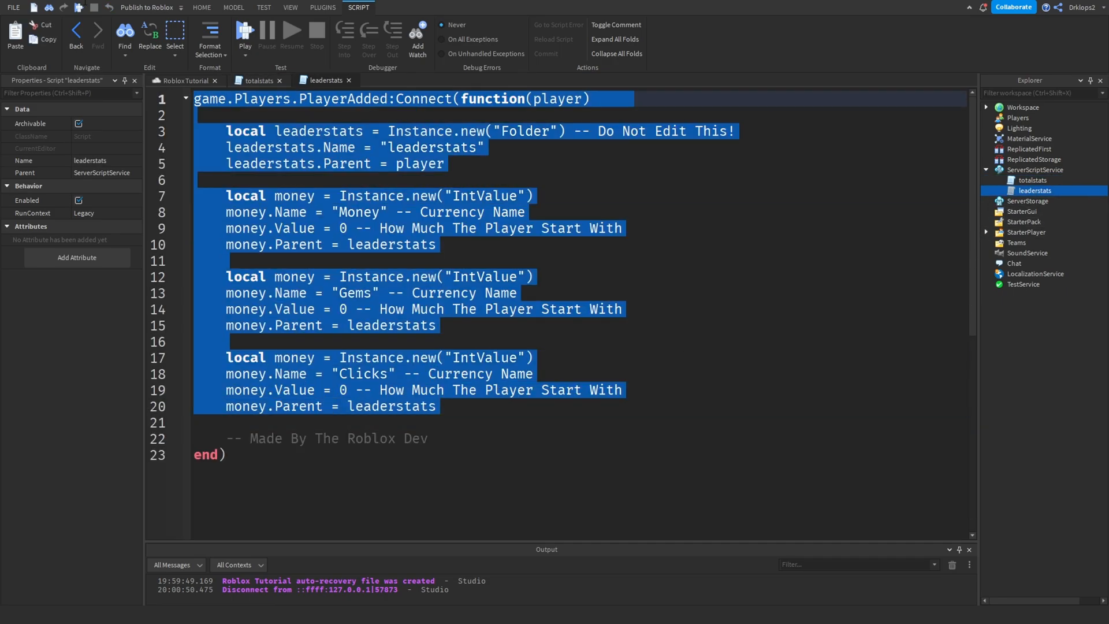
right_click(318, 226)
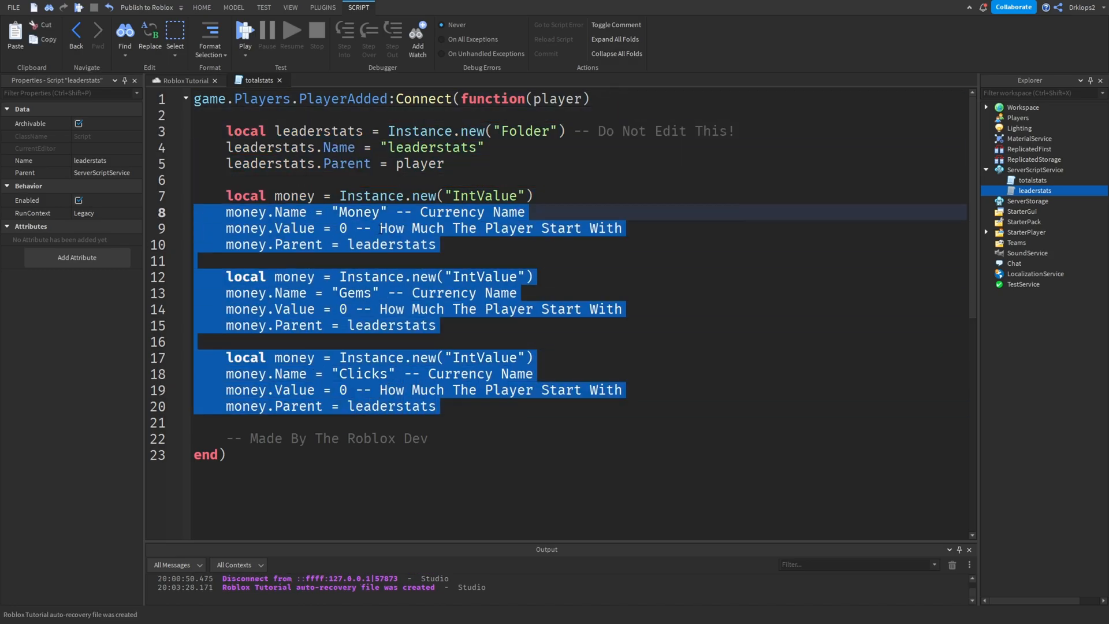
click(422, 260)
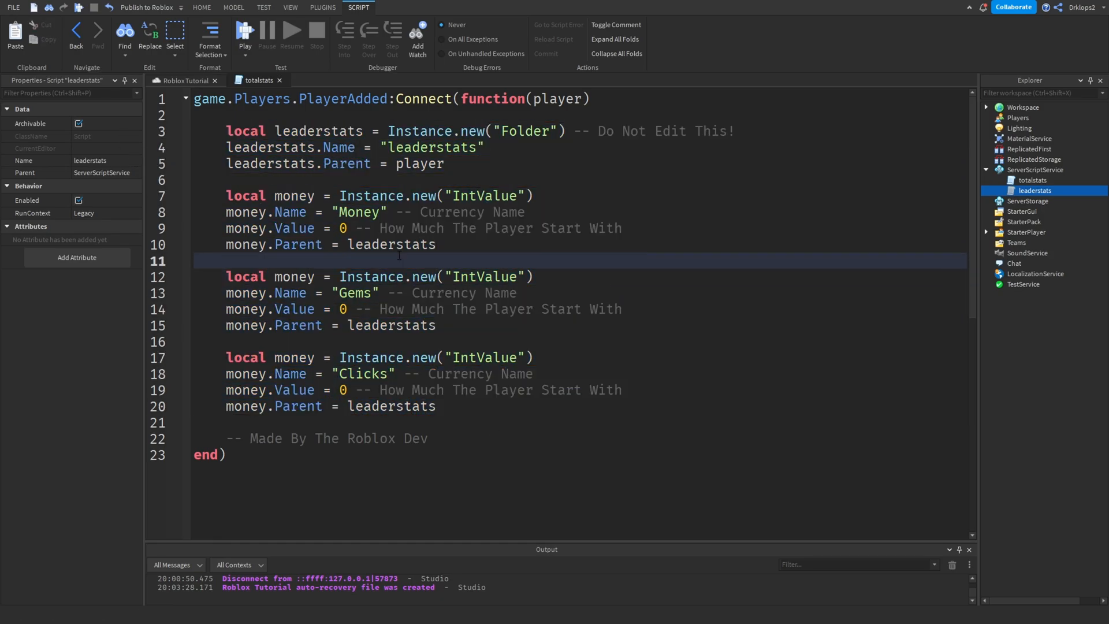
Rename the folder to totalstats and the values to TotalMoney, TotalGems and TotalClicks
double_click(391, 244)
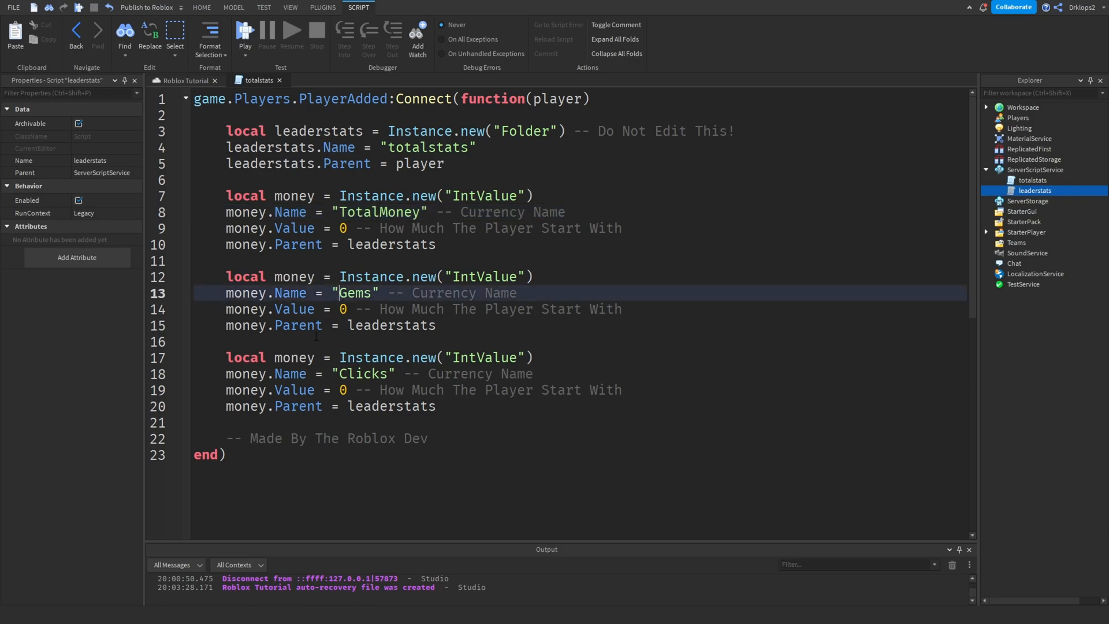
text(Total)
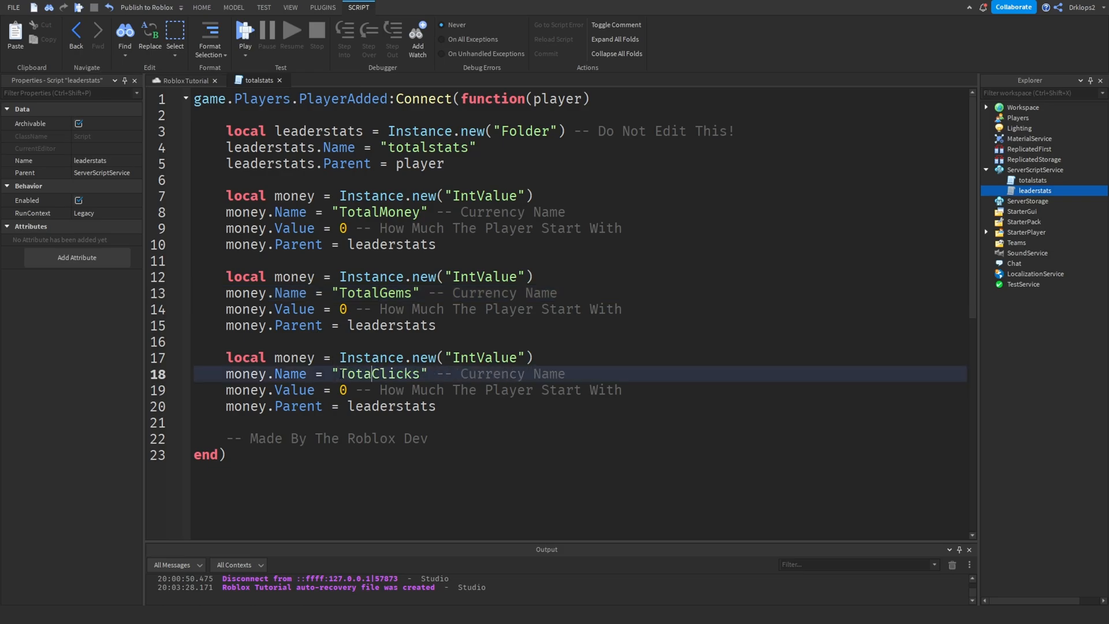
key(ctrl+a)
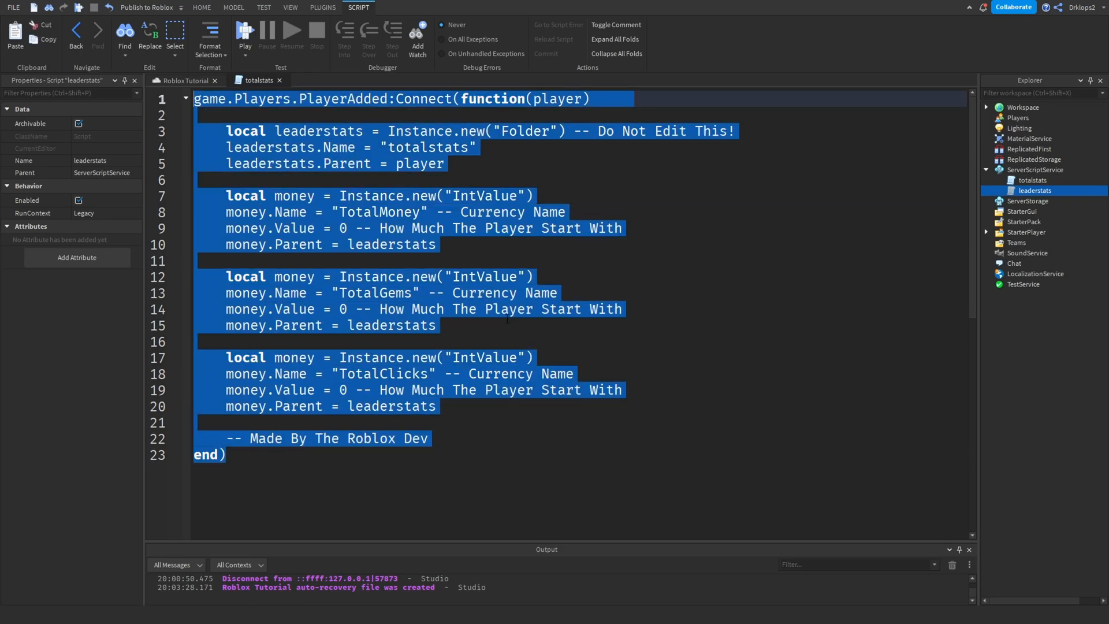
click(436, 406)
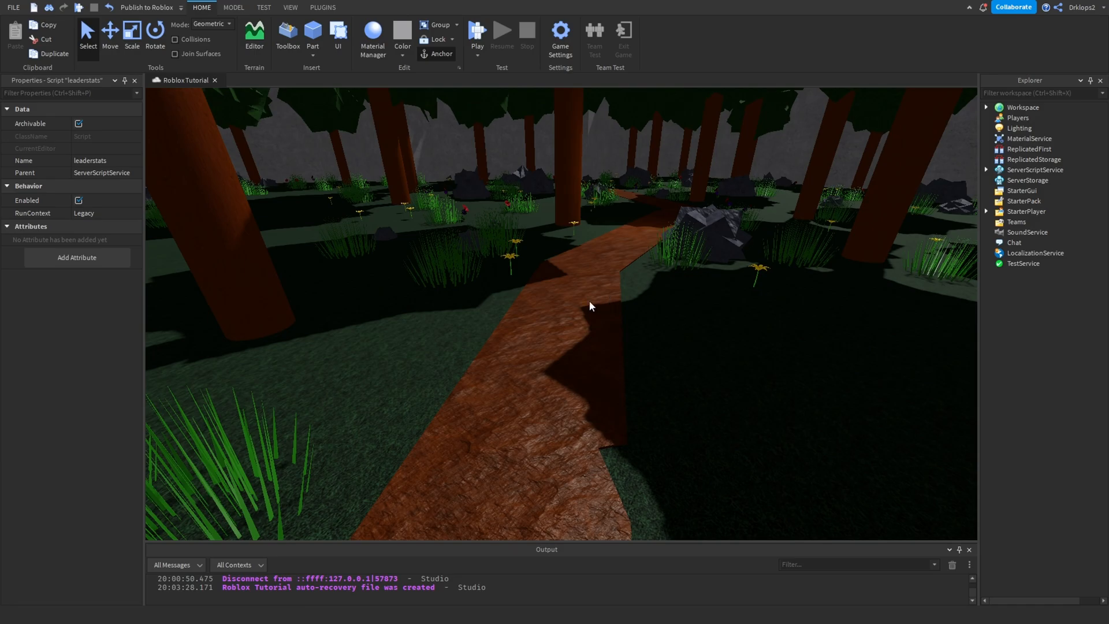
Show the Total Stats frame and add a TextLabel inside it
click(478, 31)
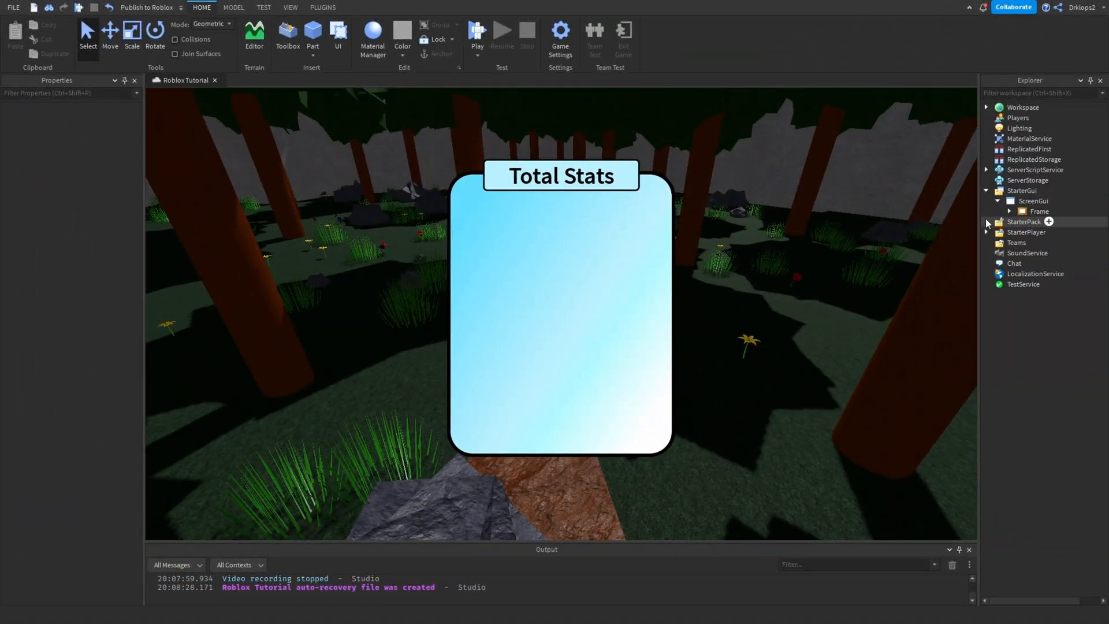
mouse_move(651, 224)
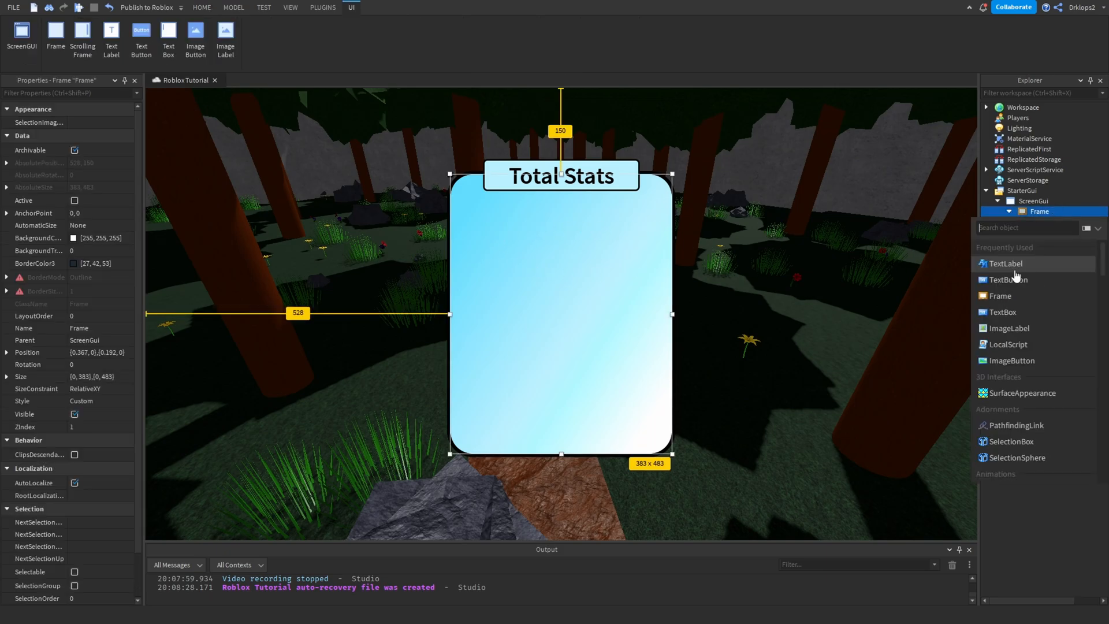
click(1006, 264)
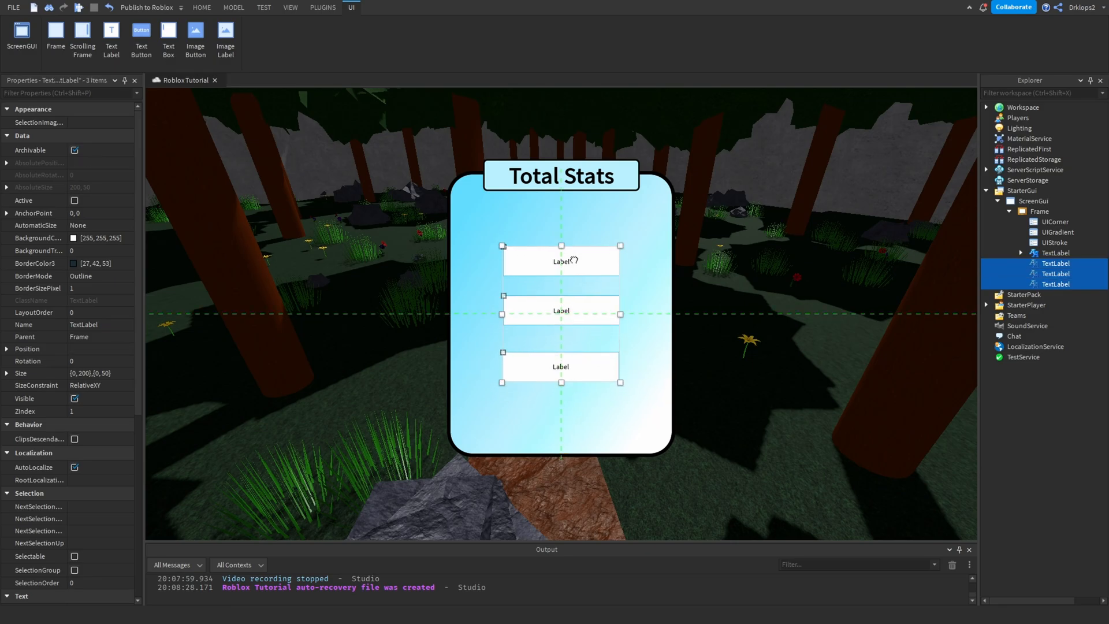
Rename the three stacked labels money, gems and clicks in Explorer
click(201, 7)
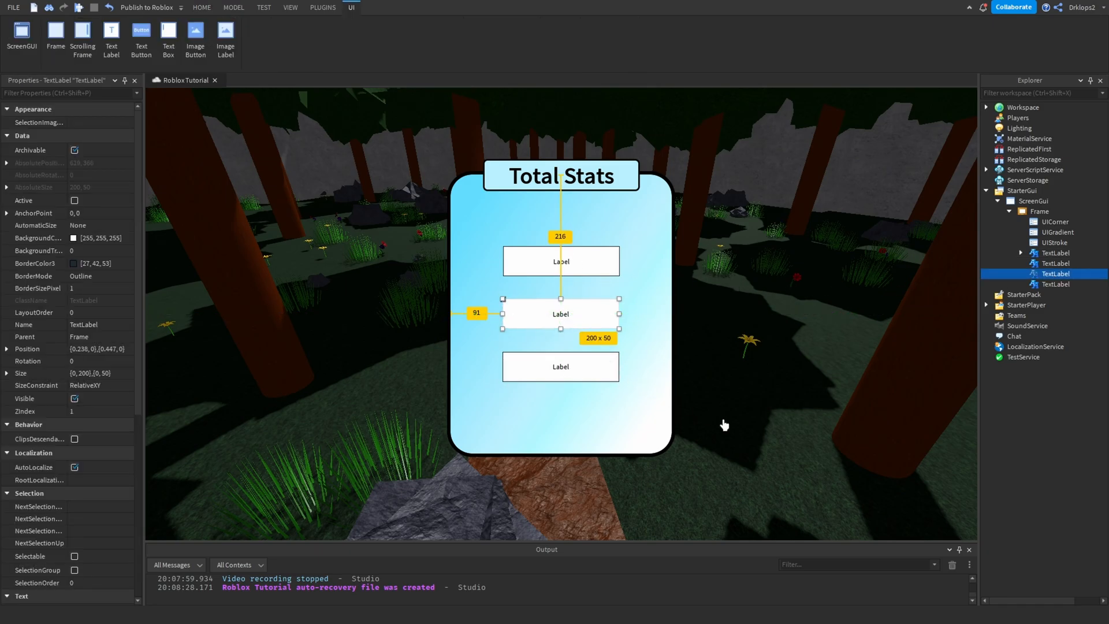
click(201, 8)
text(money)
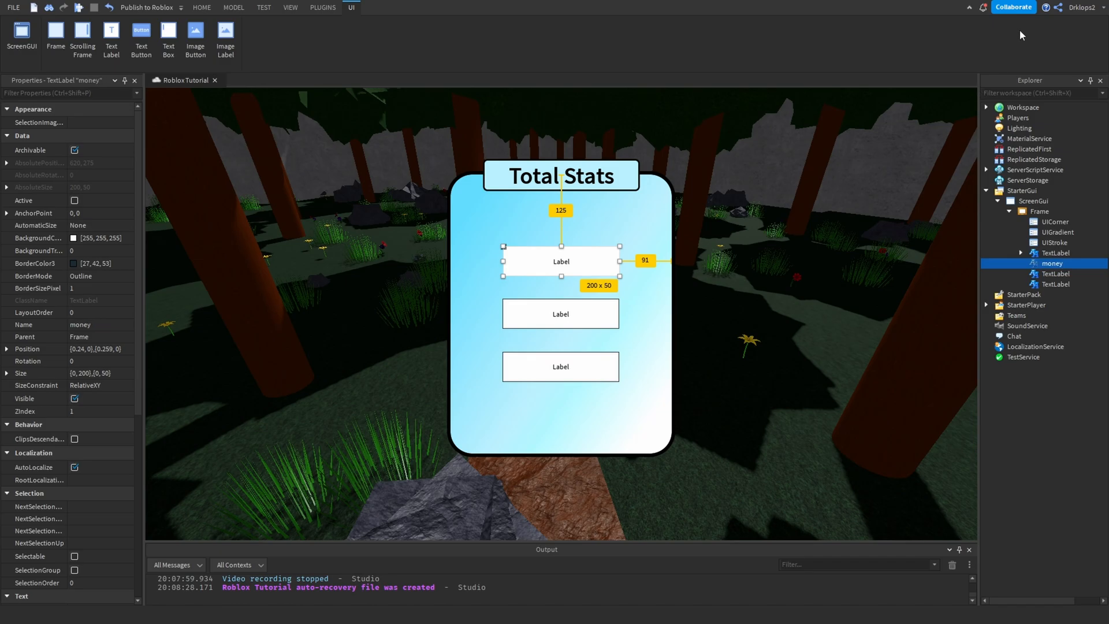
click(1054, 273)
text(gems)
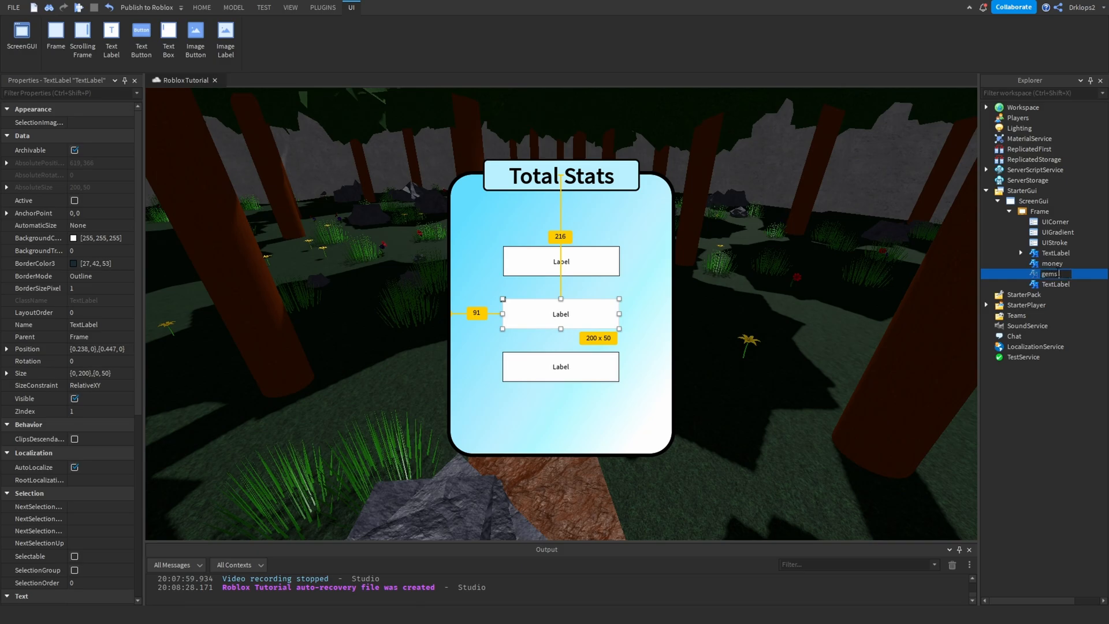
right_click(1050, 274)
text(cliks)
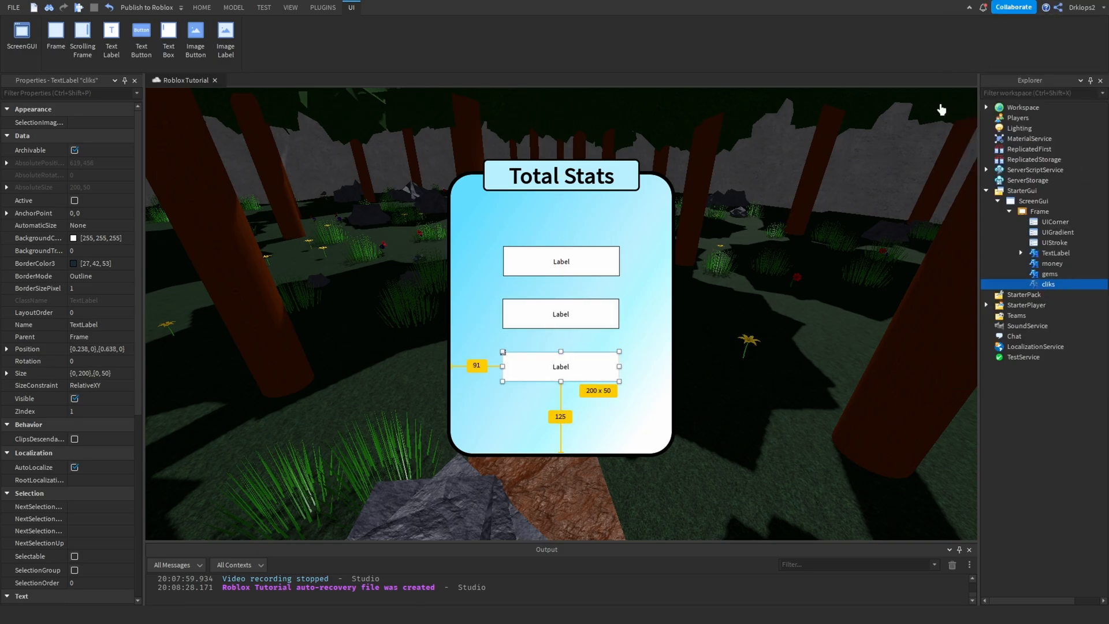
double_click(1048, 283)
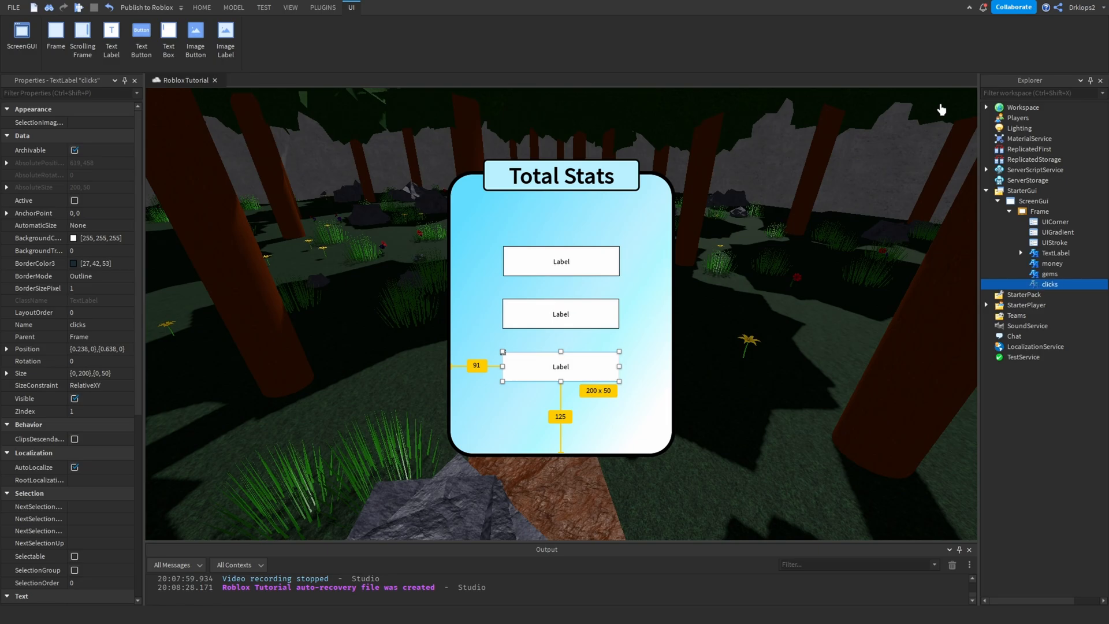
click(1053, 242)
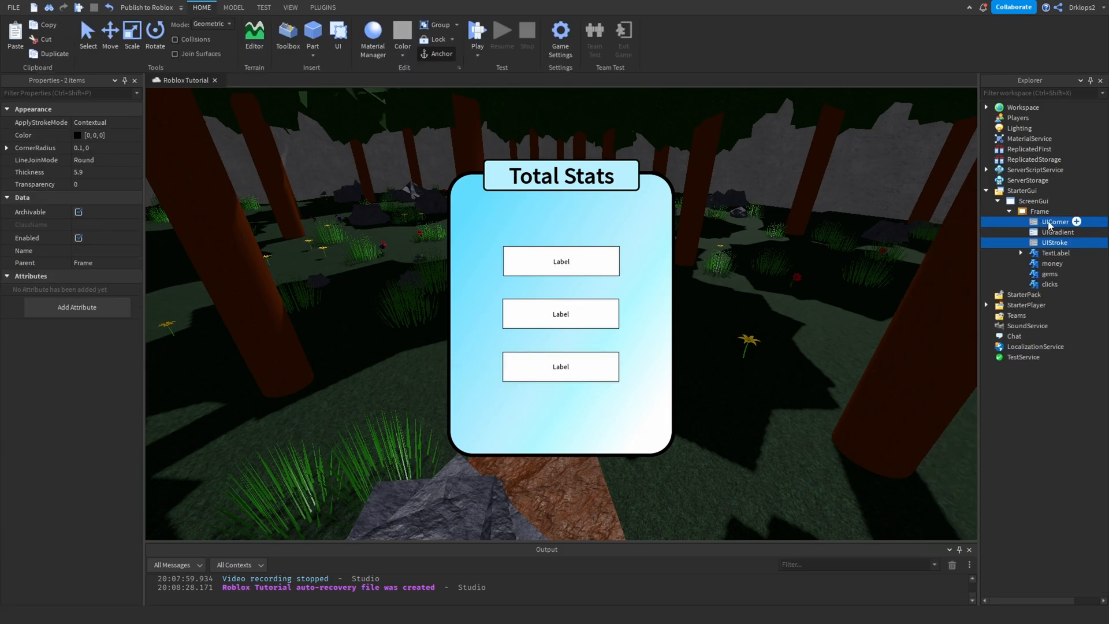
Add a LocalScript named Get Value under the money label
click(1052, 263)
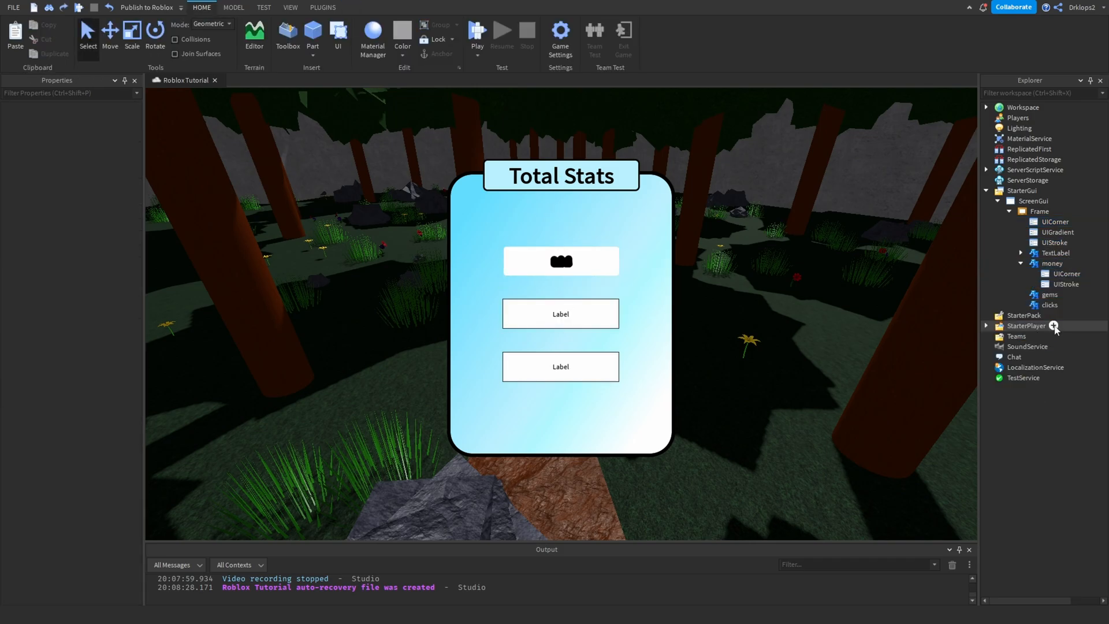
click(1068, 274)
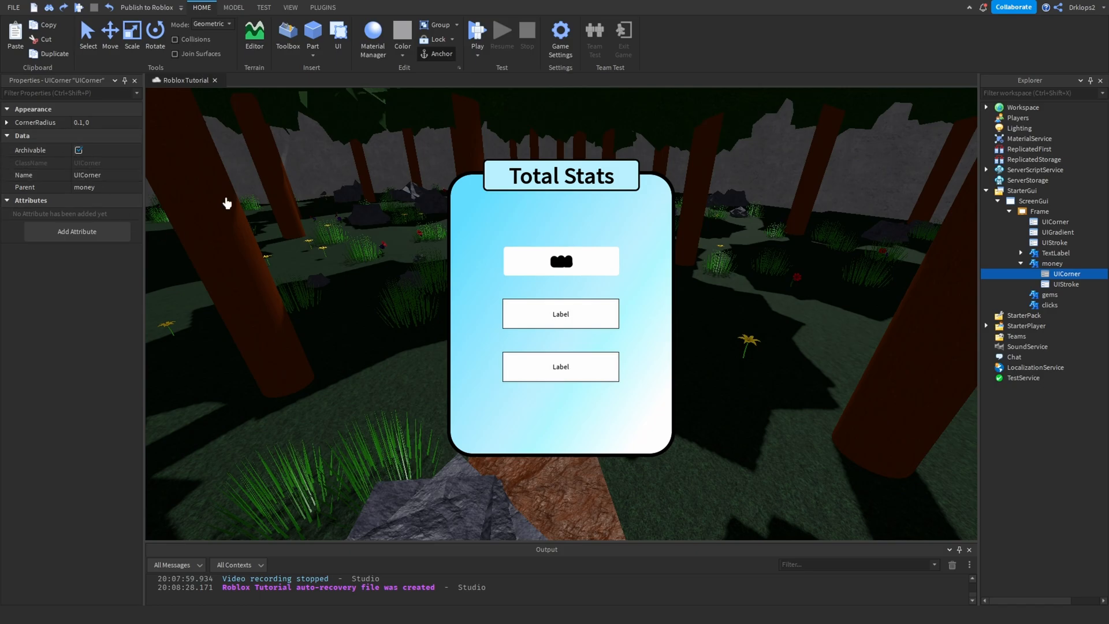
click(1067, 283)
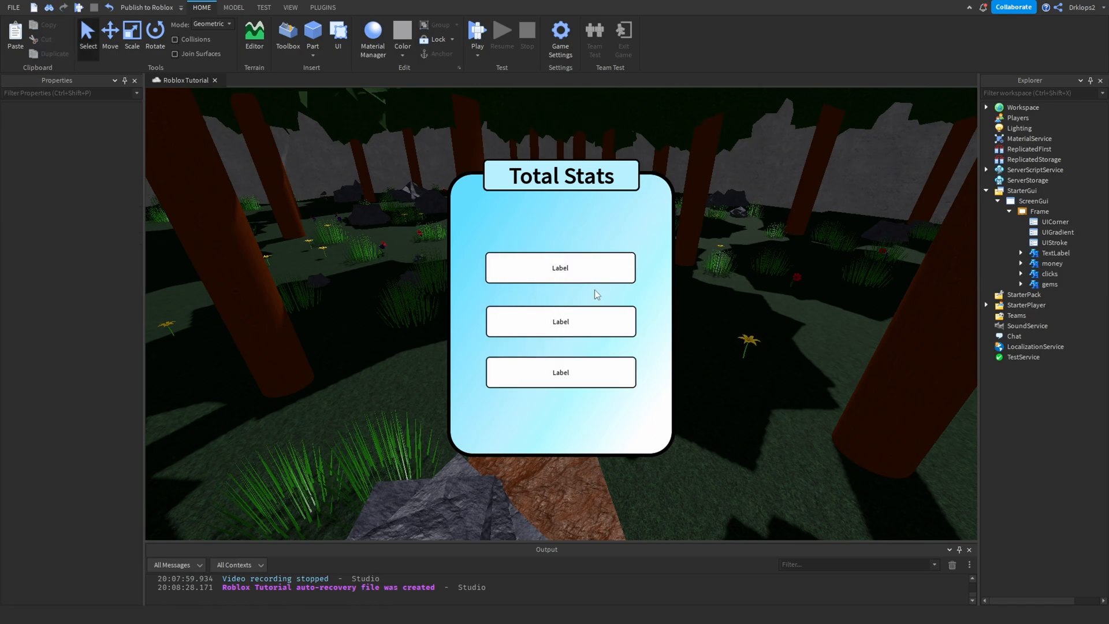
click(1052, 263)
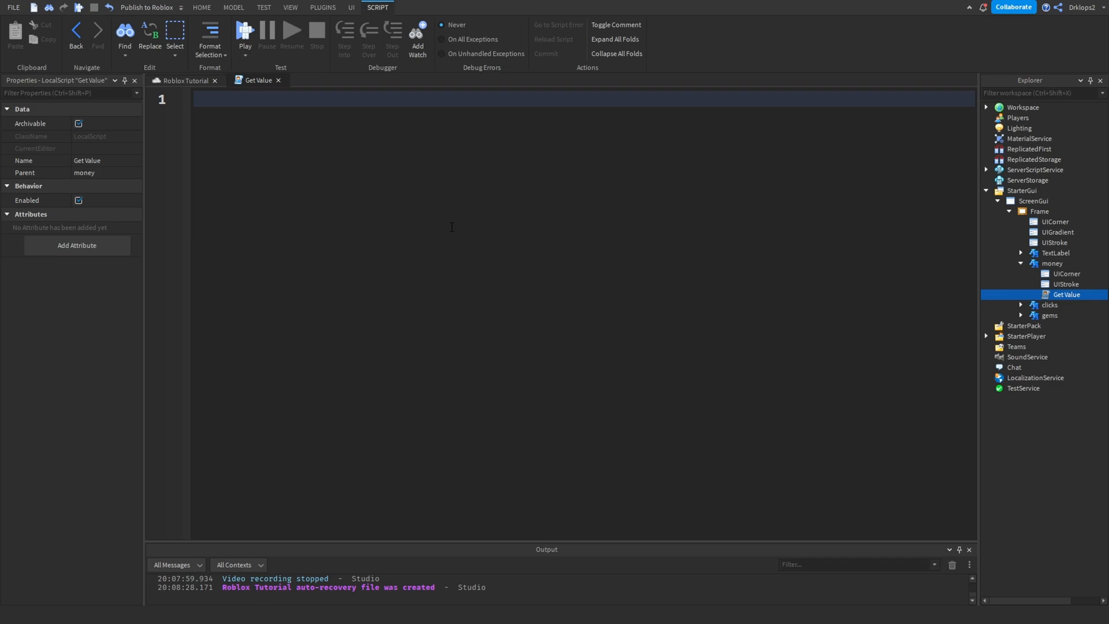
Write plr = game.Players.LocalPlayer and totalstats = plr:WaitForChild('totalstats')
text(local)
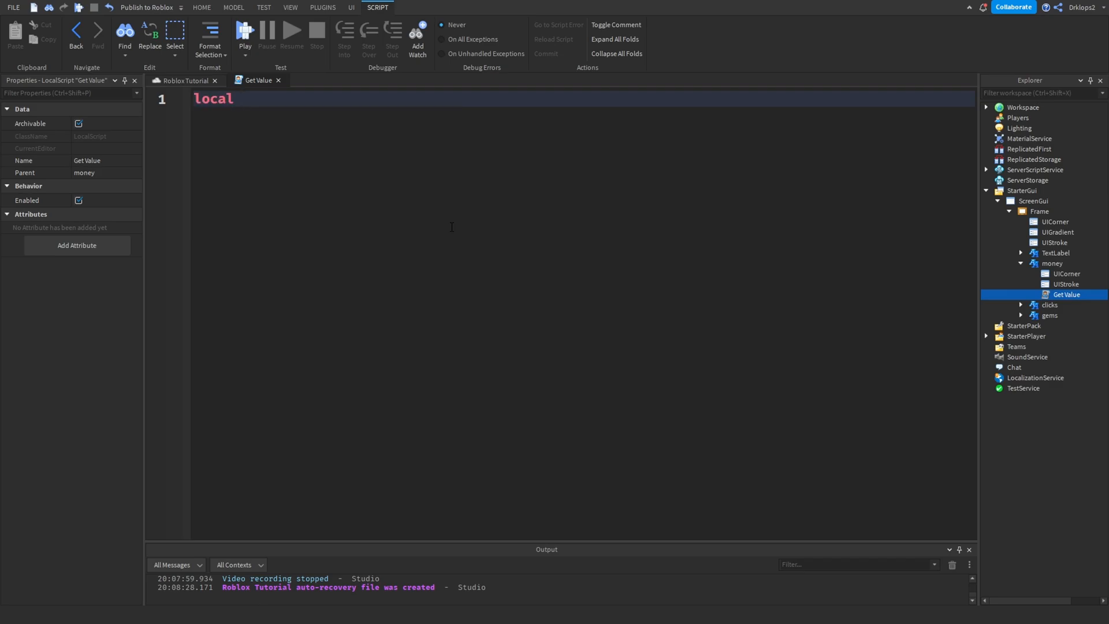
text(plr)
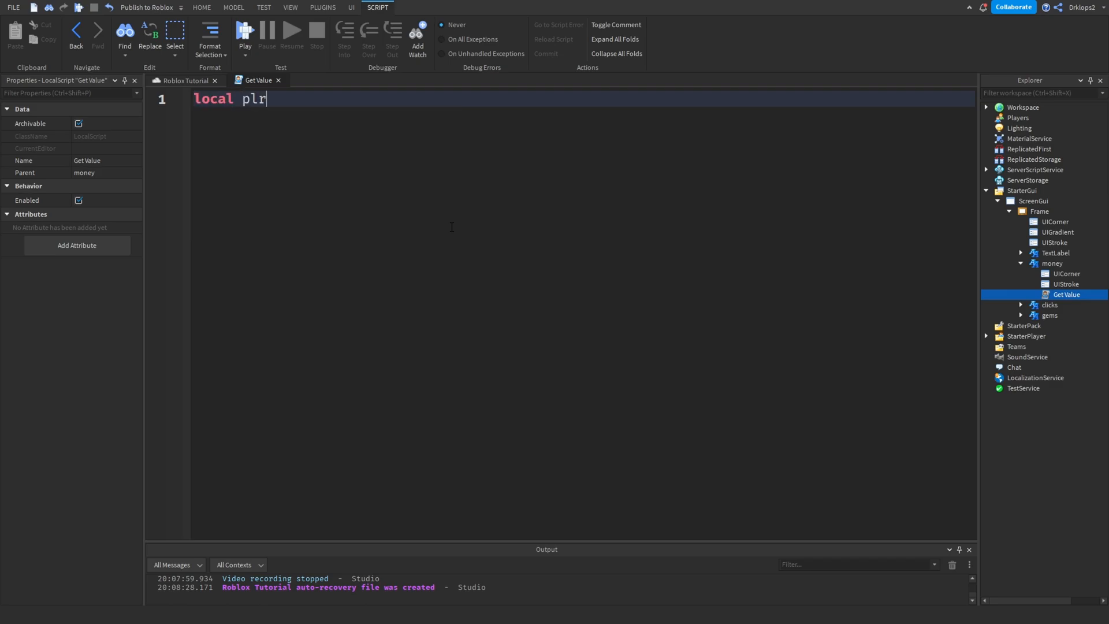
text(= game.Players.LocalPlayer)
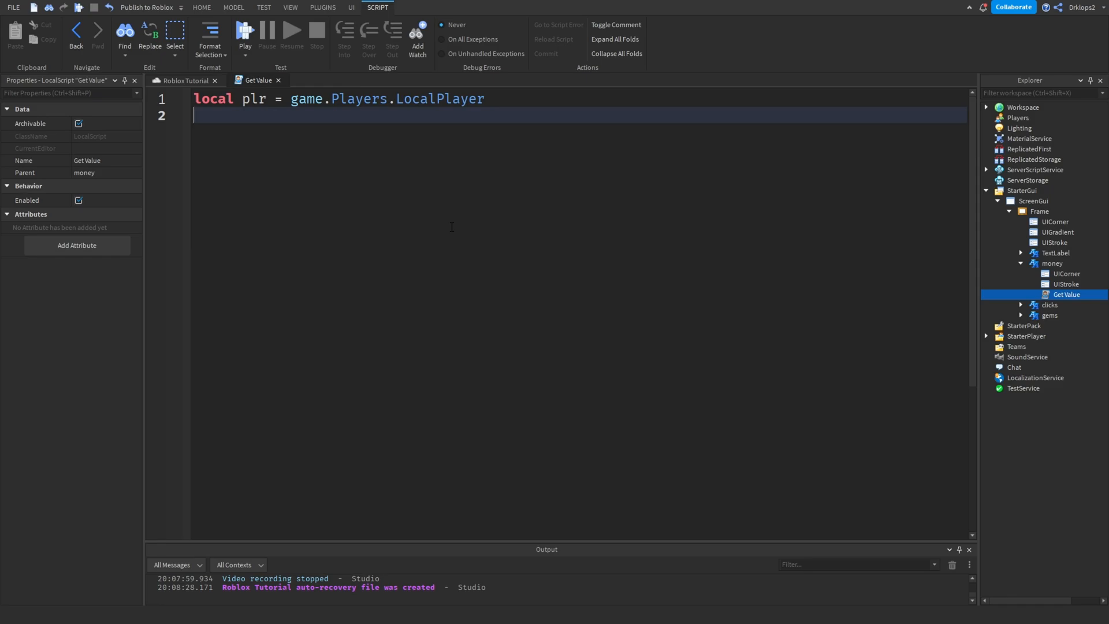
key(Return)
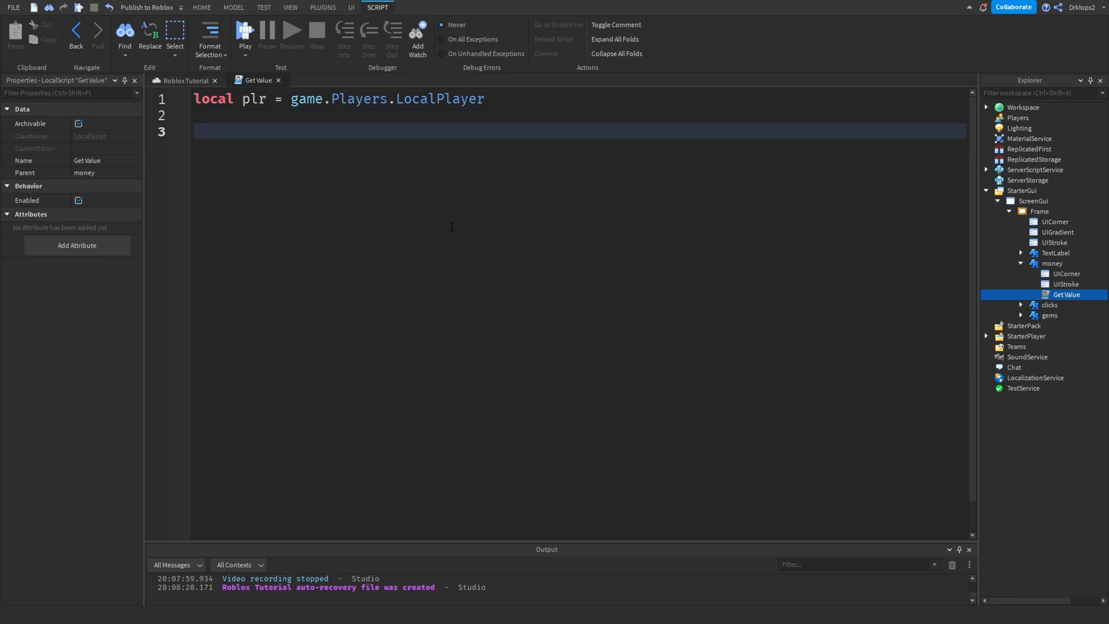
text(local)
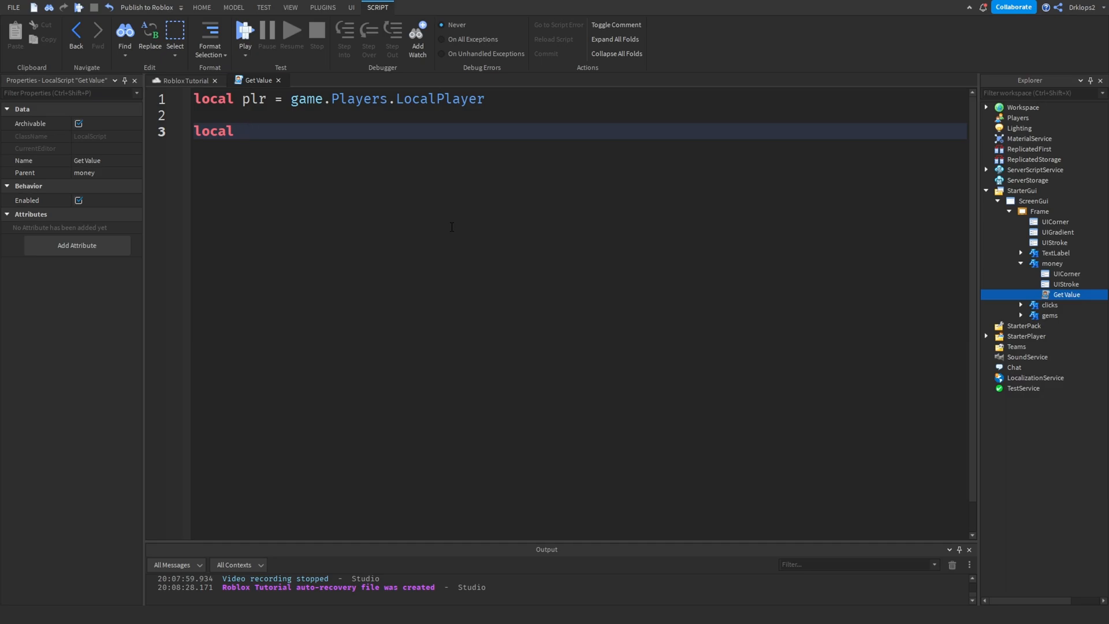
text(total)
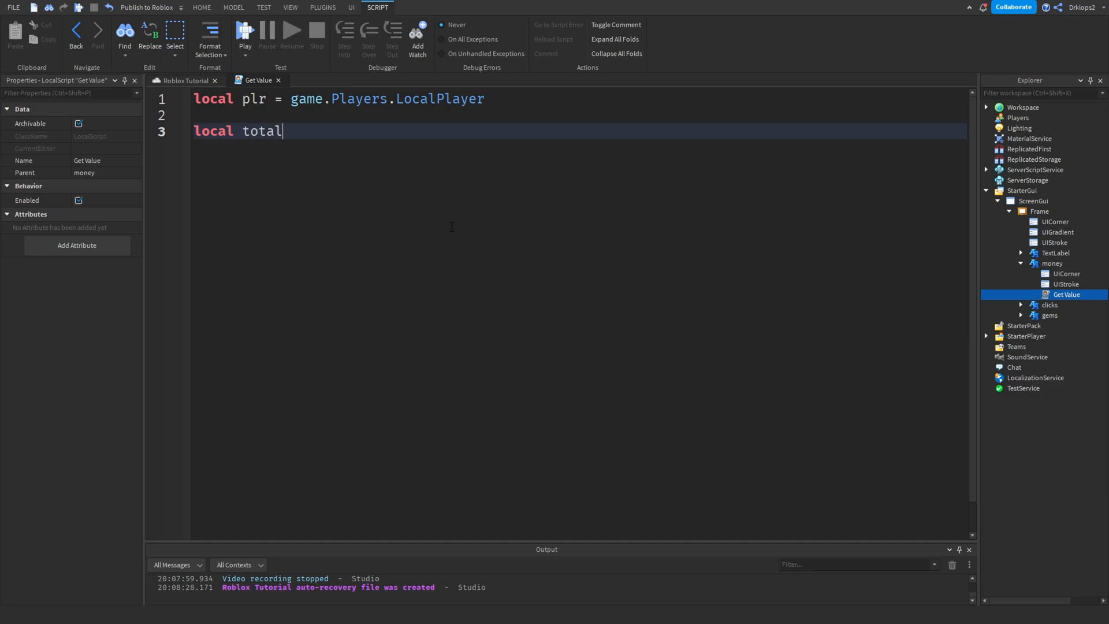
text(s)
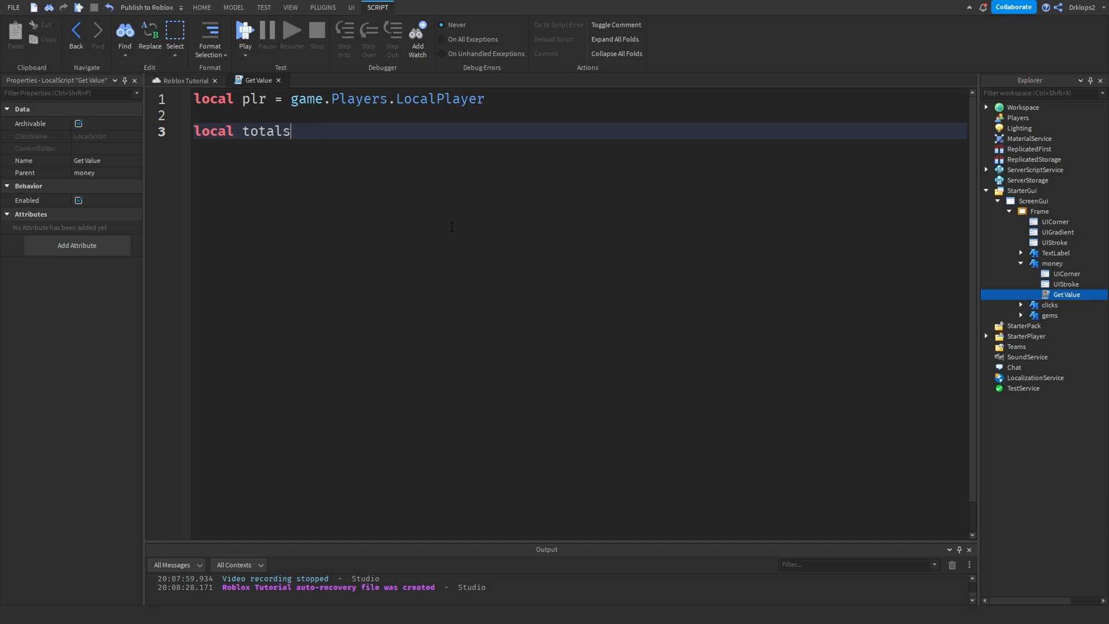
text(stats =)
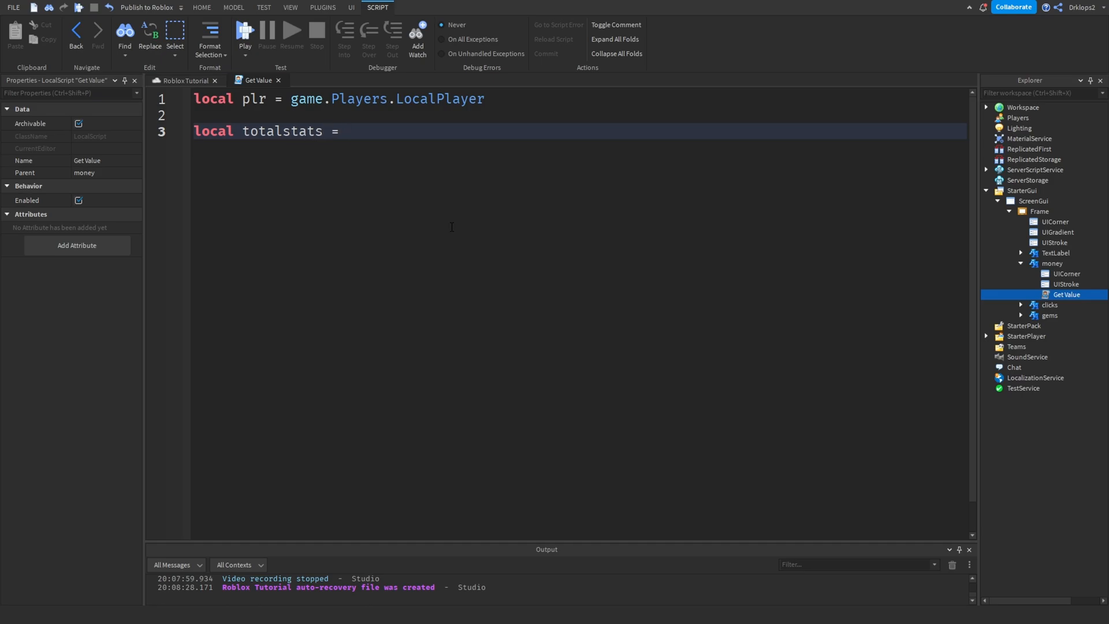
text(plr:WaitForChild()
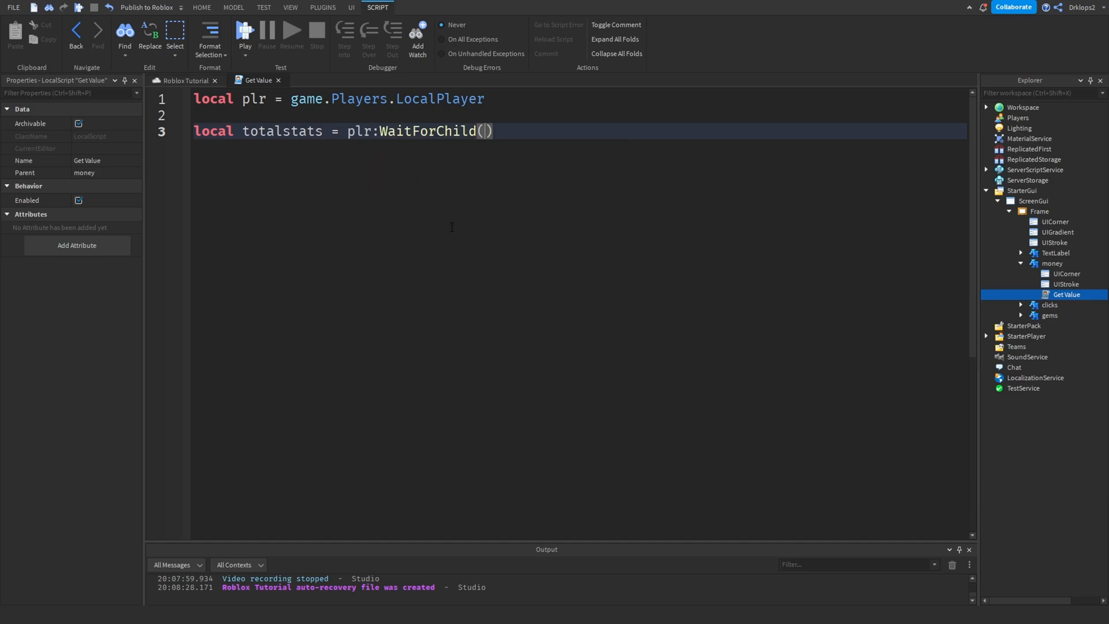
text('')
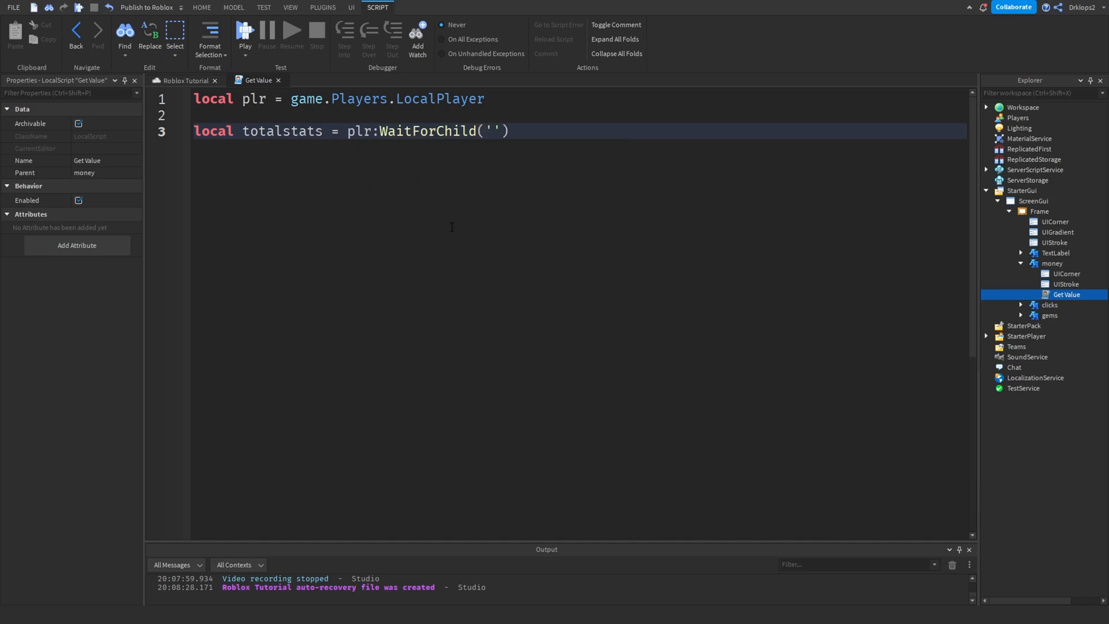
text(totalsat)
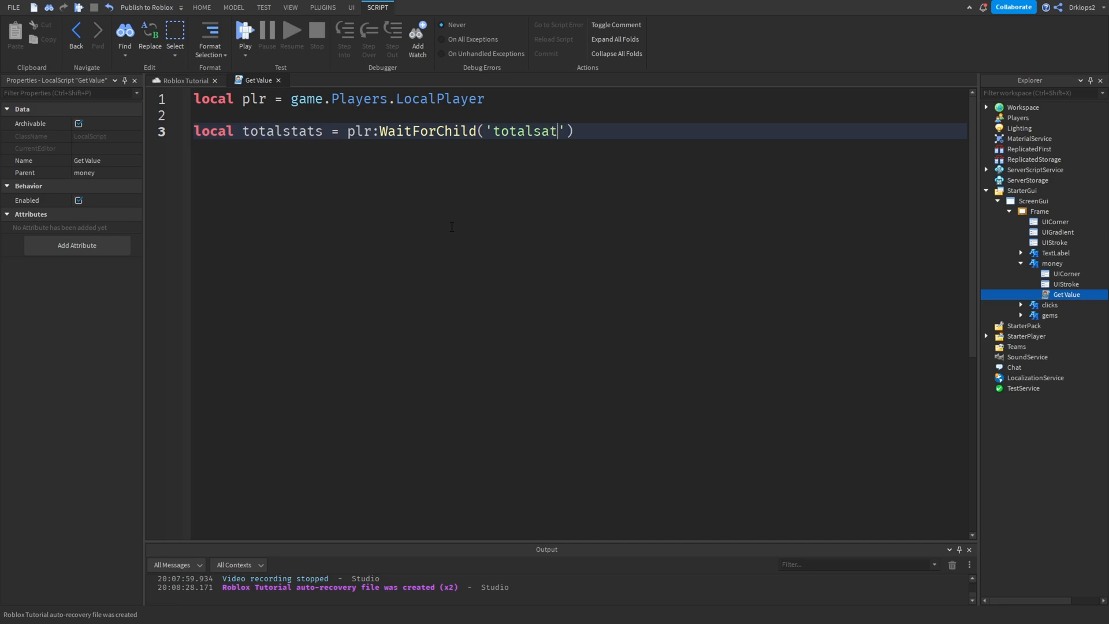
text(ts)
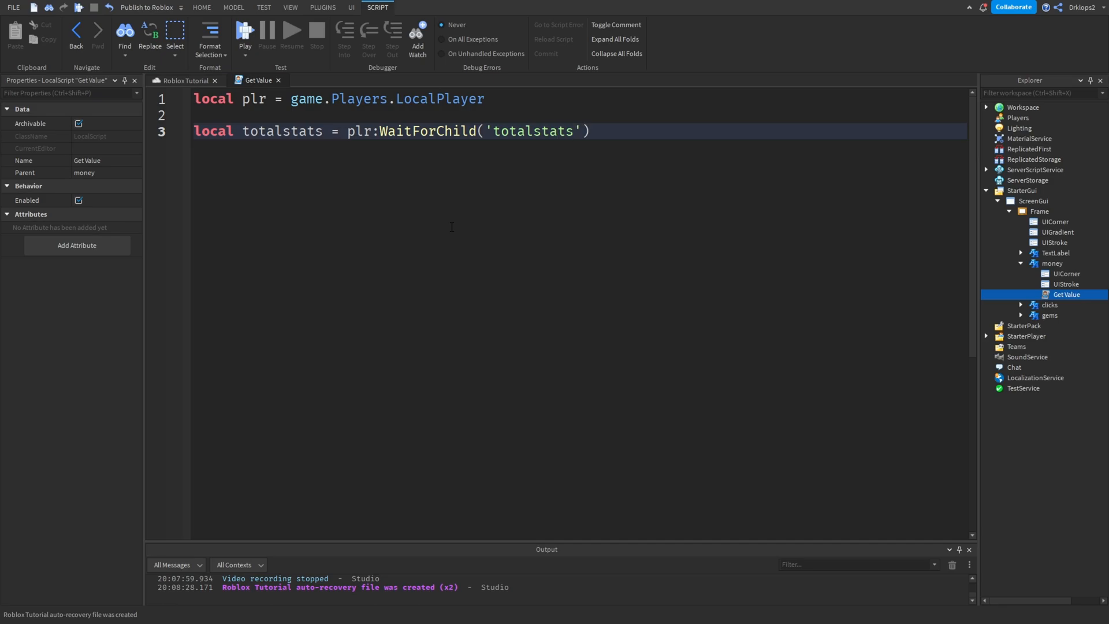
Add local value = totalstats:WaitForChild('TotalMoney') and begin another local line
text(local)
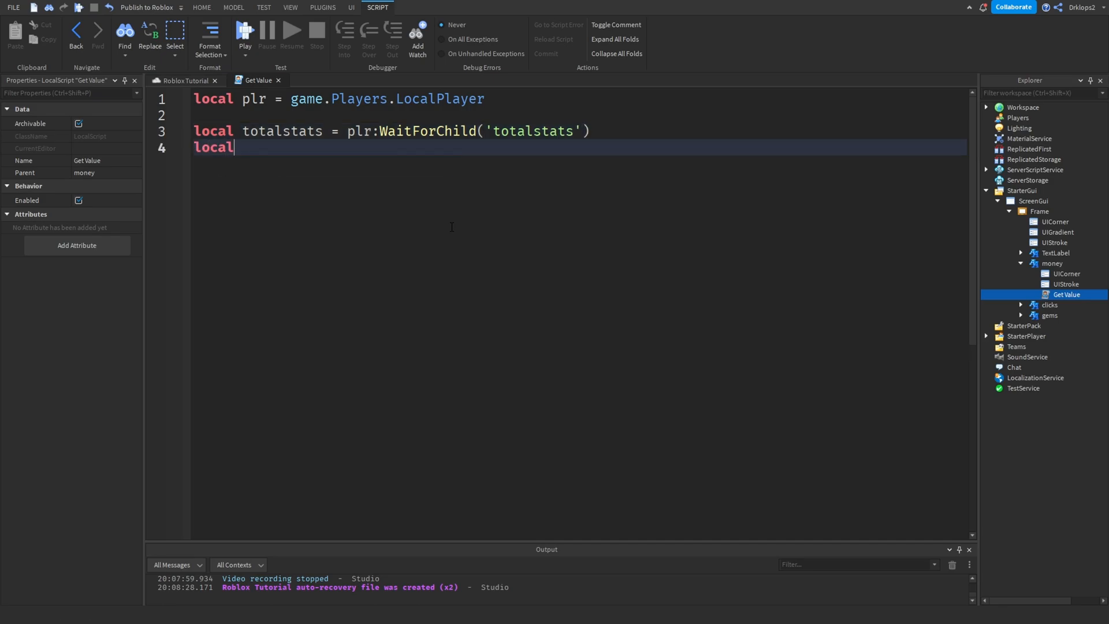
text(totalstat)
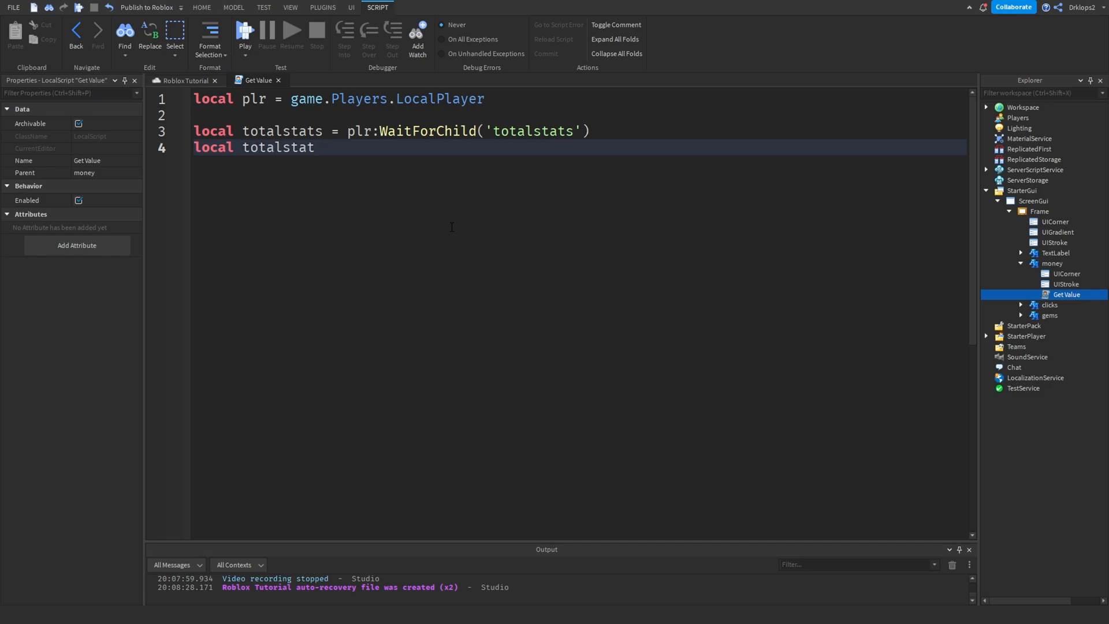
key(Backspace)
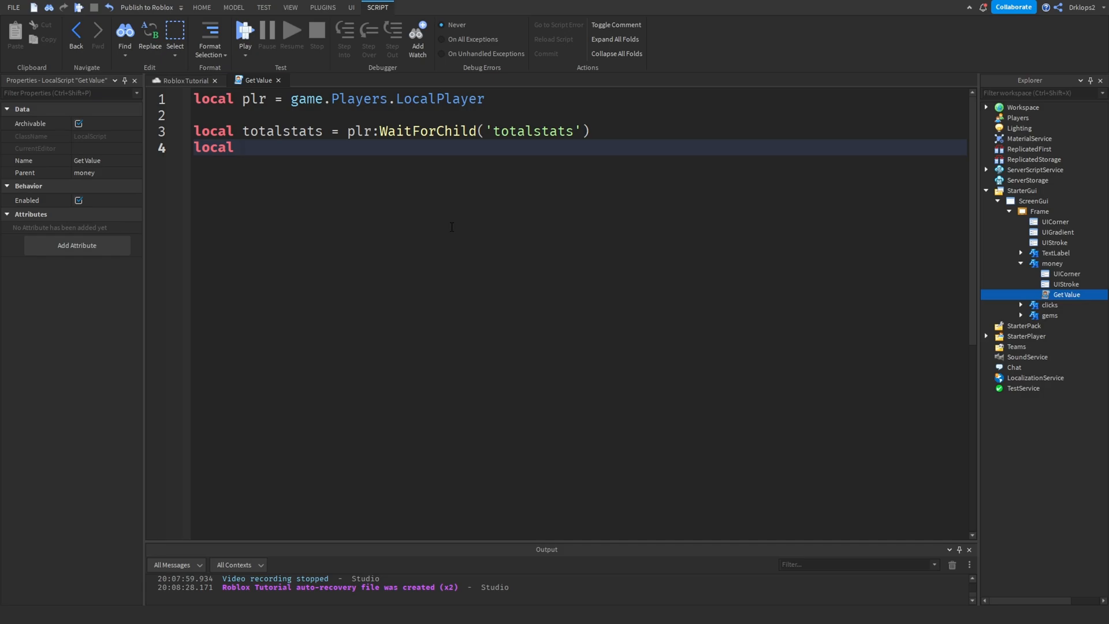
text(value)
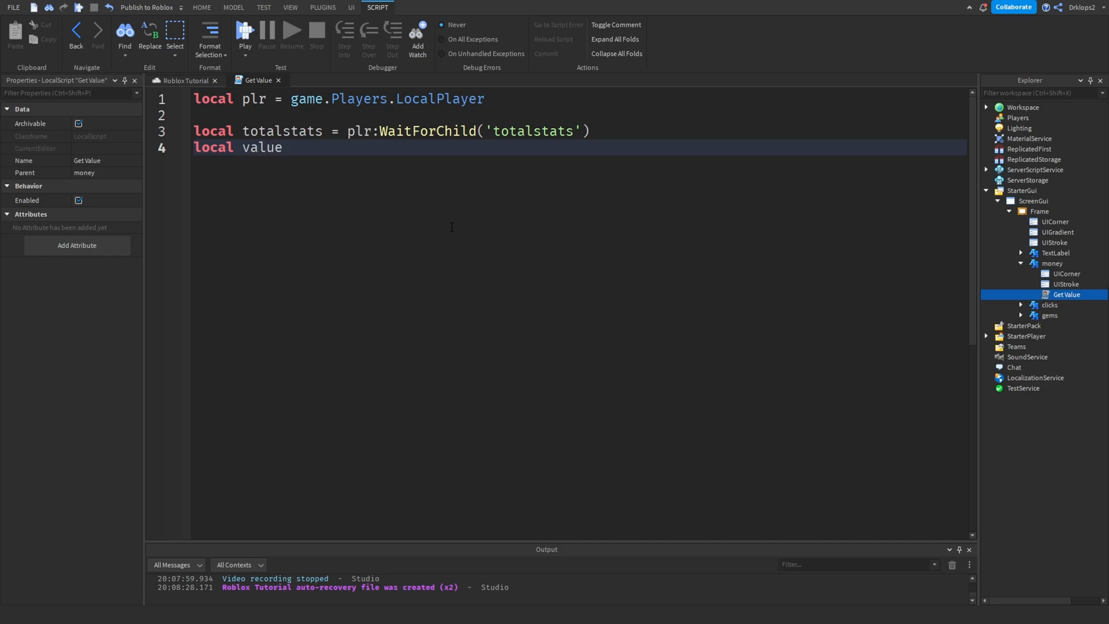
text(= tpo)
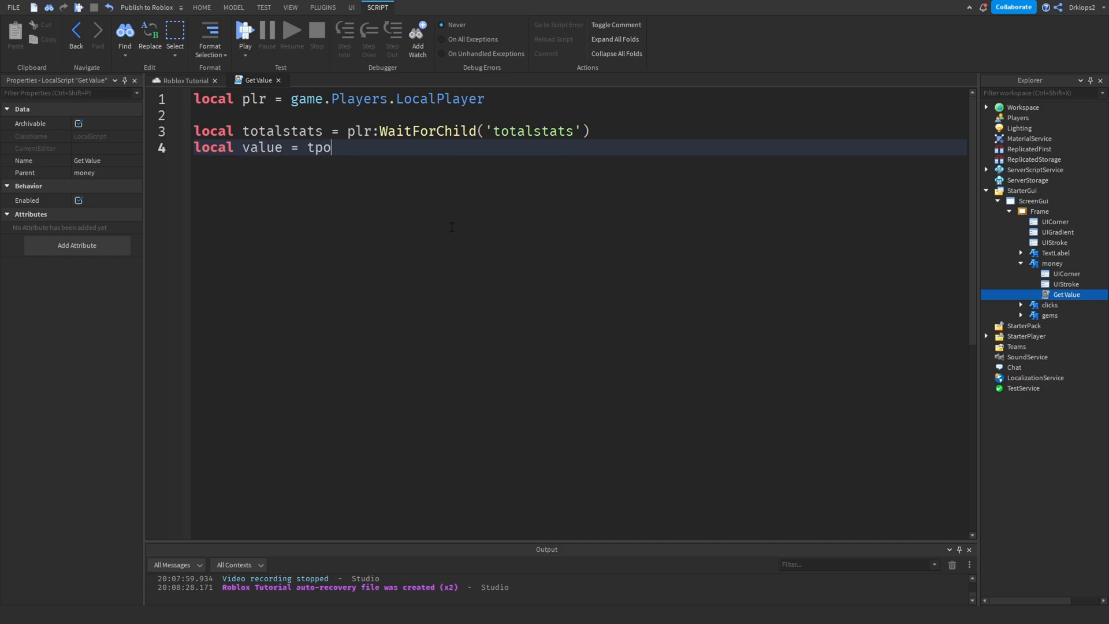
text(totalstats.)
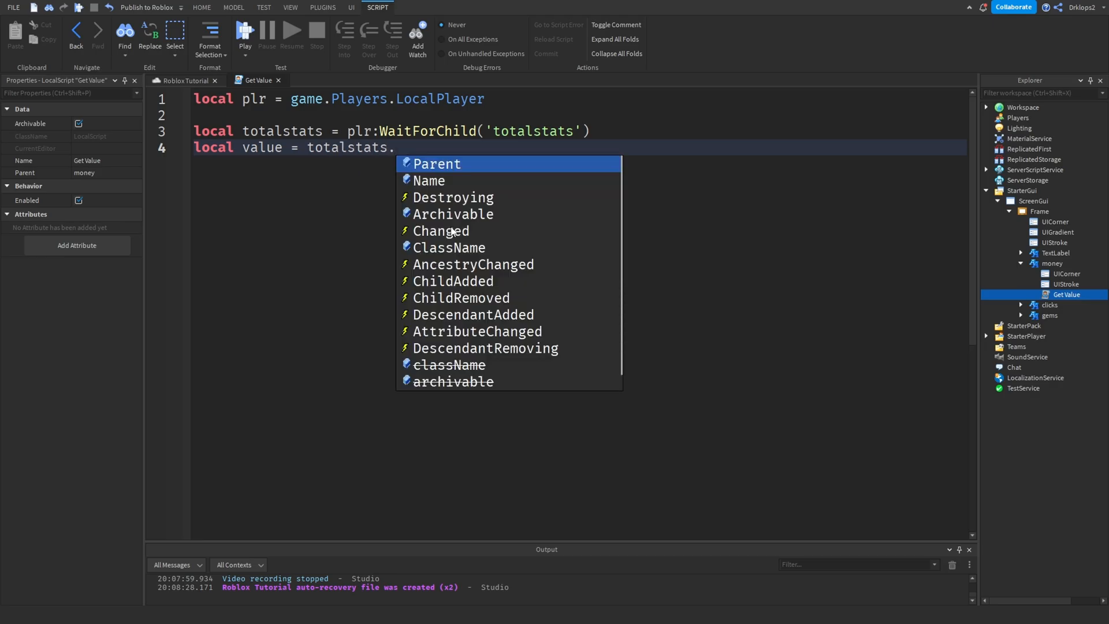
text(w)
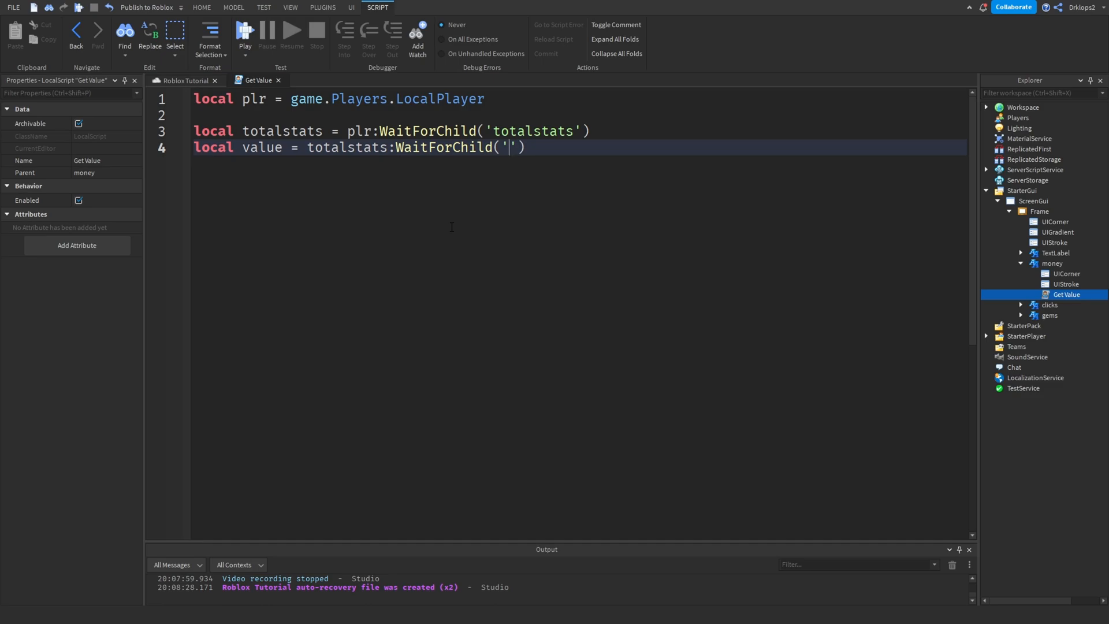
text(money)
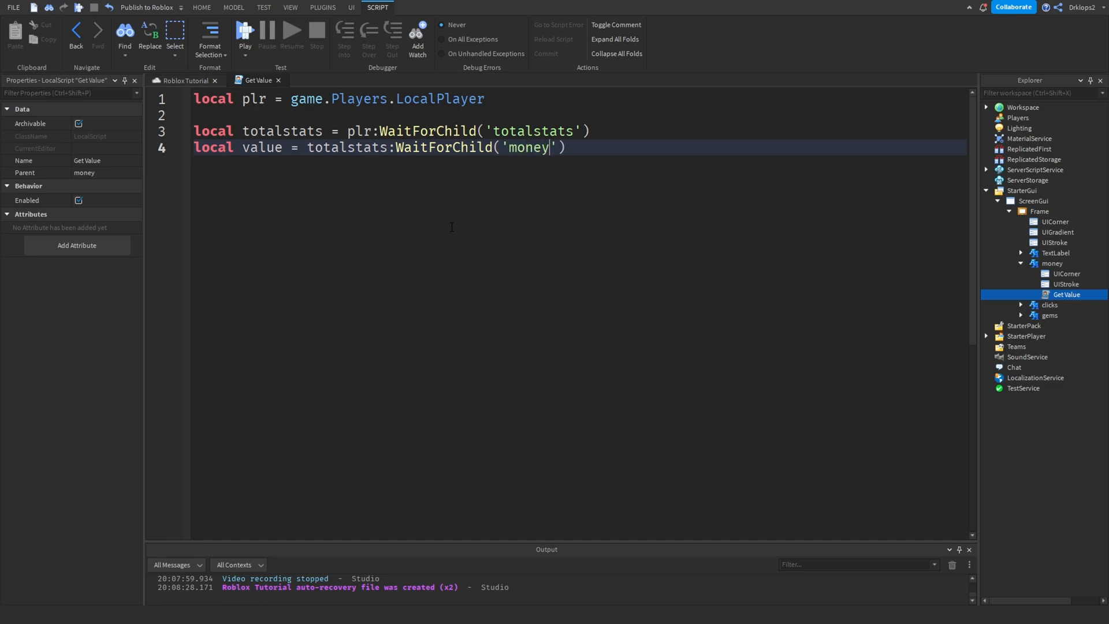
text(Tot)
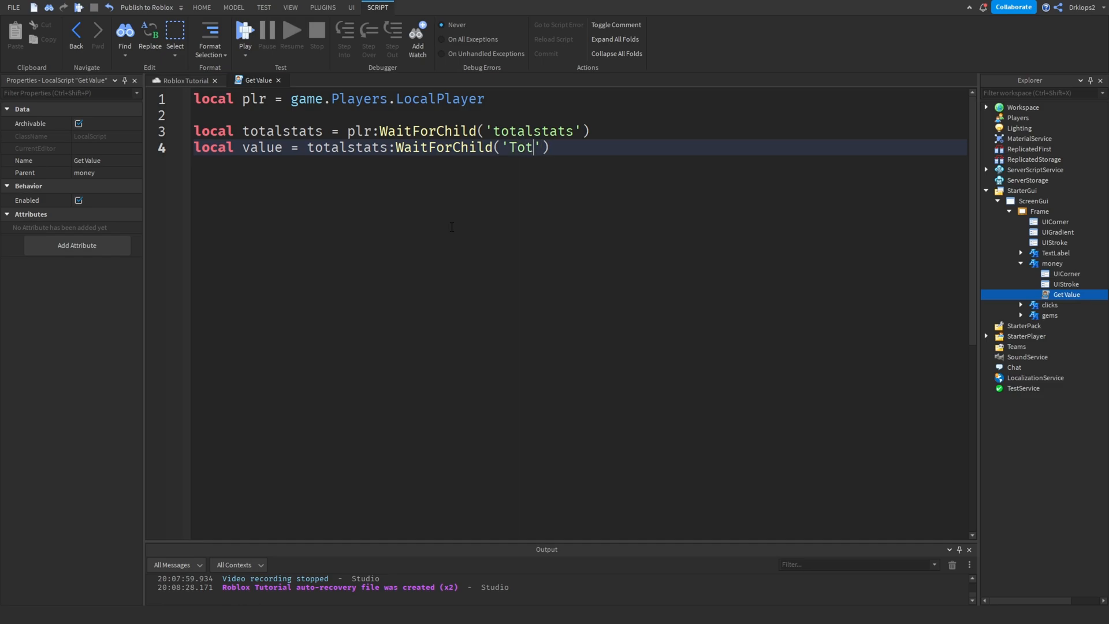
text(alMoney)
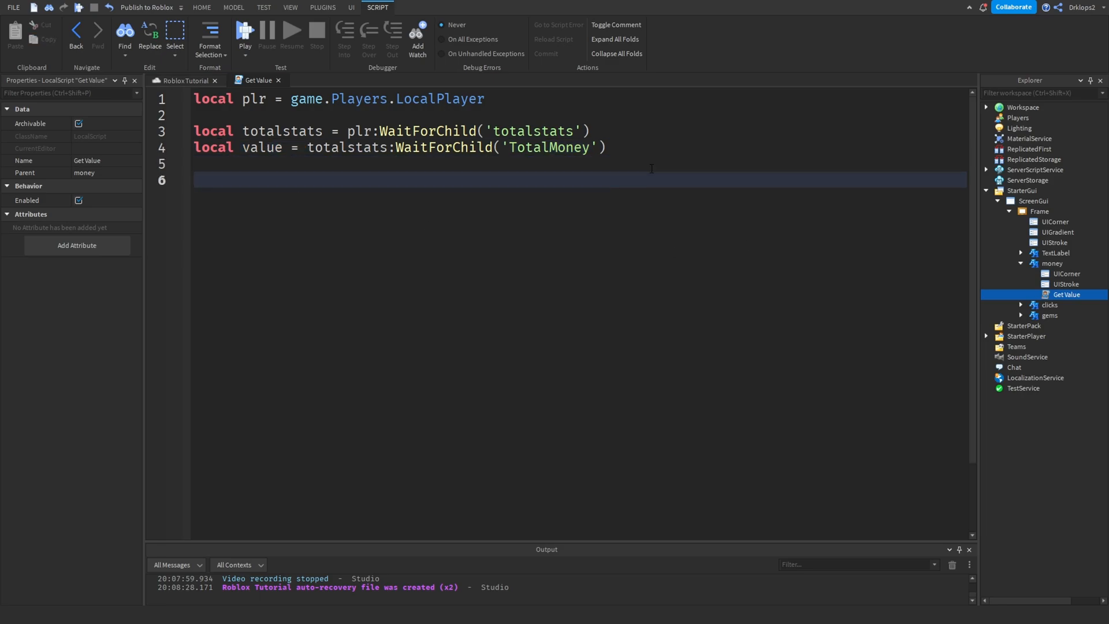
text(local)
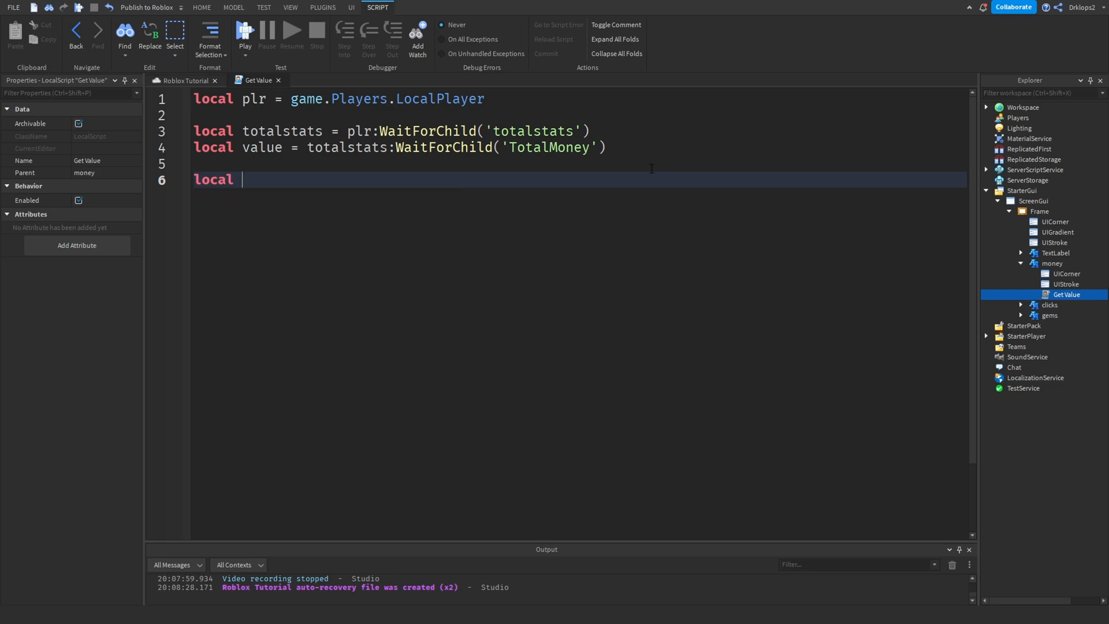
Store the parent label and set its Text to "Total Money:"..value.Value
text(labvl)
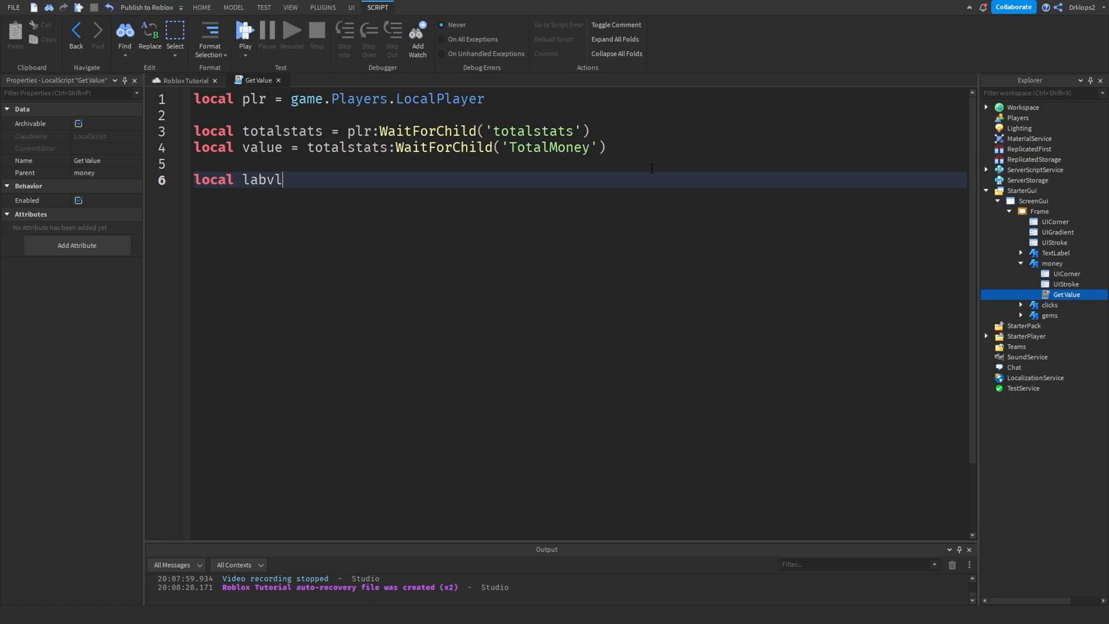
text(e = script.Parent)
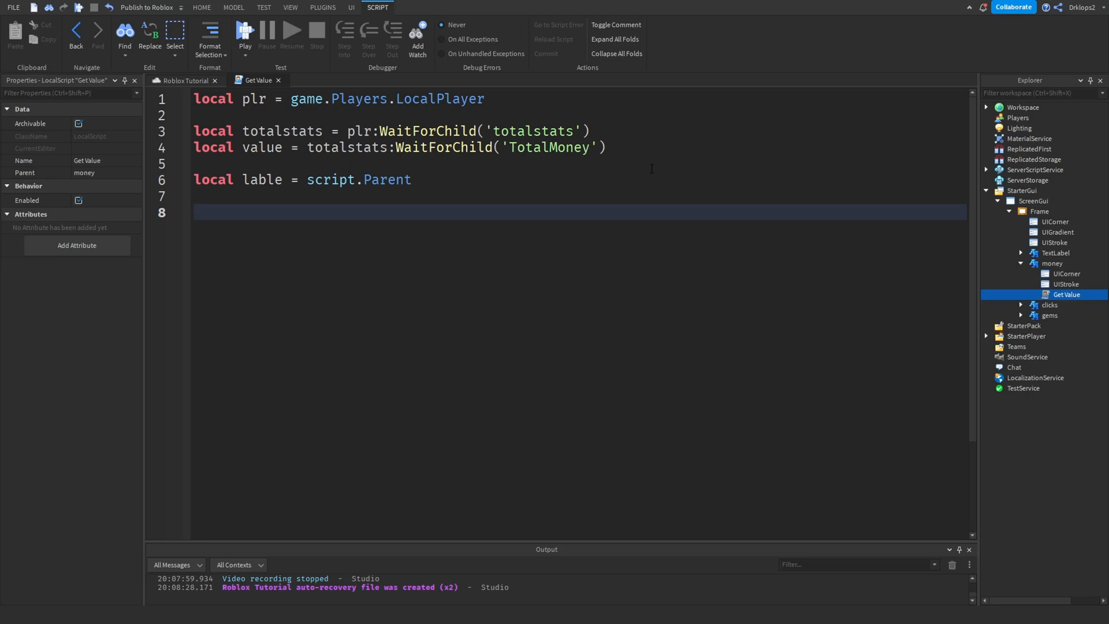
text(lable)
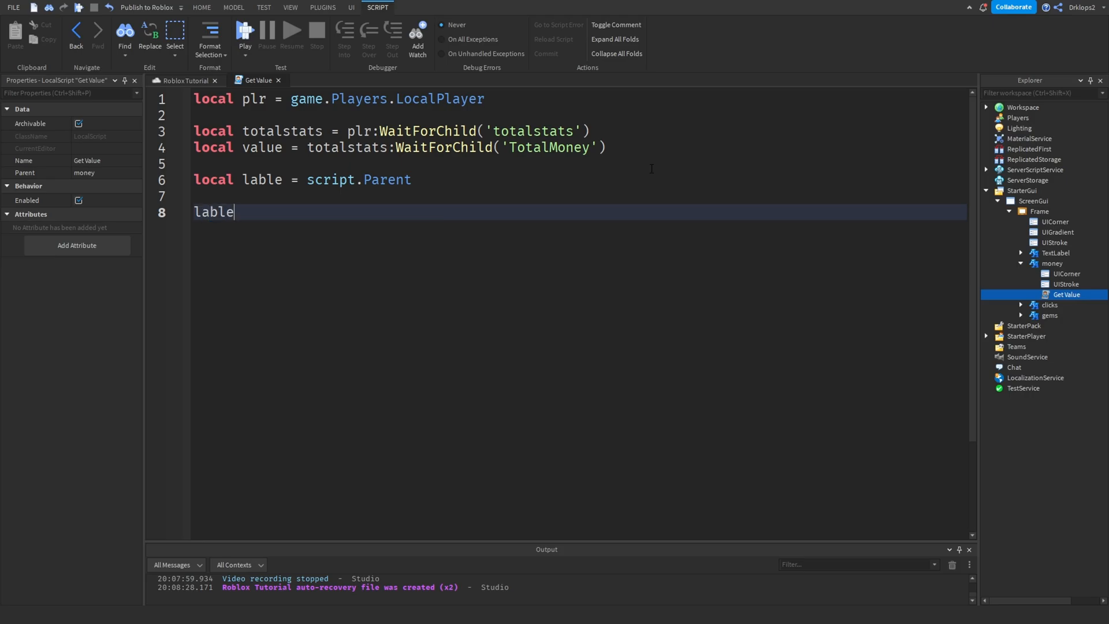
text(.Text =)
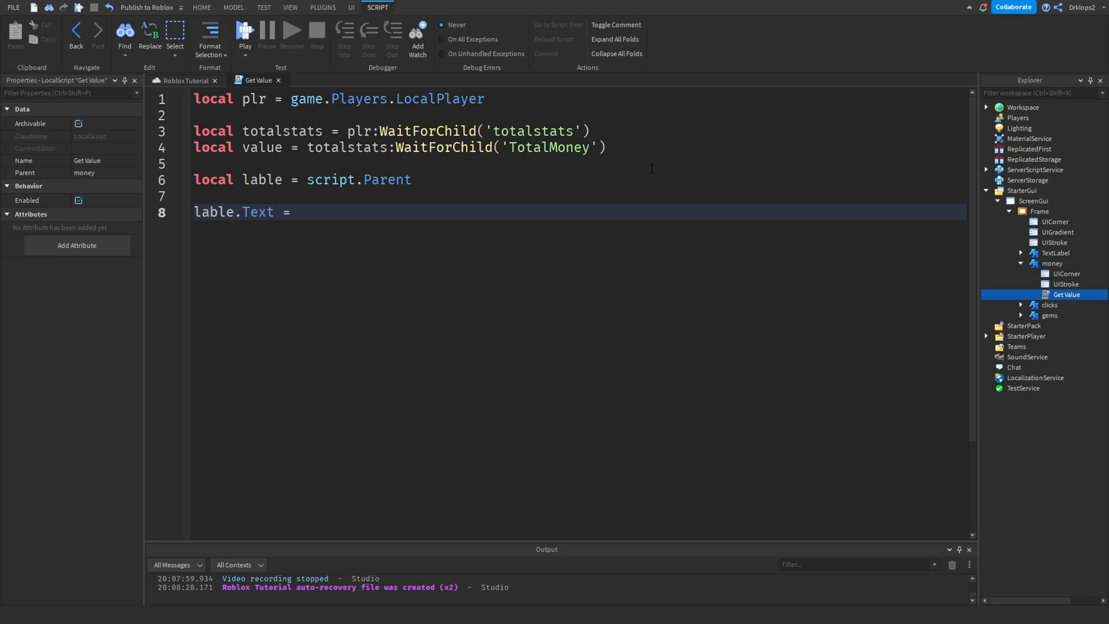
text("")
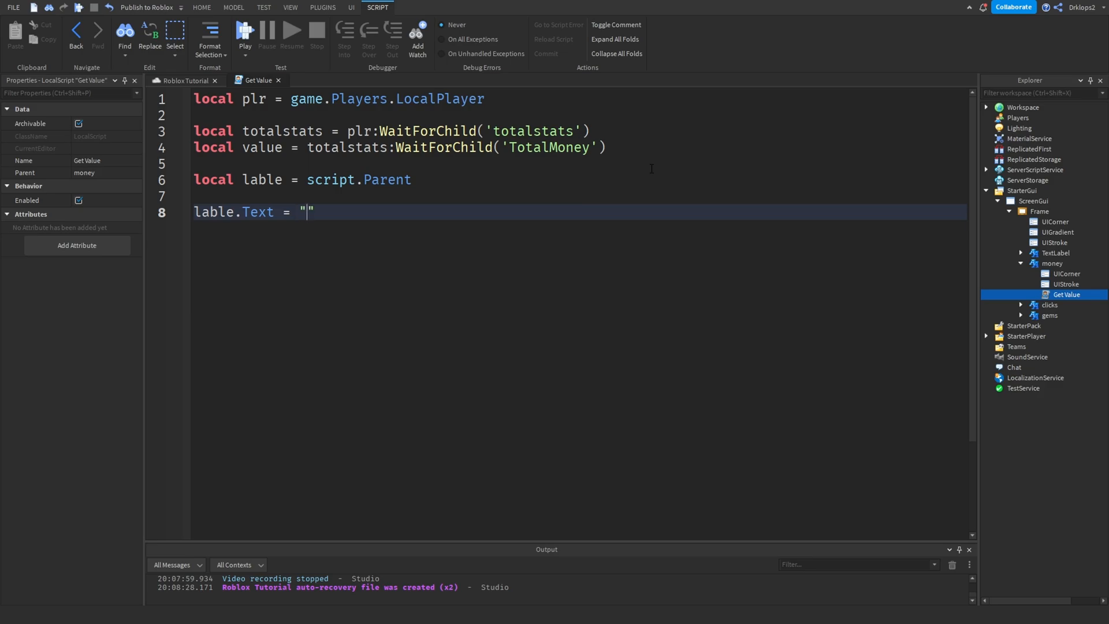
text(Mo)
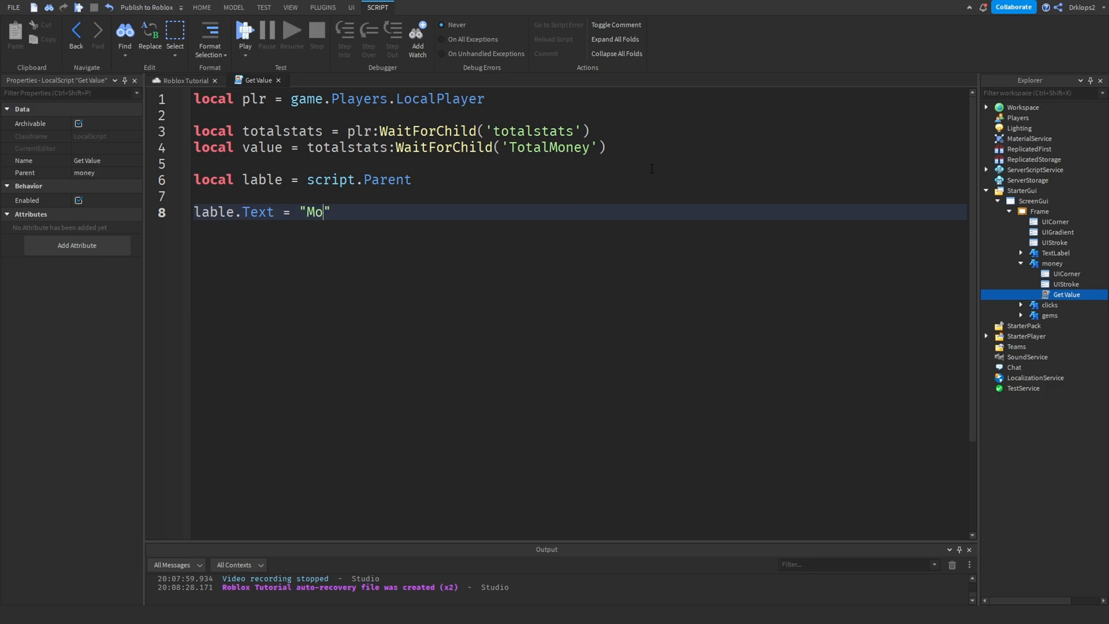
text(ney".)
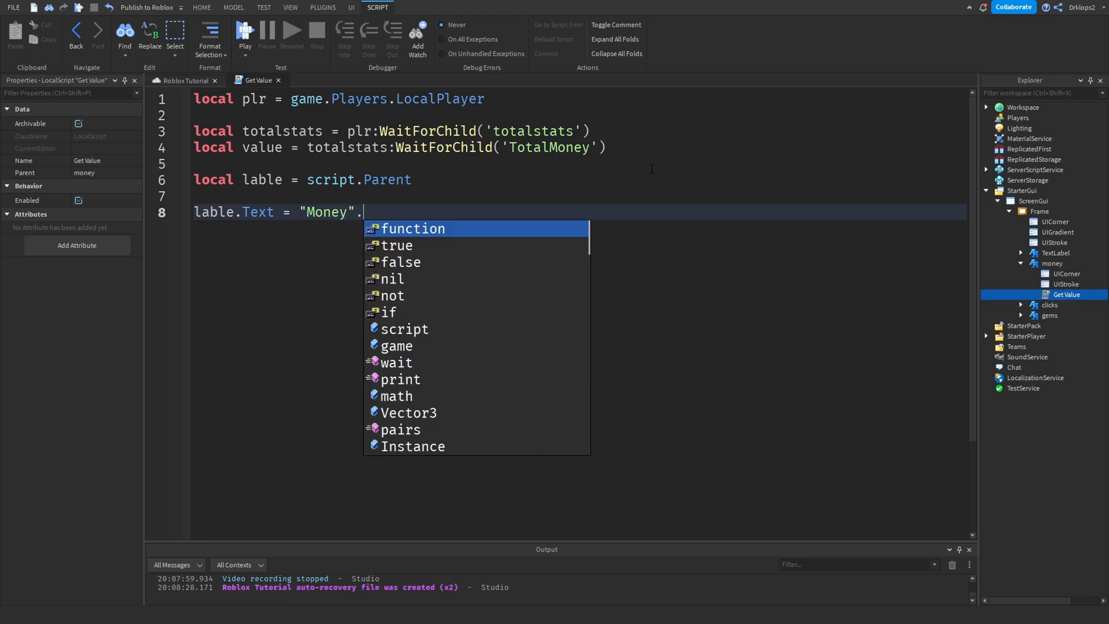
text(:..)
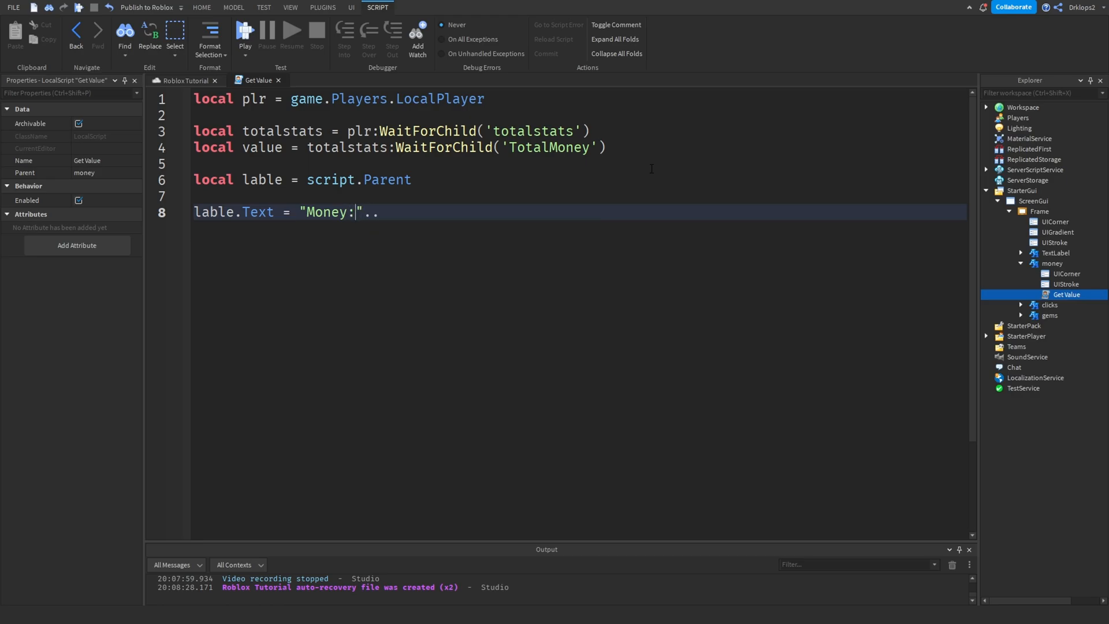
text(Total)
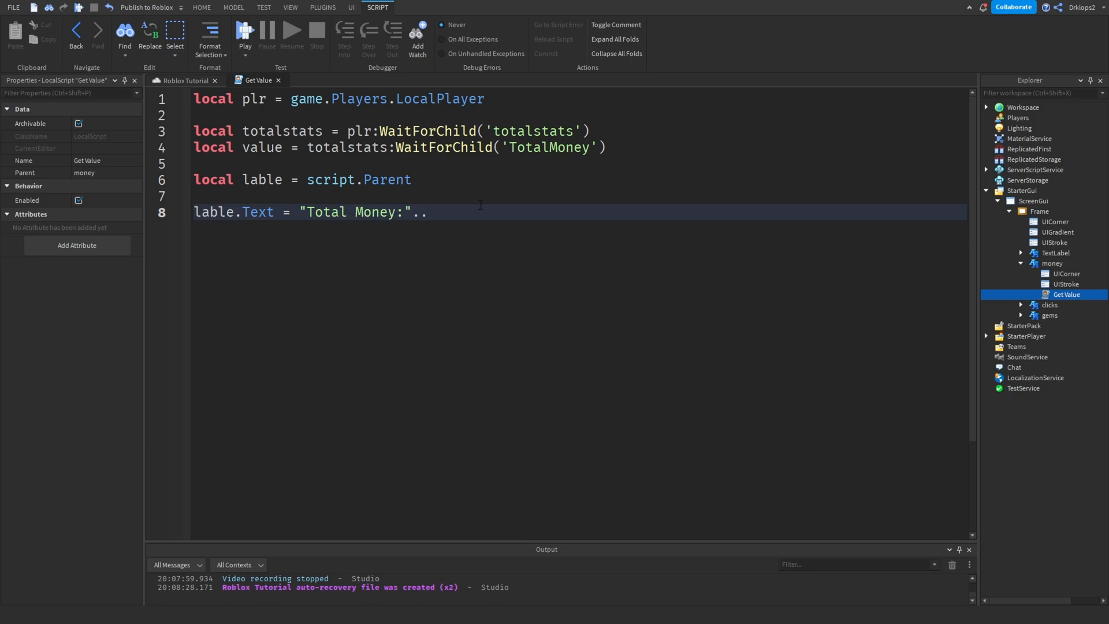
text(value)
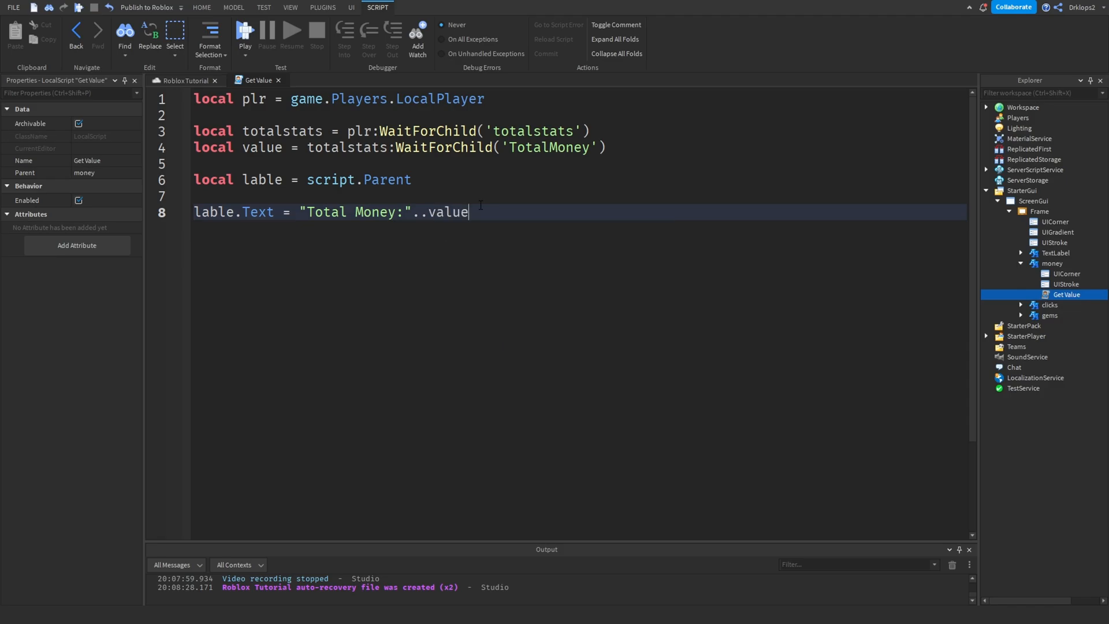
text(.va)
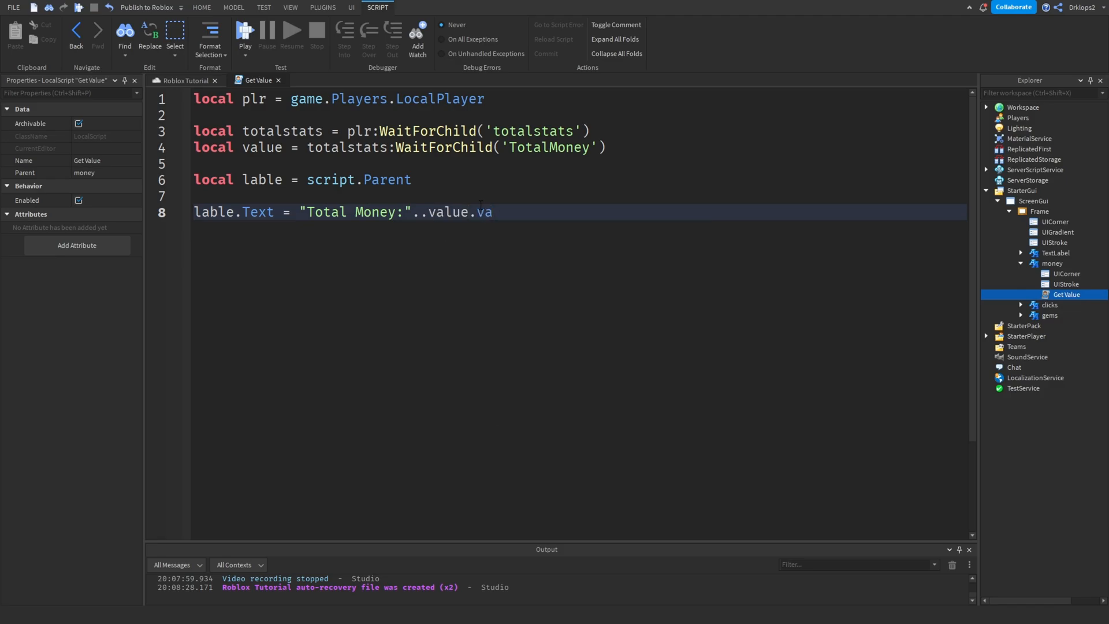
text(lue)
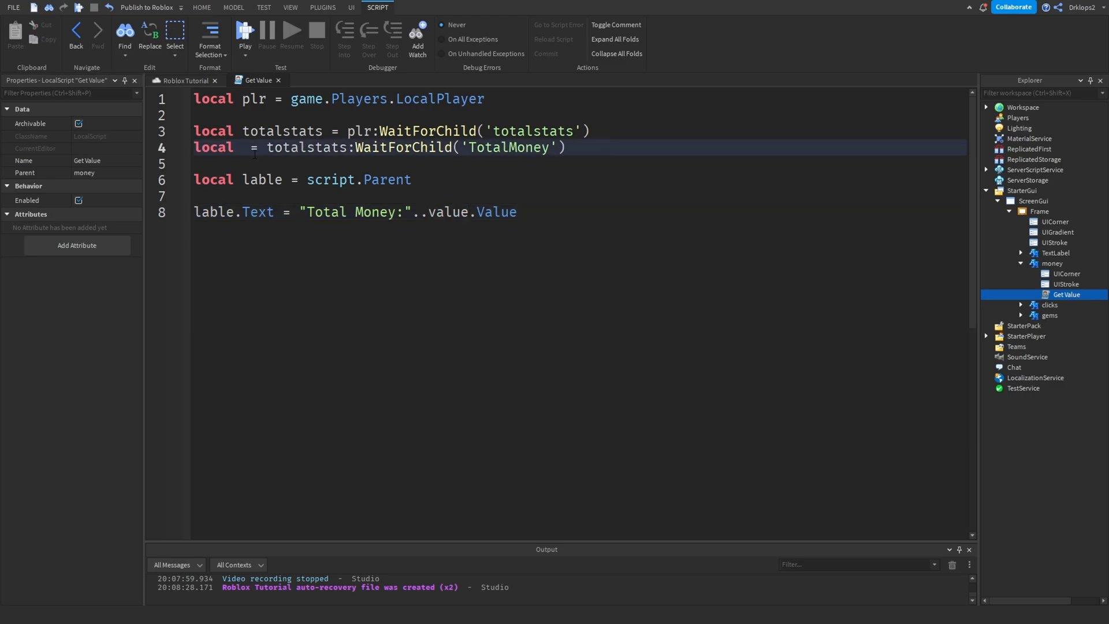
Rename the value variable to totalVal and use totalVal.Value in the label line
text(totalVal)
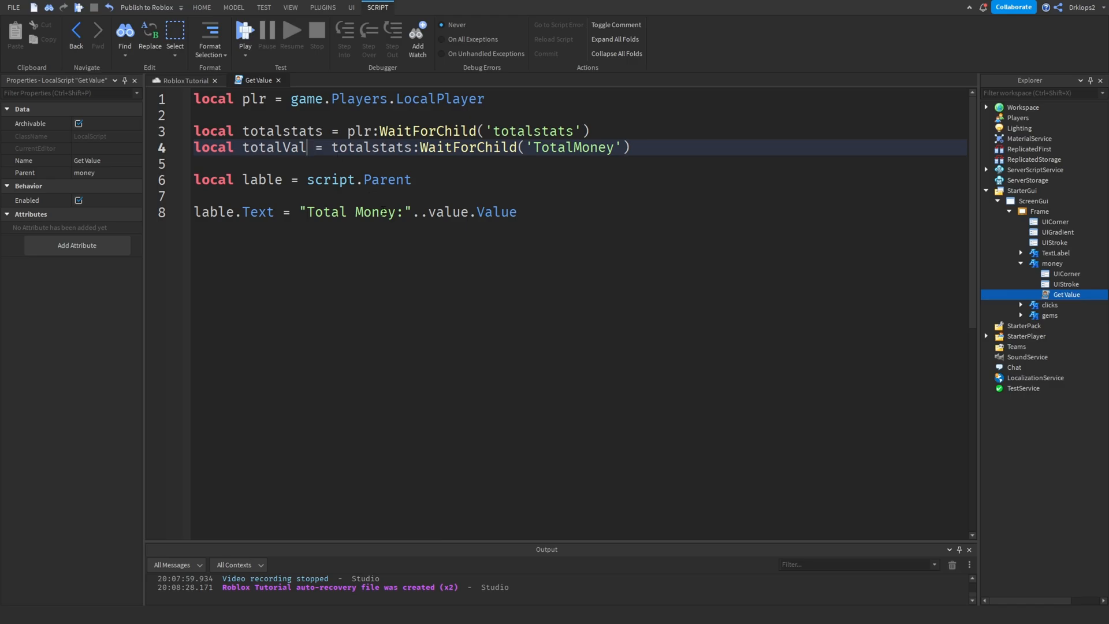
text(To)
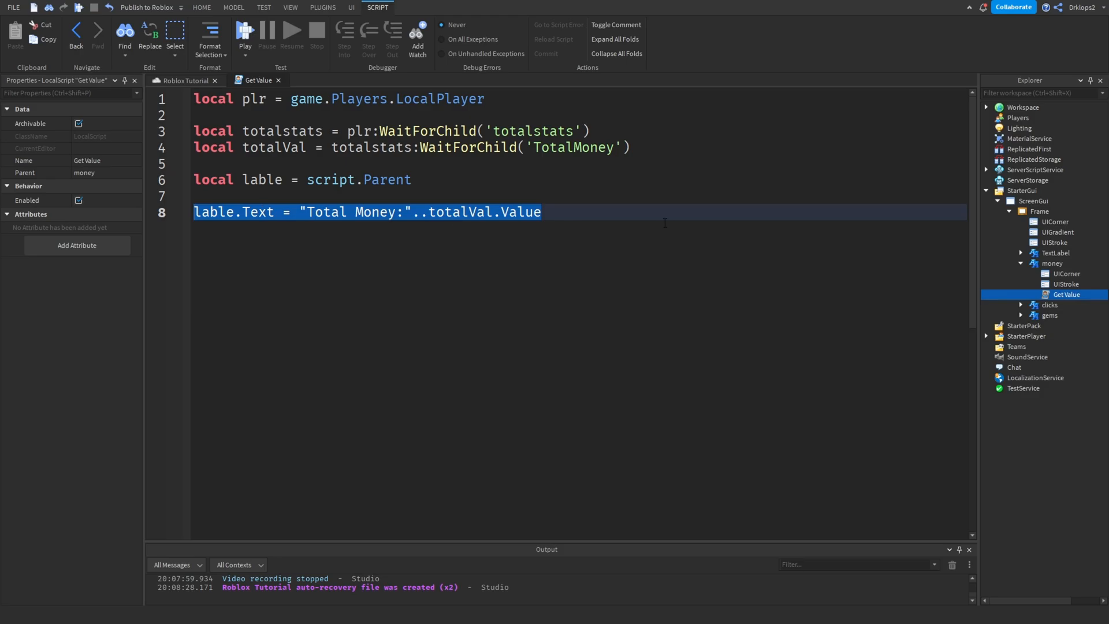
click(577, 211)
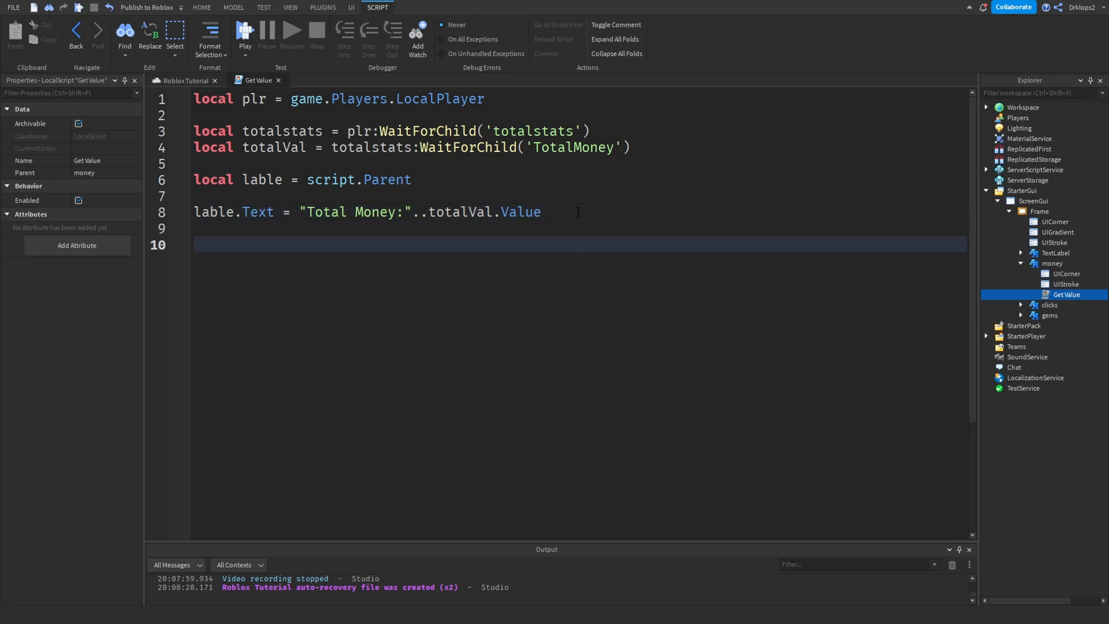
Connect totalVal's Value change signal to update the label, commented 'Every Time The Value Changes'
text(t)
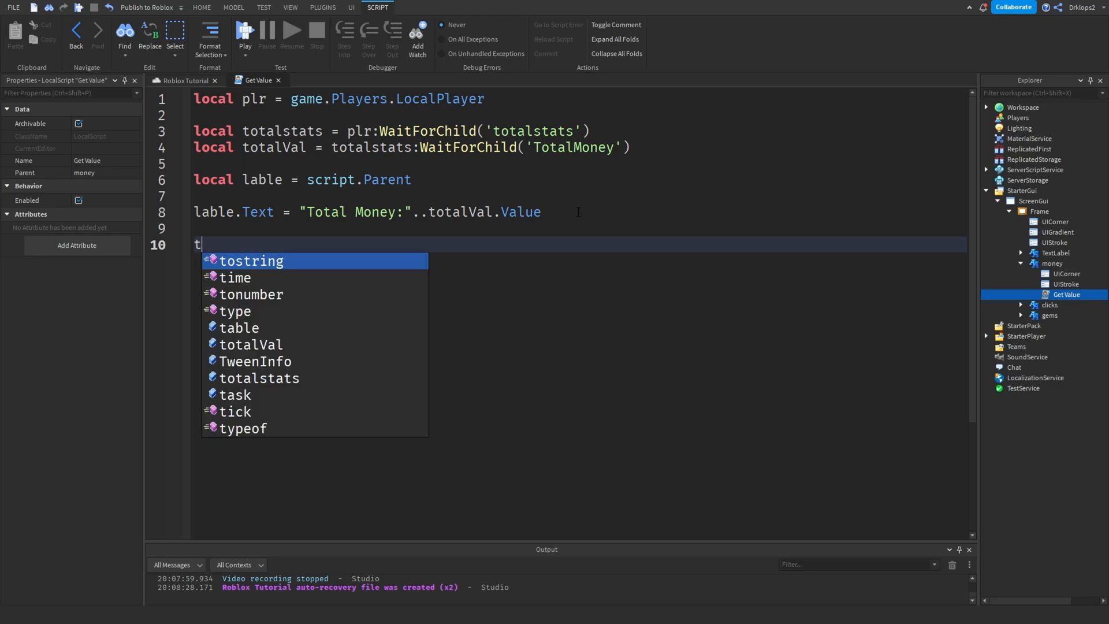
text(otalVal:)
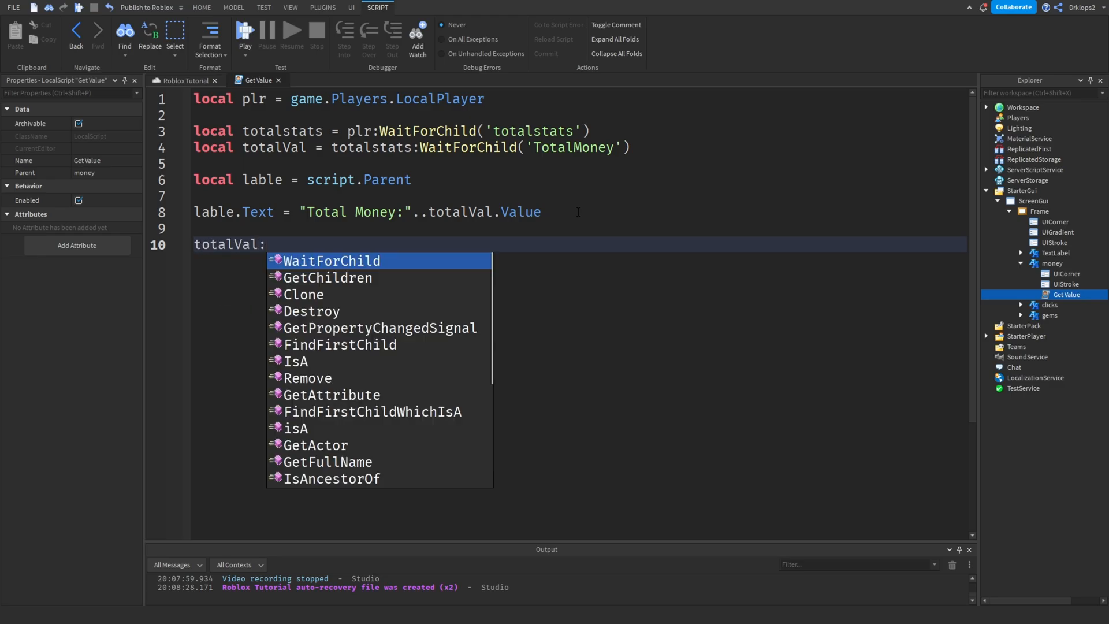
text(get)
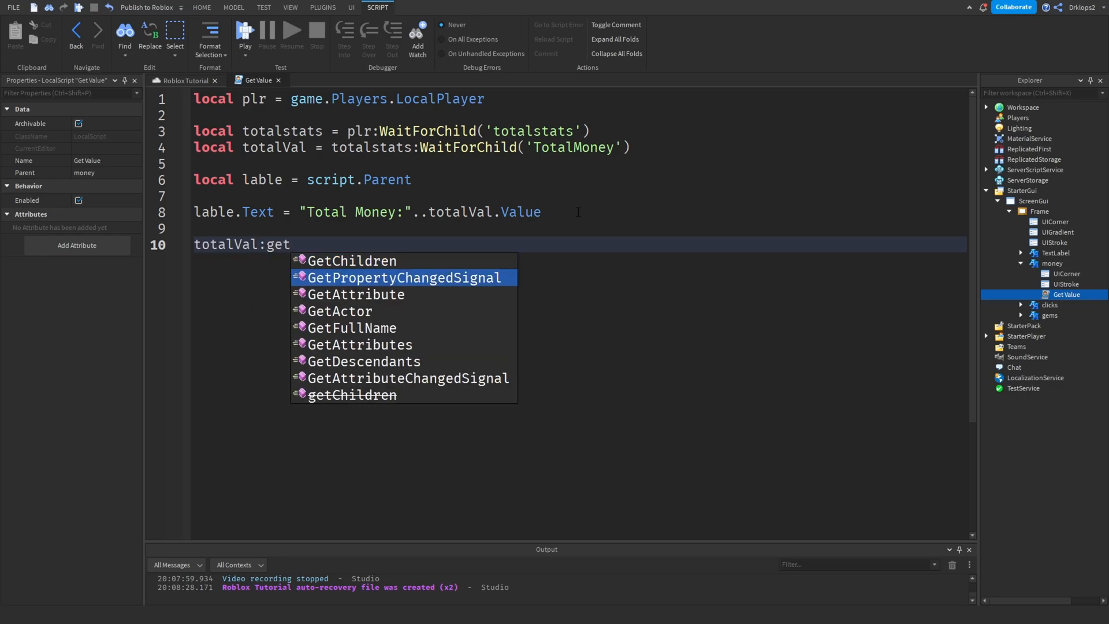
click(402, 277)
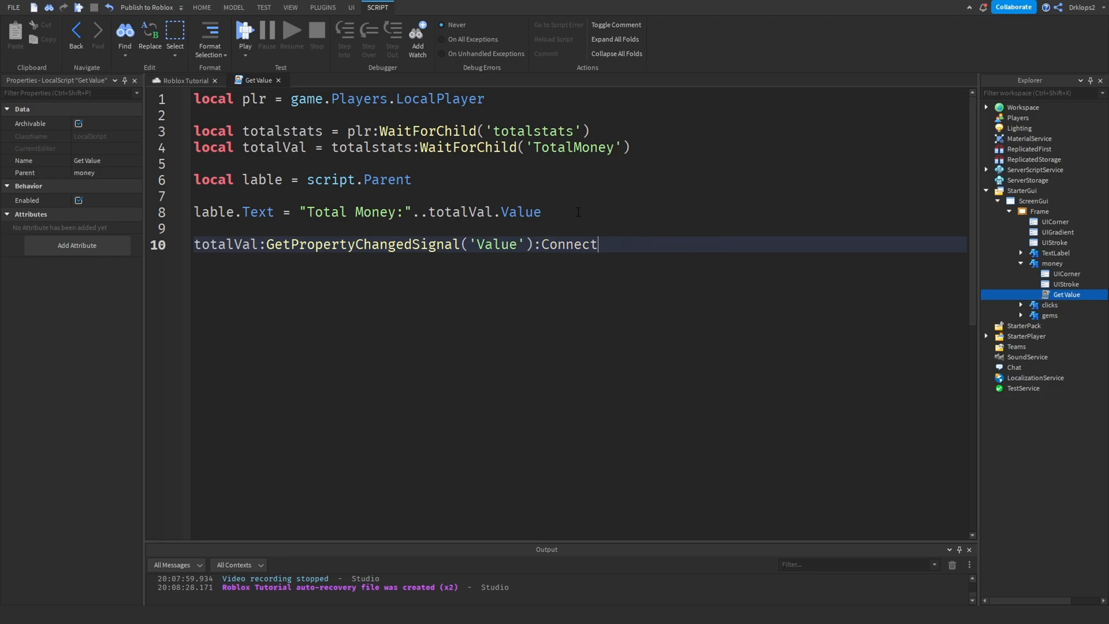
text((function() --)
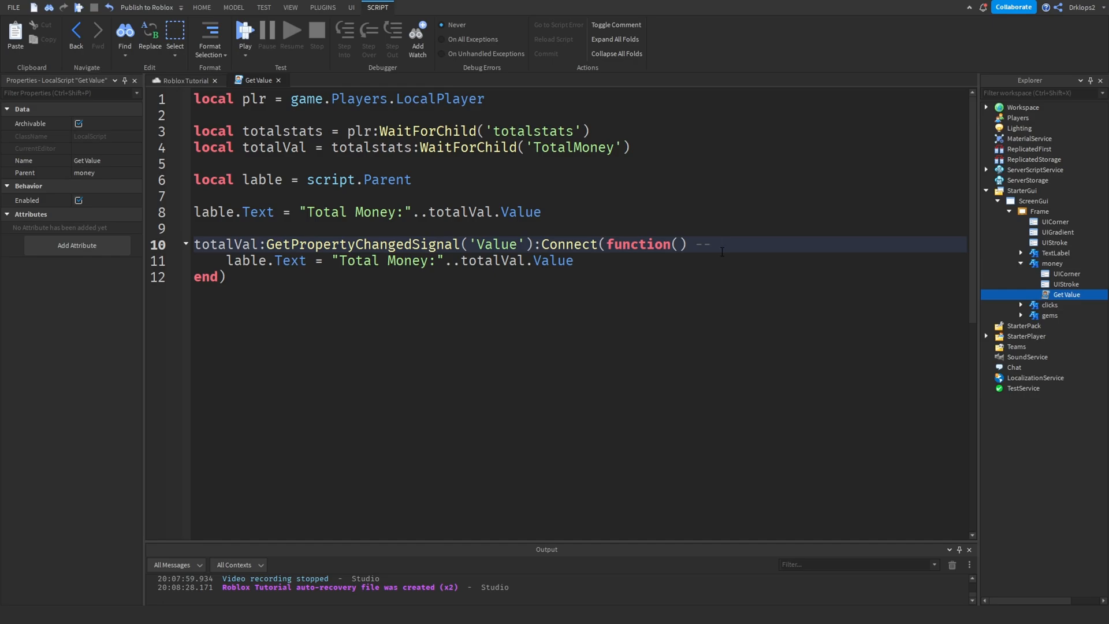
text(Every Ti)
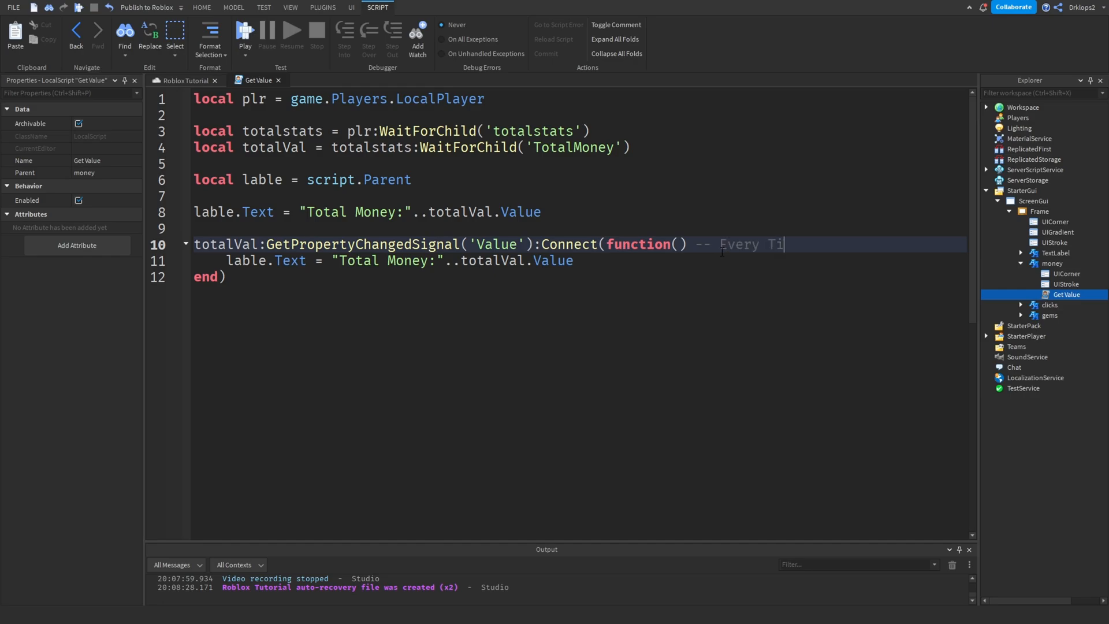
text(me The Value Chan)
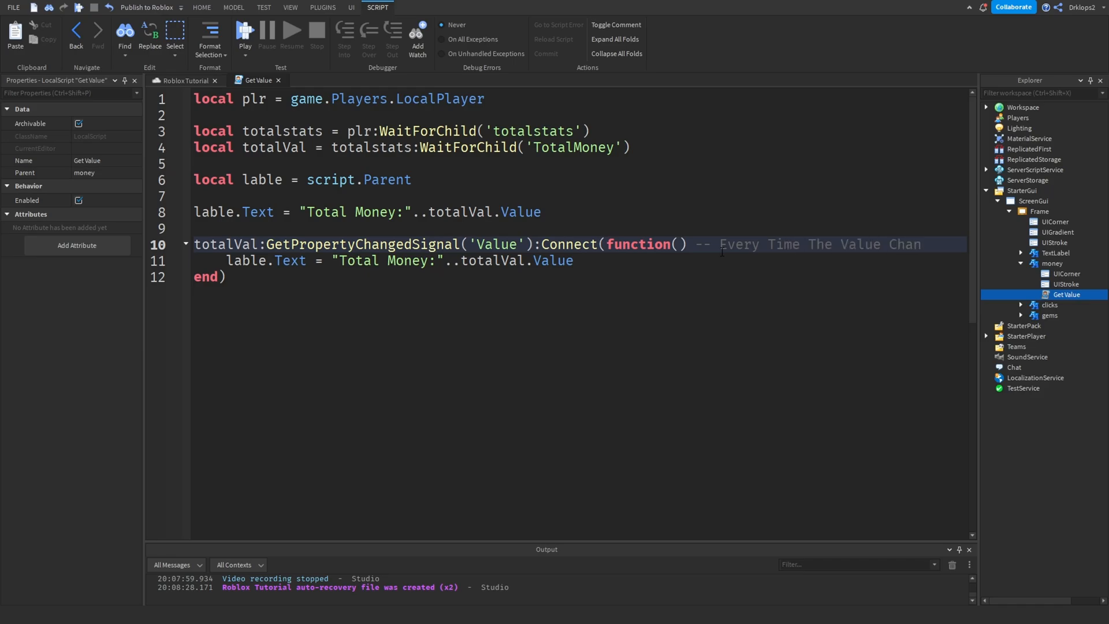
text(ges It Wi)
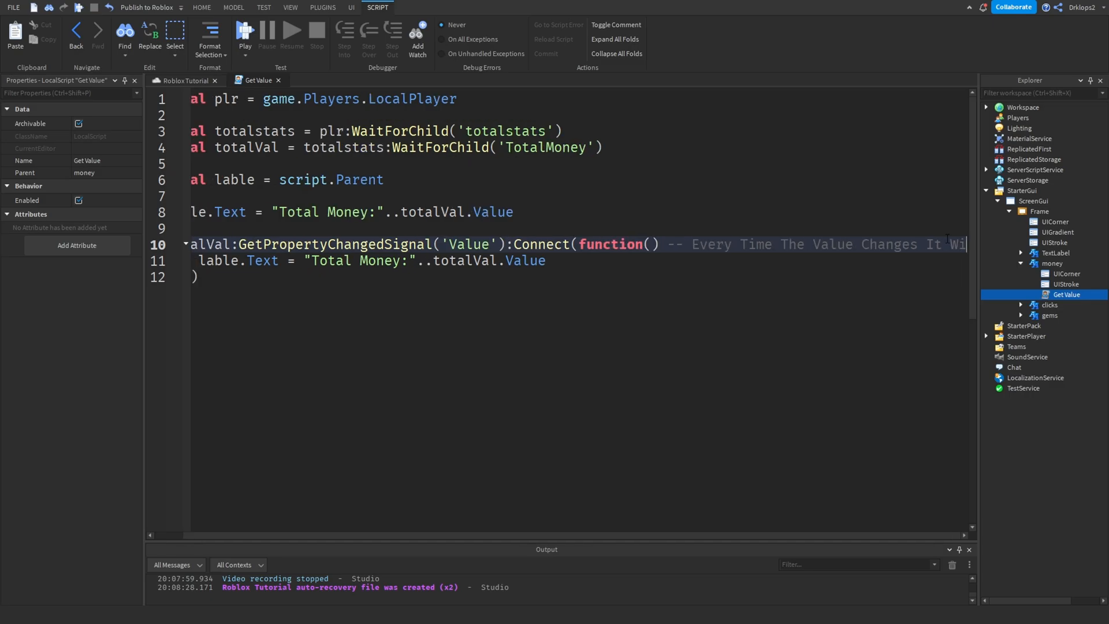
scroll(left, 3)
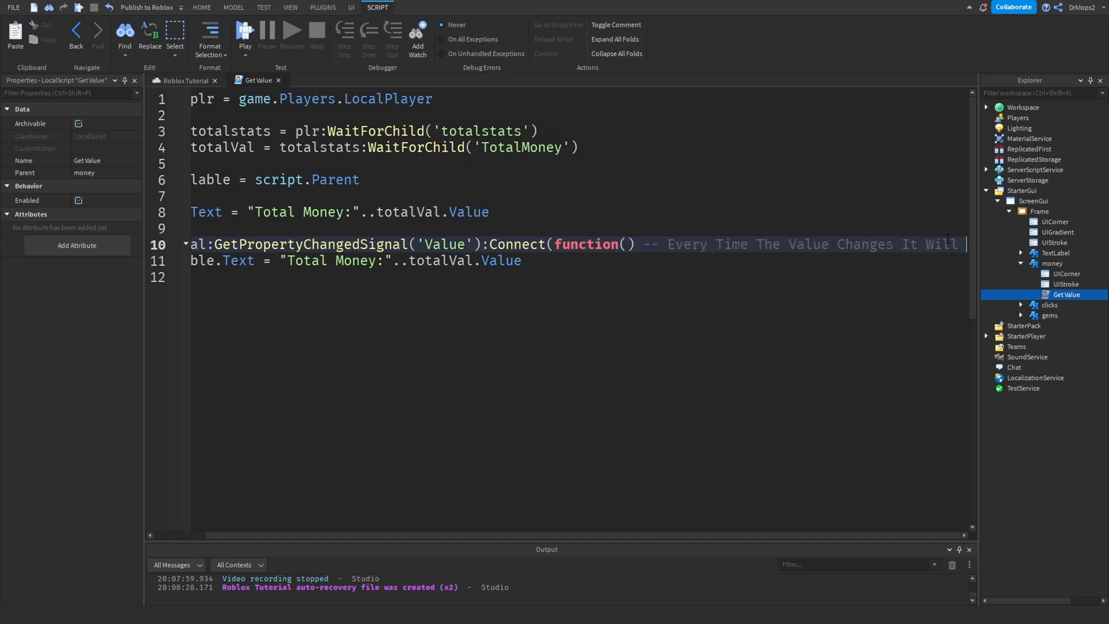
scroll(right, 3)
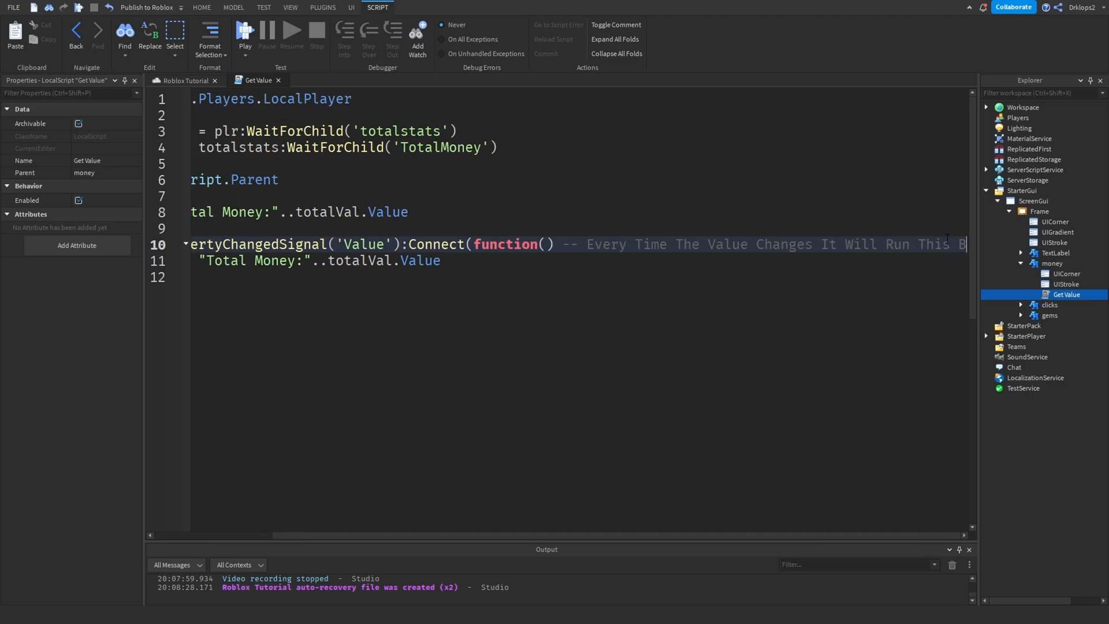
scroll(right, 3)
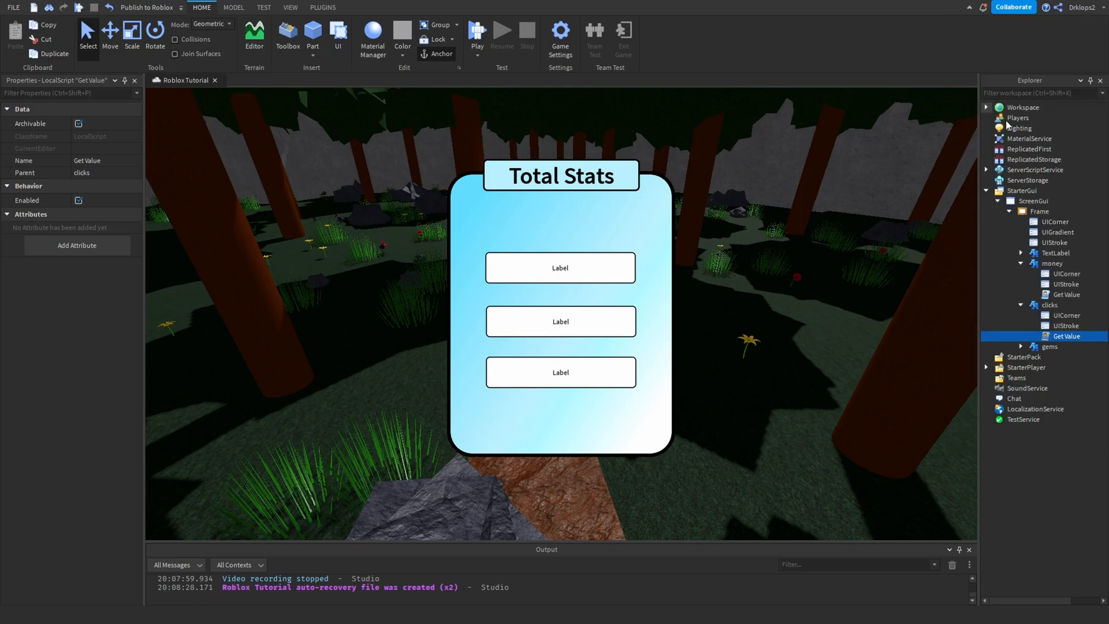
Edit a Get Value copy to show "Total Gems:" and wait for TotalGems
click(1064, 378)
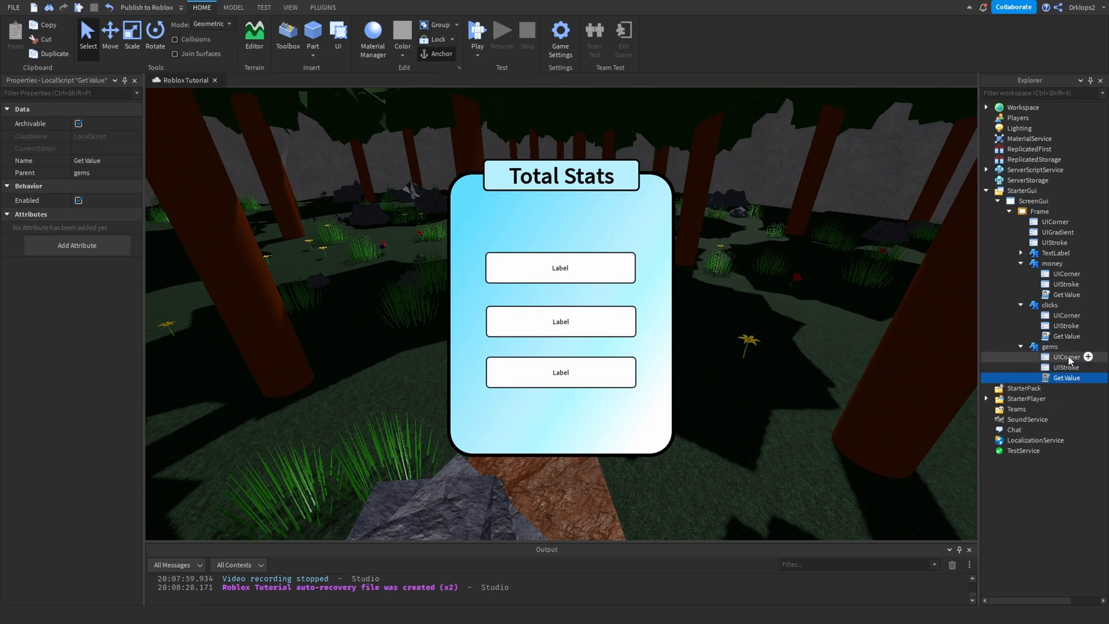
double_click(1067, 335)
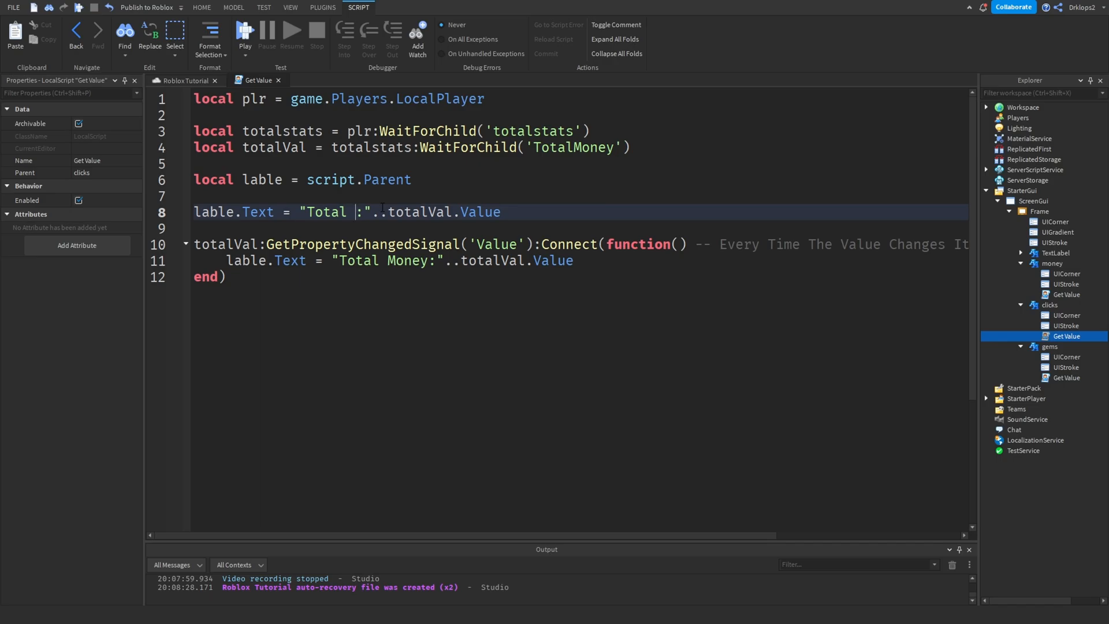
text(Gems)
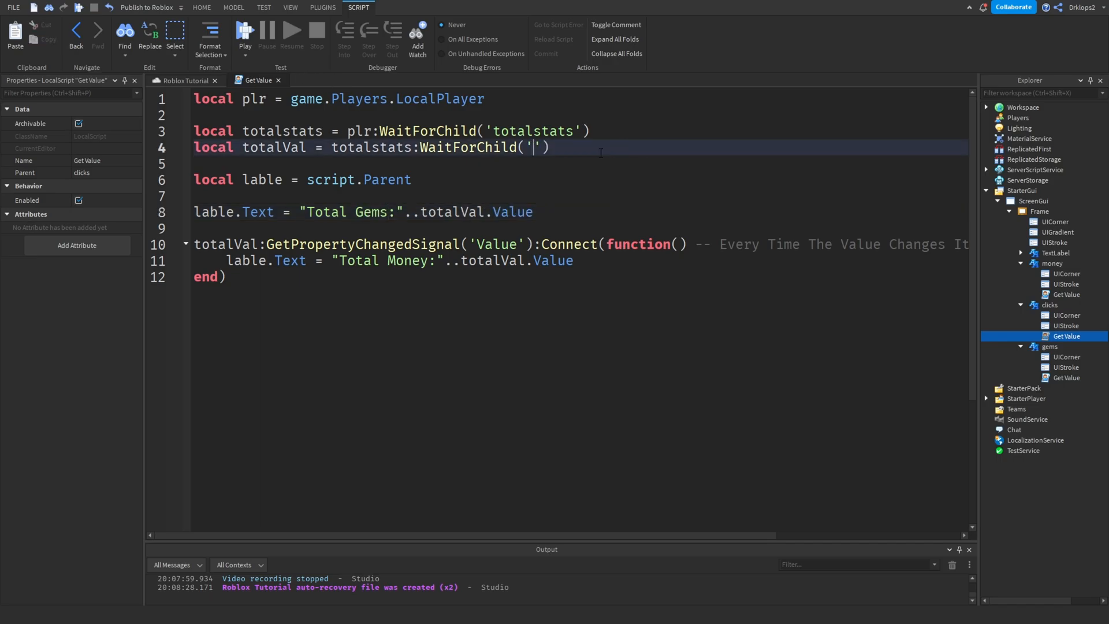
text(TotalGems)
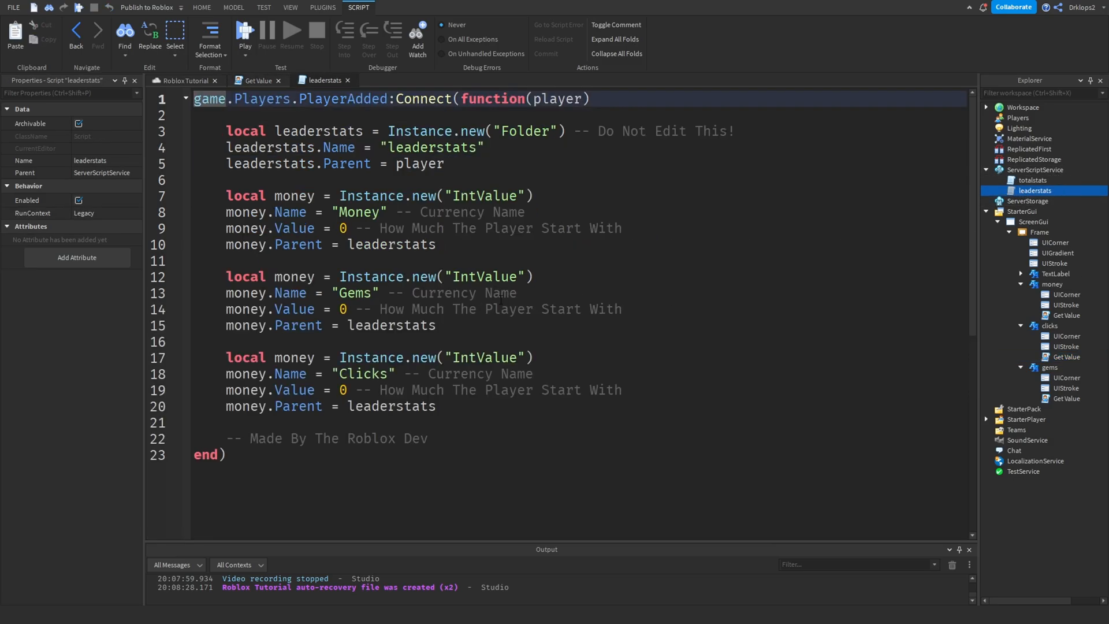
click(1034, 180)
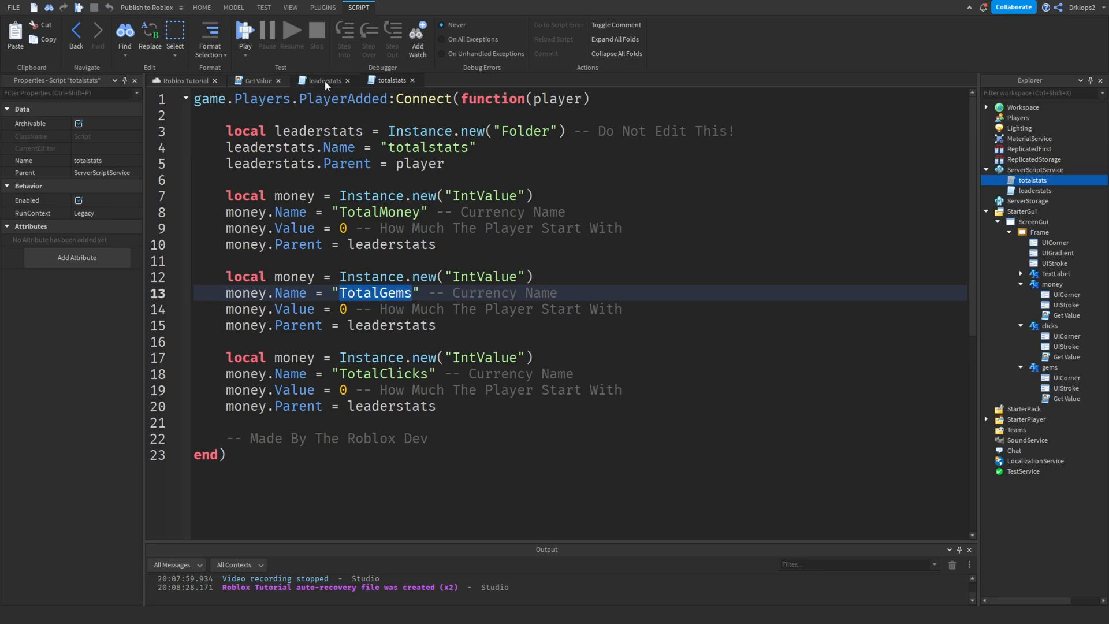
click(256, 80)
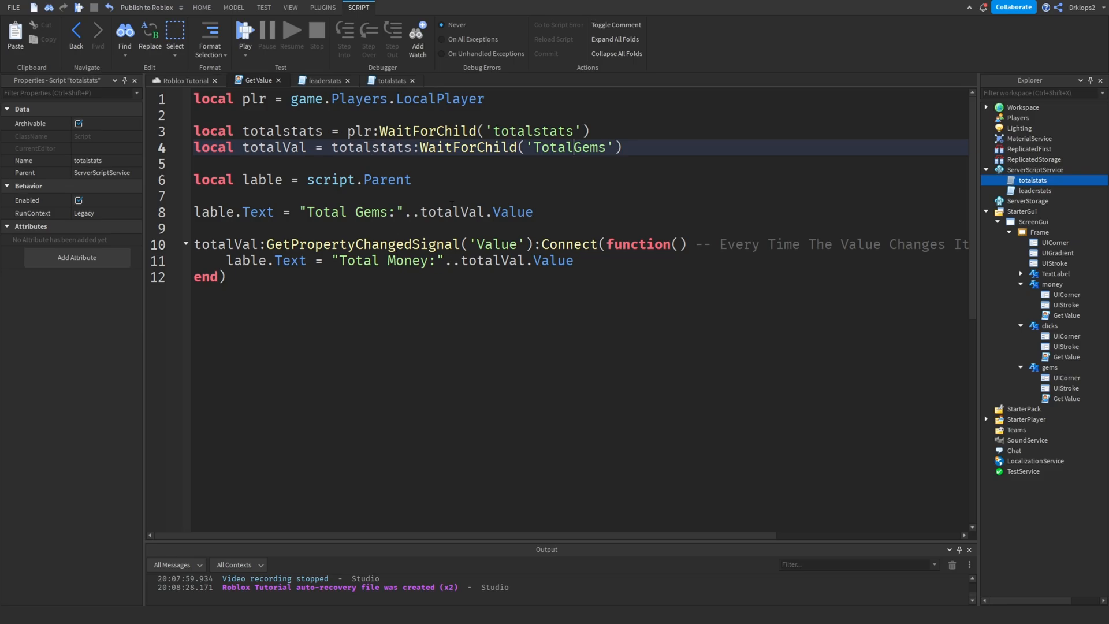
Playtest to confirm Total Money, Clicks and Gems all read 0, then stop the test
click(244, 34)
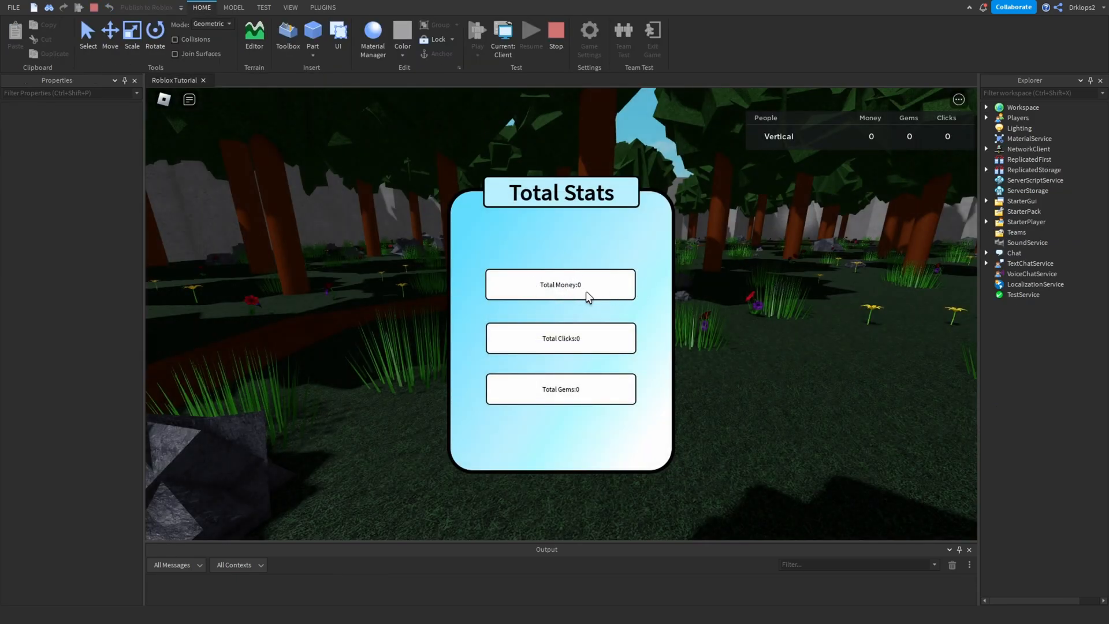
mouse_move(644, 402)
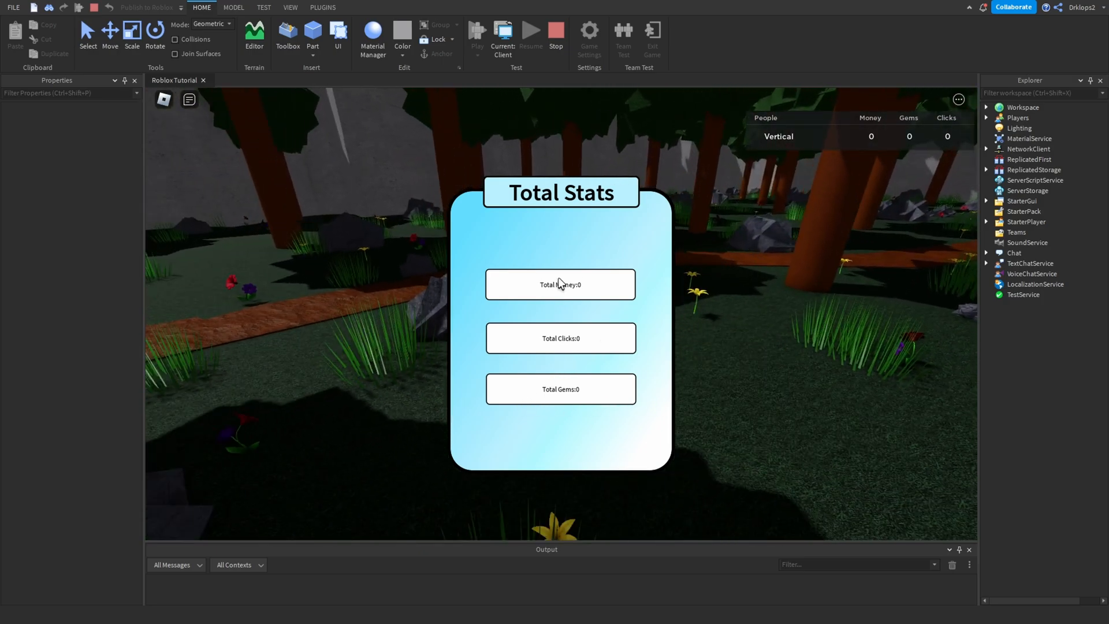
mouse_move(578, 245)
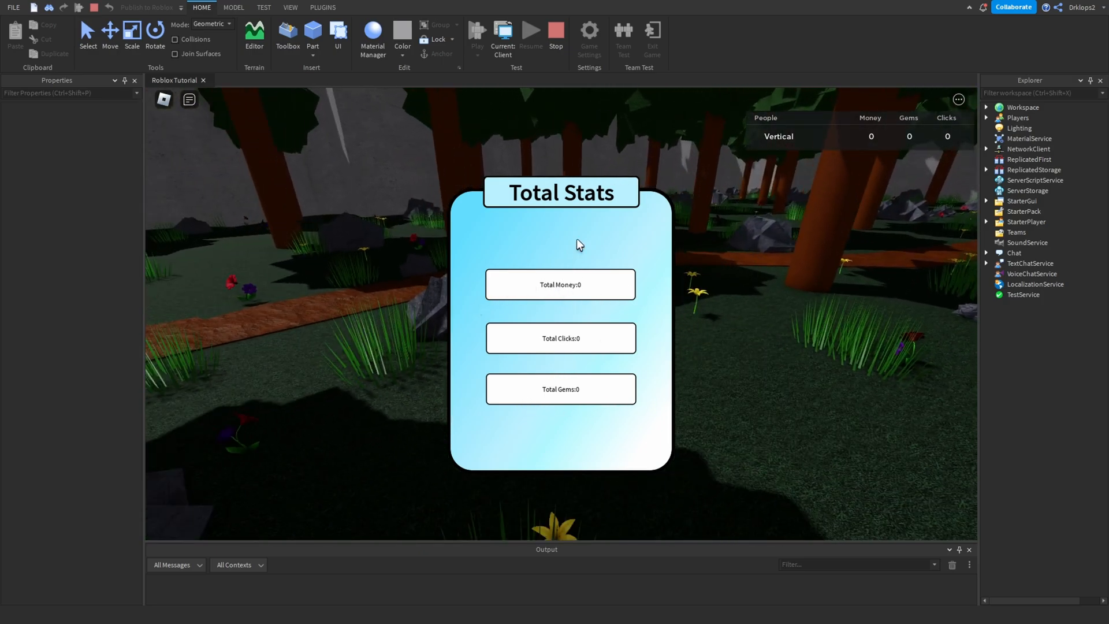
mouse_move(560, 138)
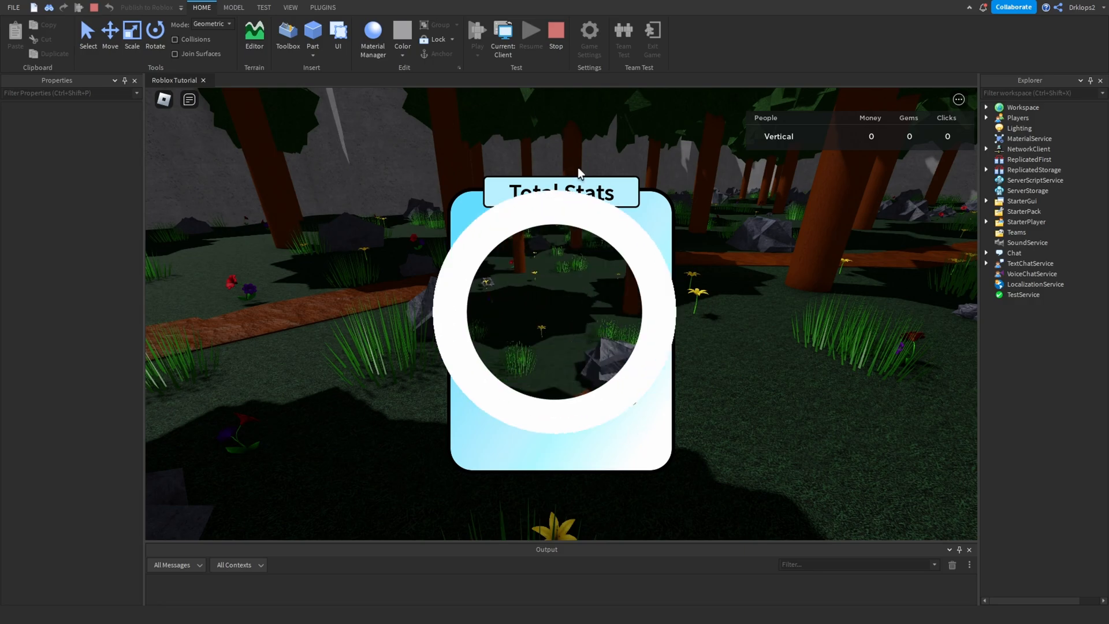
click(555, 31)
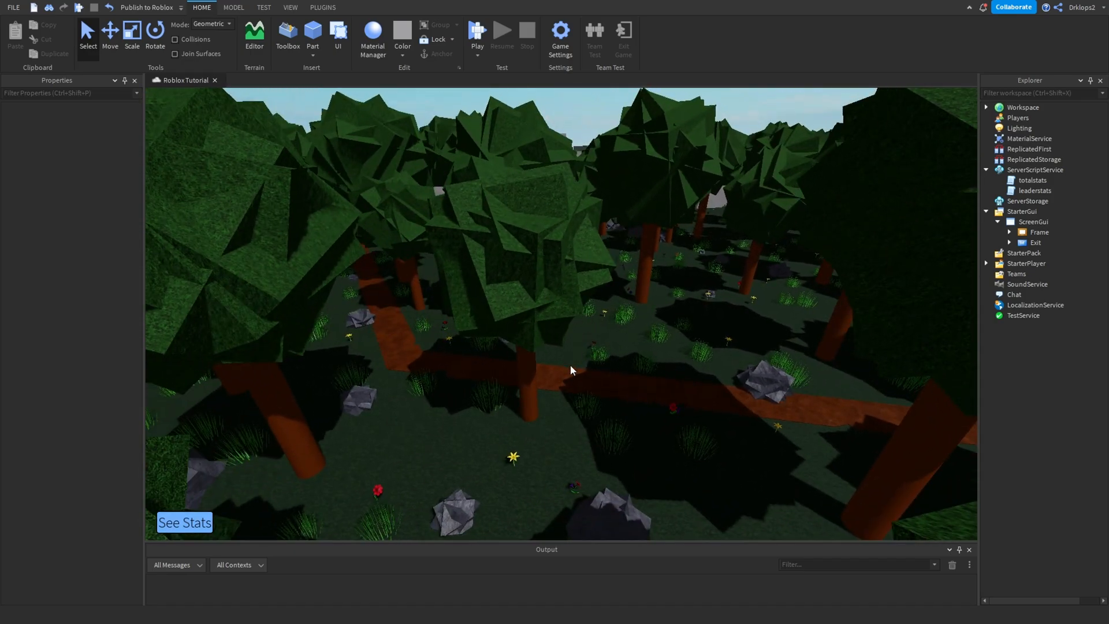
Insert a new grey block part onto the grass in the Workspace
click(562, 297)
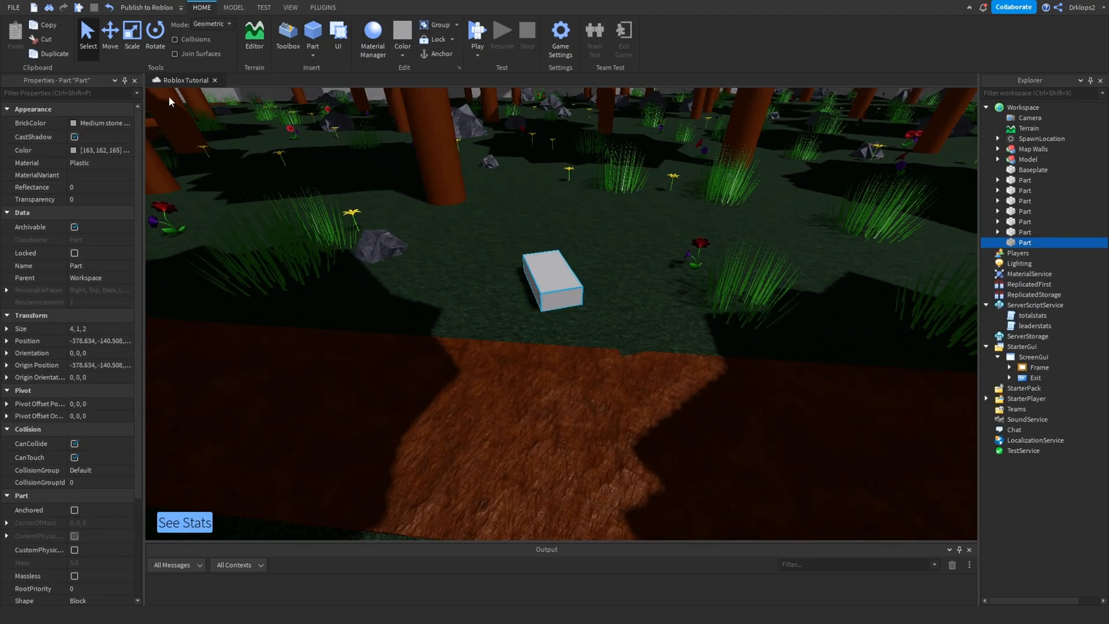
click(1039, 242)
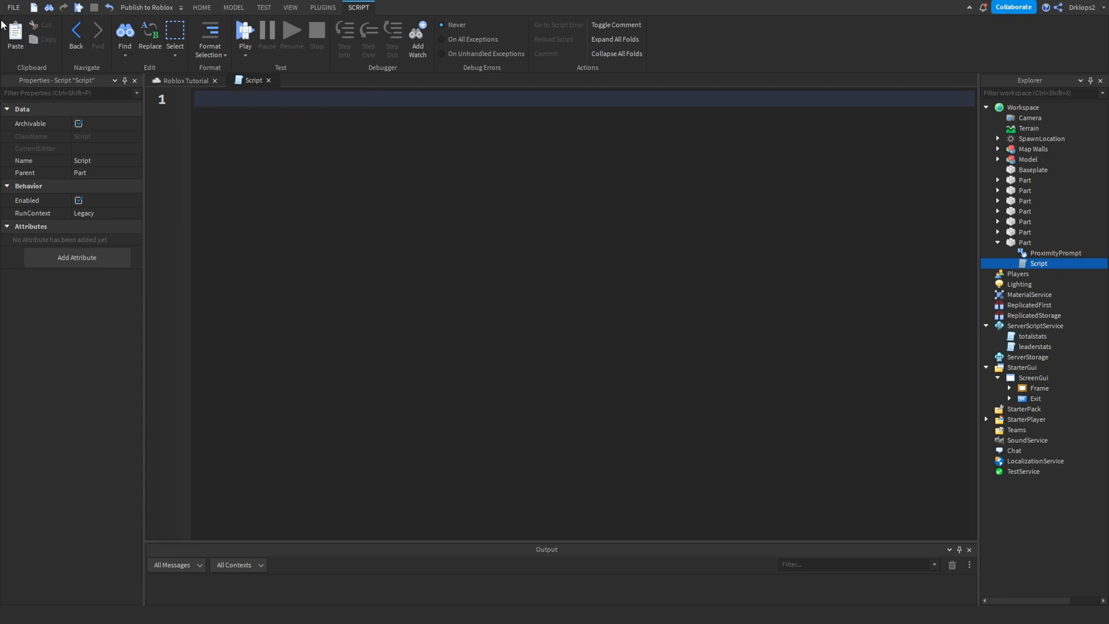
Connect a function(plr) to the prompt's Triggered event, with a comment about plr
text(script.Parent.ProximityPrompt:)
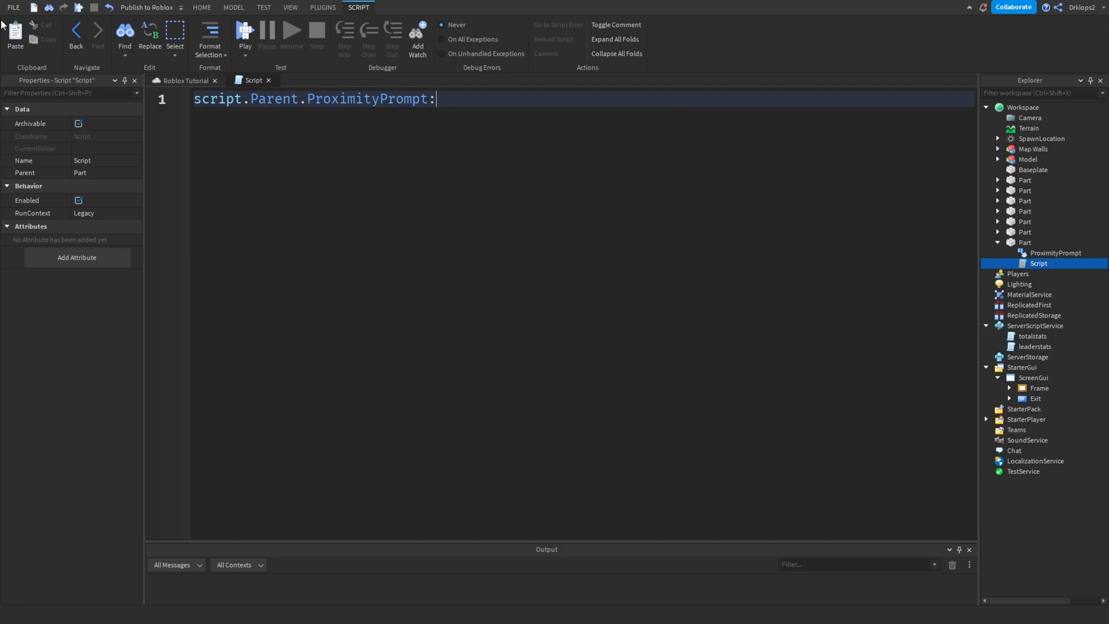
text(Triggered:Connect())
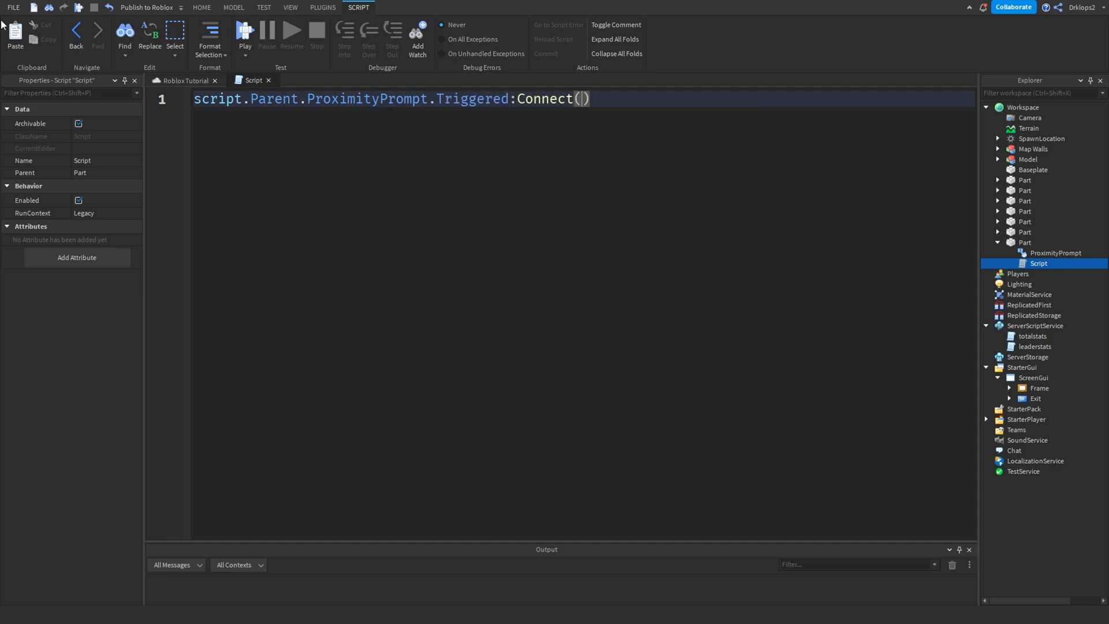
text(function()
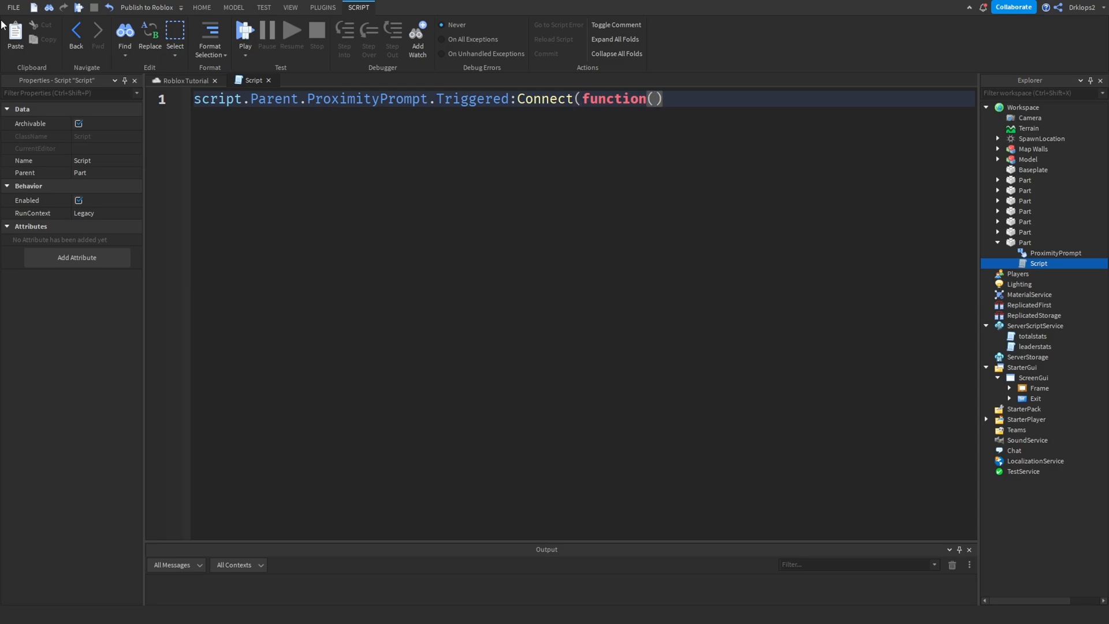
text(plr))
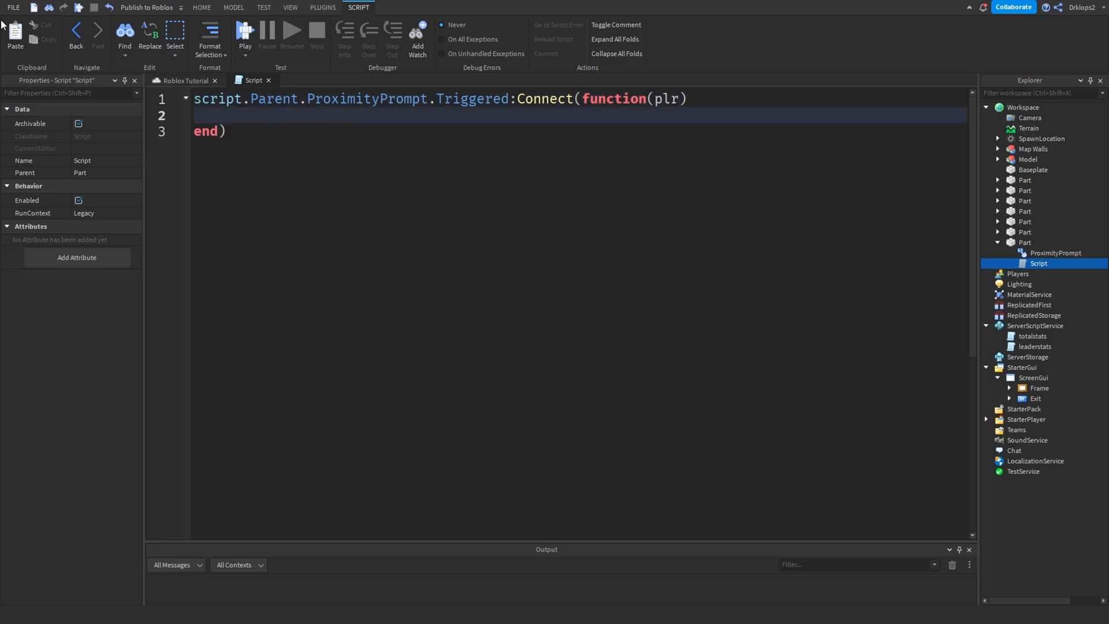
double_click(666, 98)
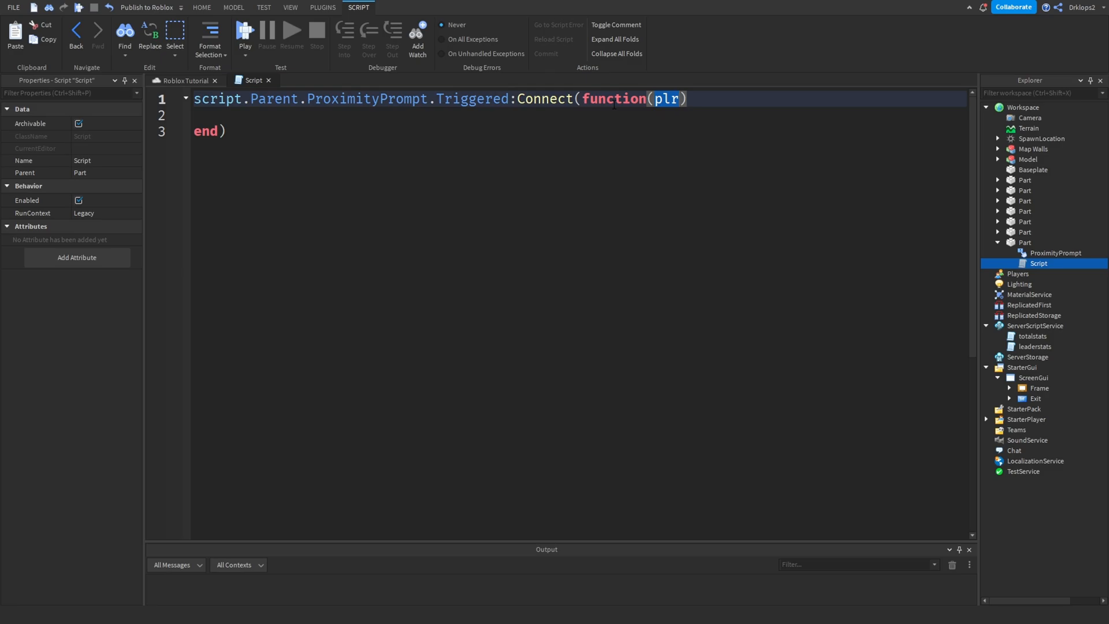
text(0-)
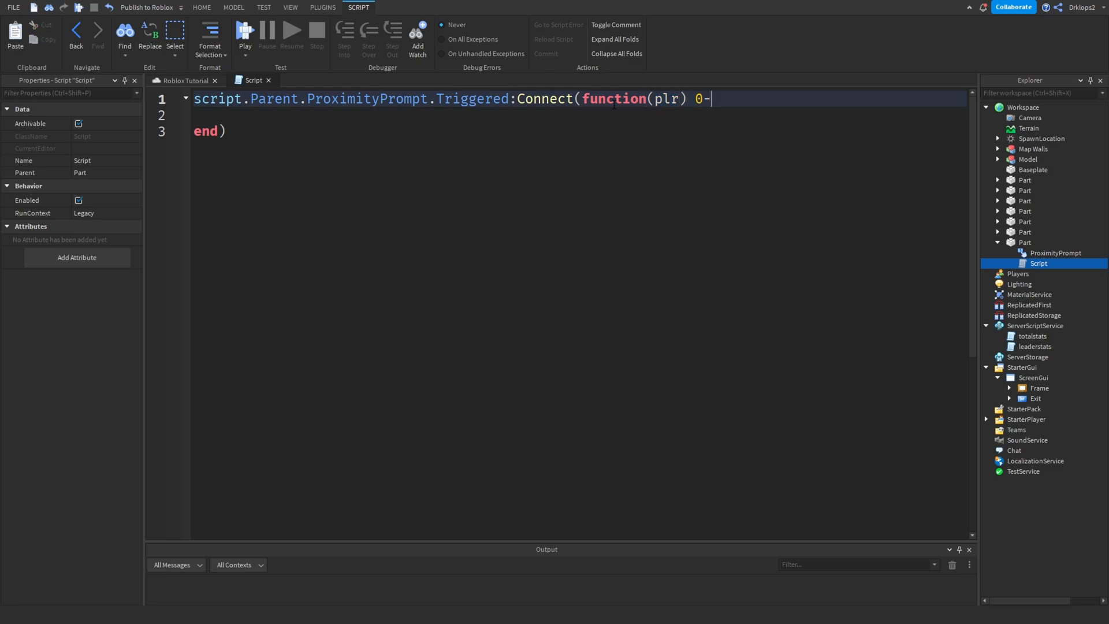
text(- plr is sh)
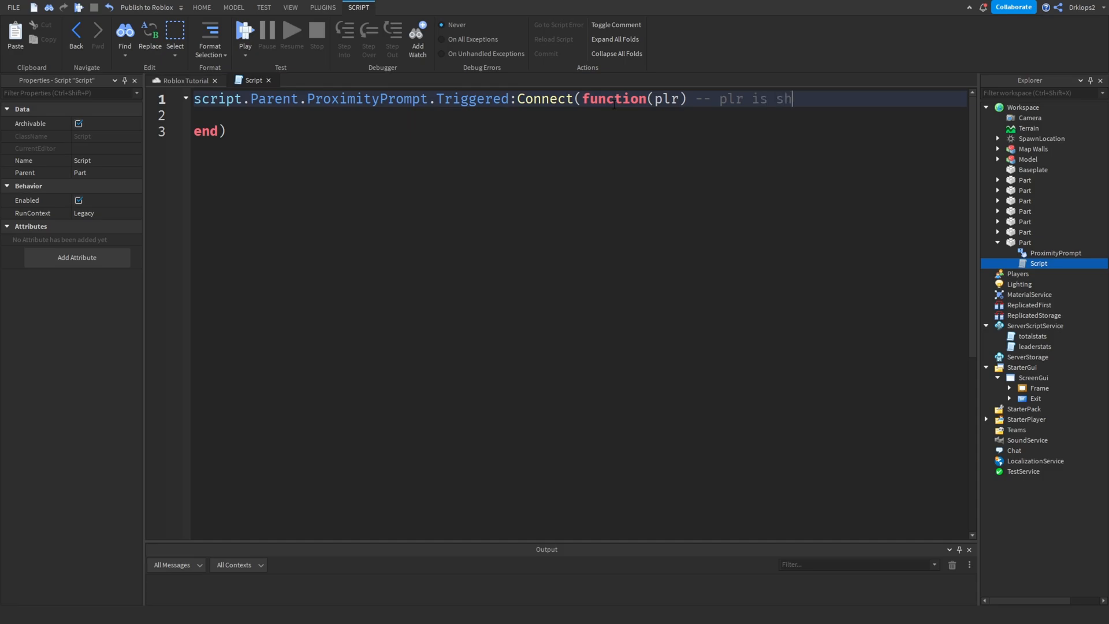
text(ort for pla)
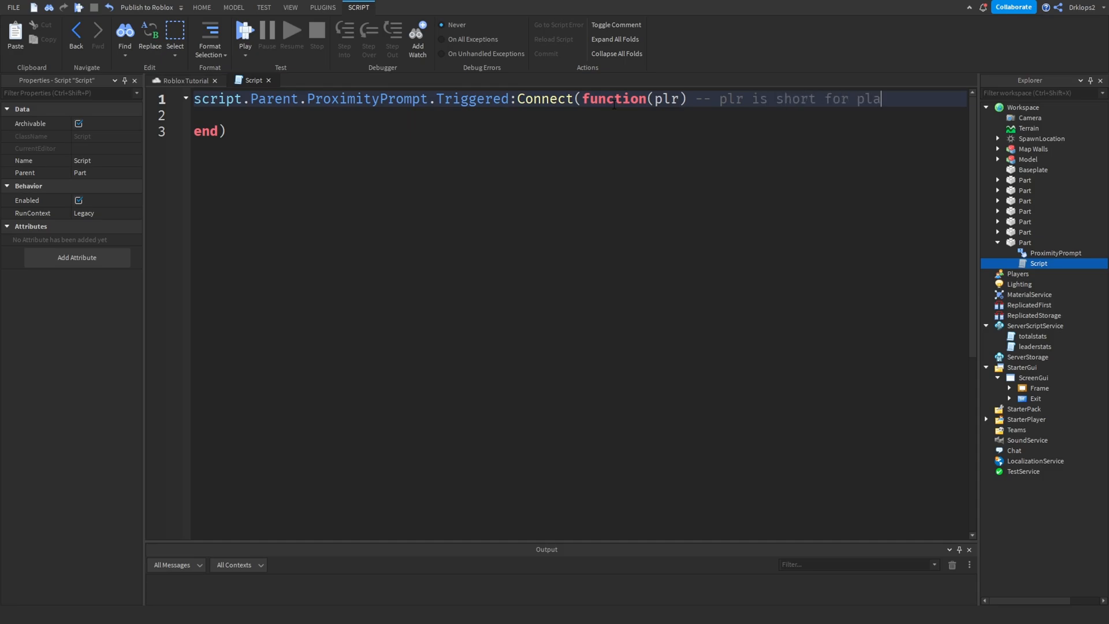
text(yer)
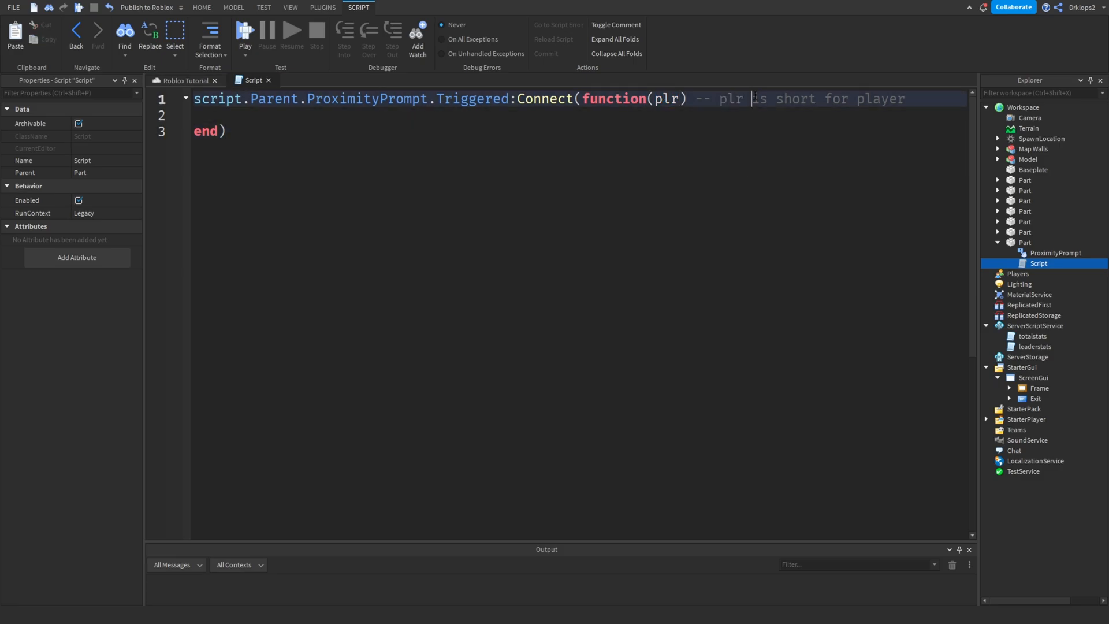
double_click(666, 98)
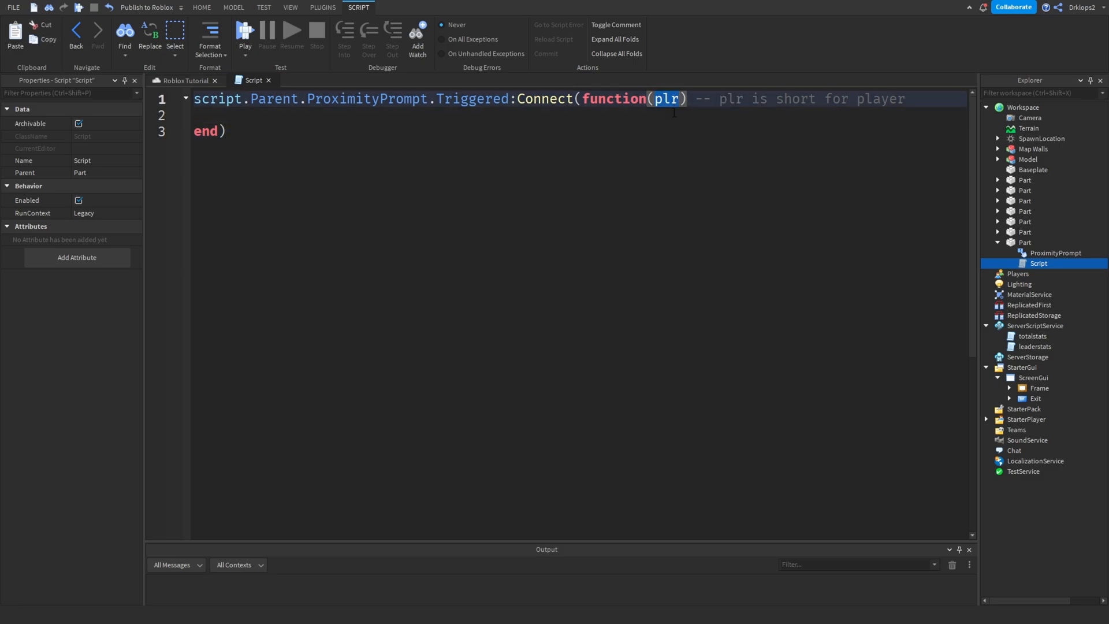
double_click(880, 98)
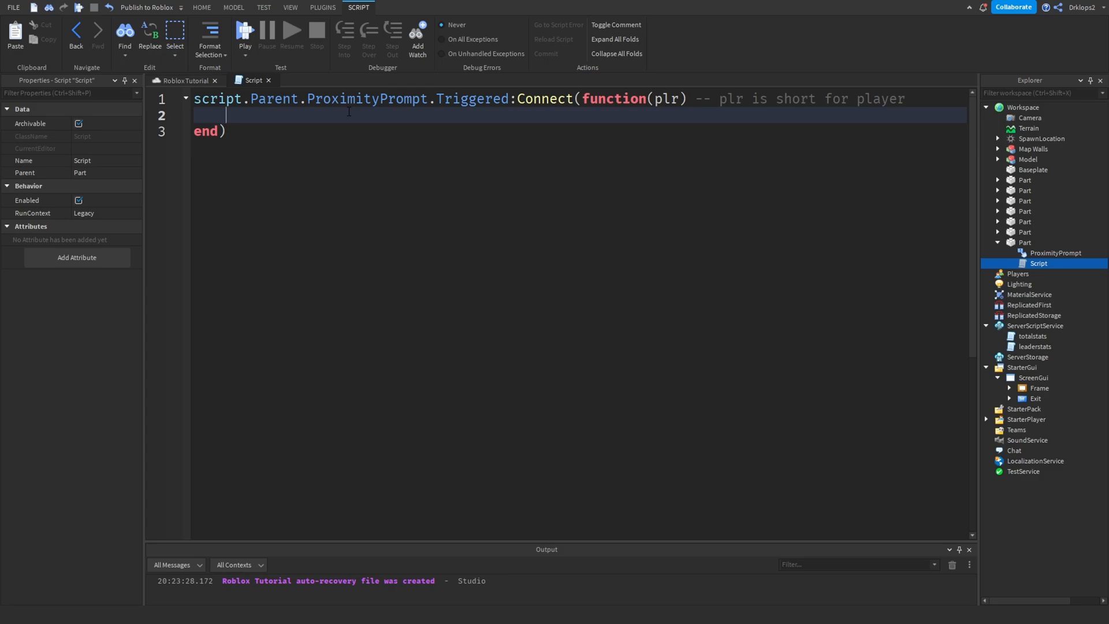
Add plr.leaderstats.Money.Value += 100 with a comment describing the Money currency
text(plr.)
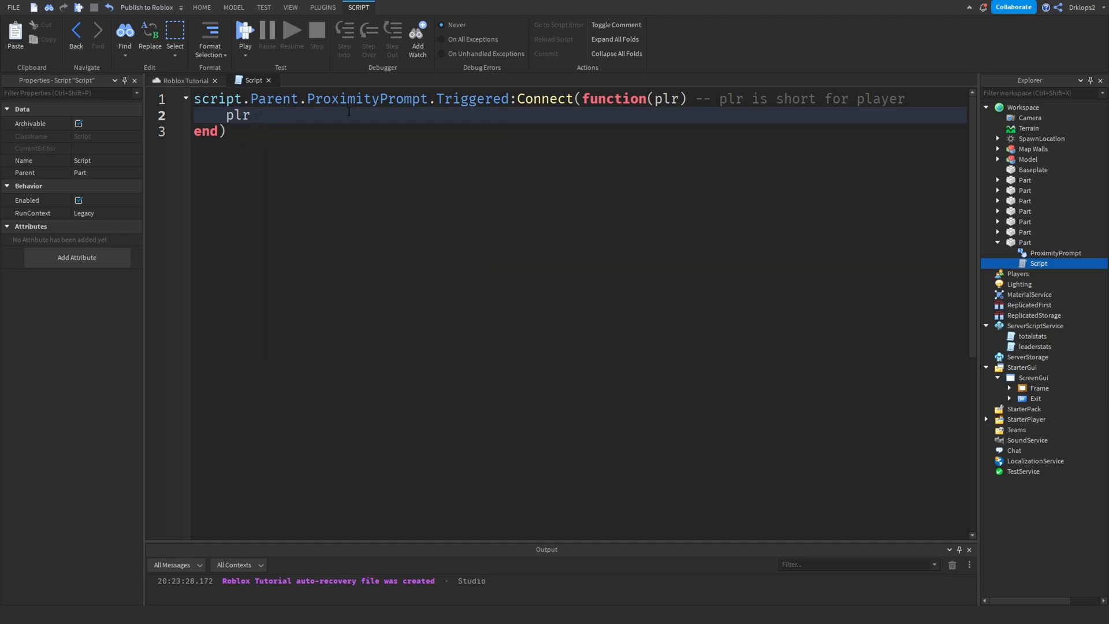
text(.)
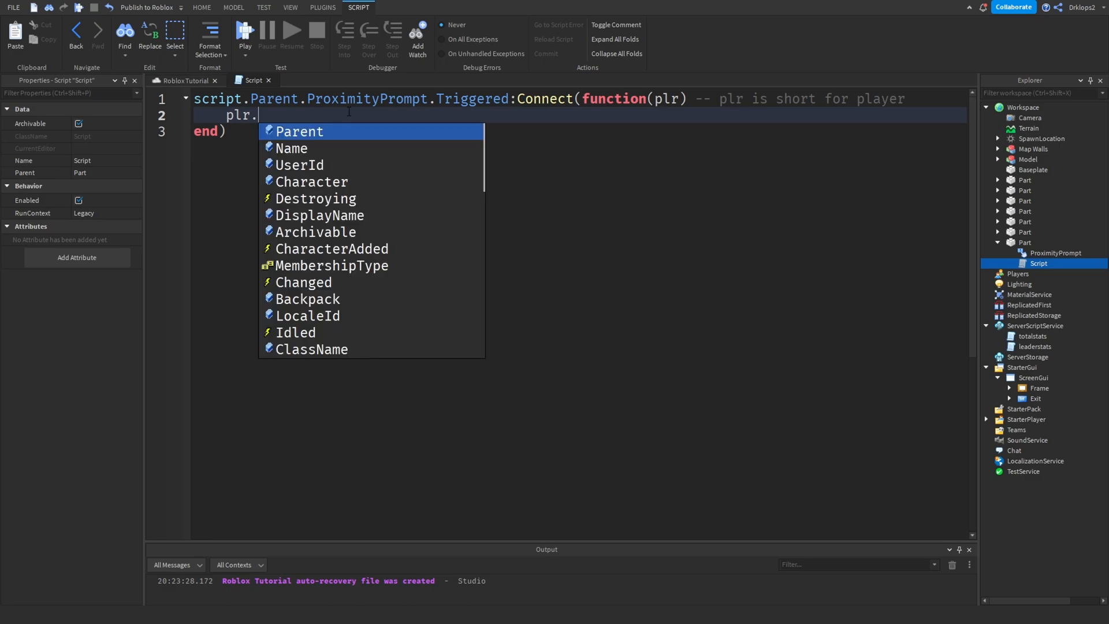
text(leaderstats.)
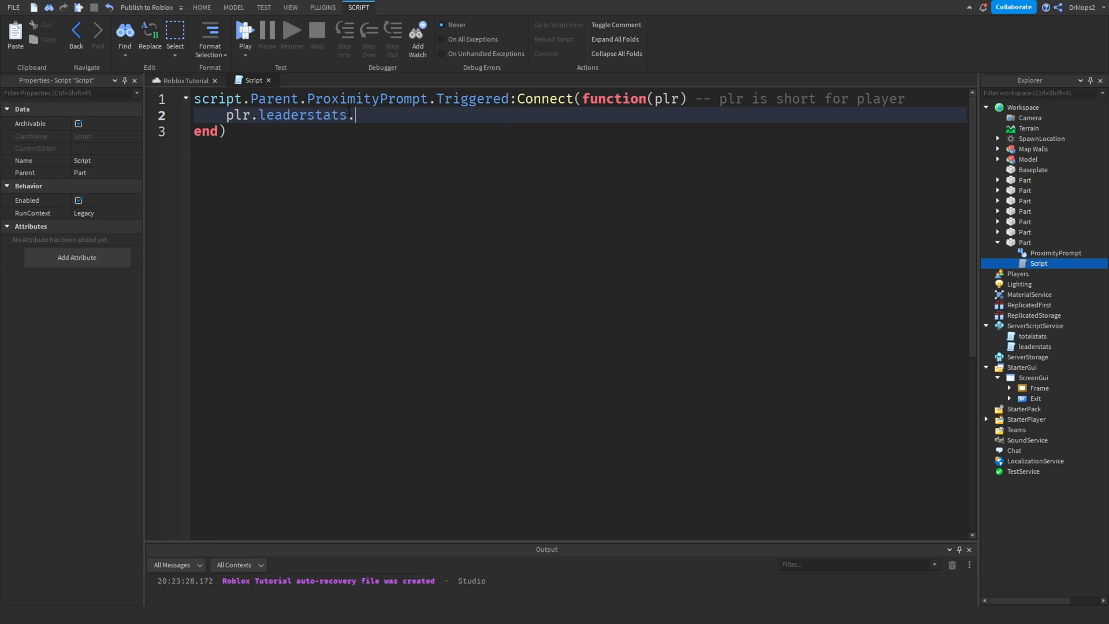
text(Value)
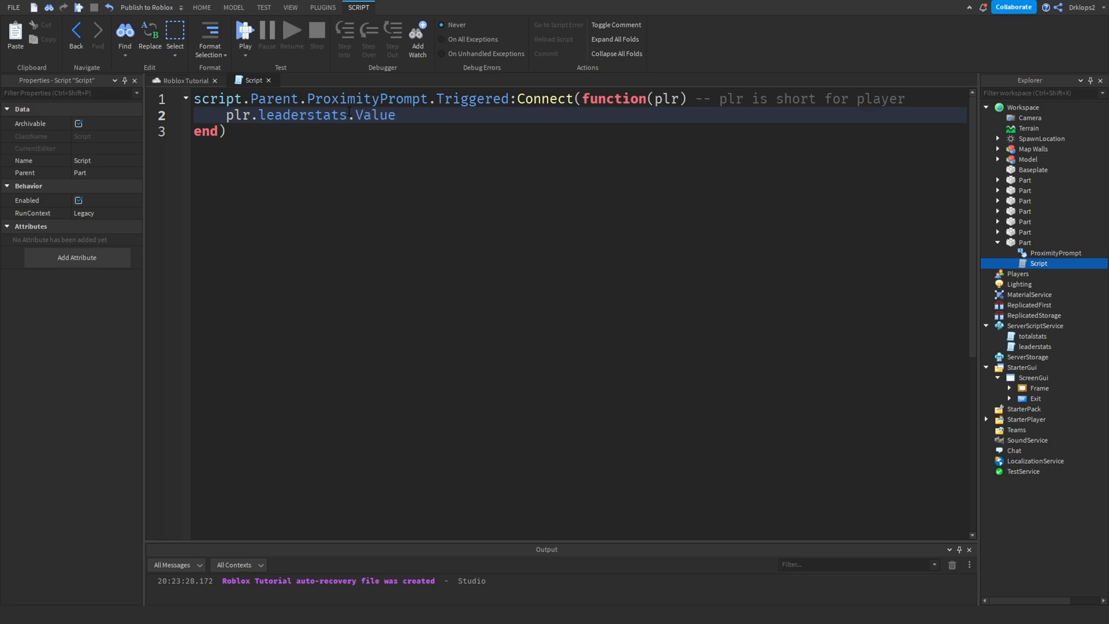
text(+= 100)
text(plr.)
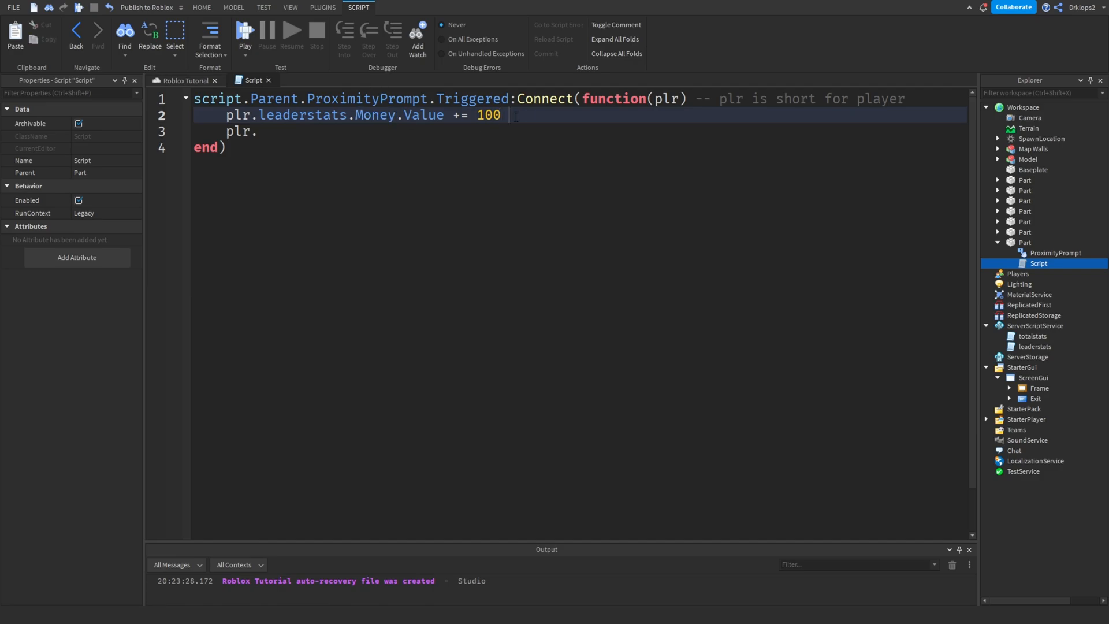
text(--)
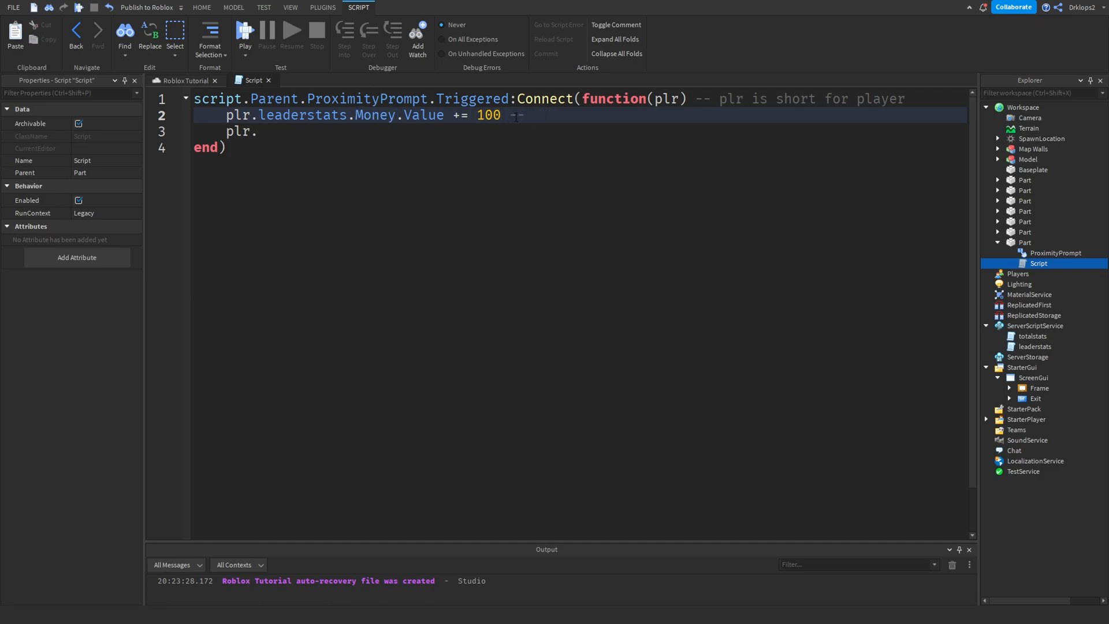
text("Money")
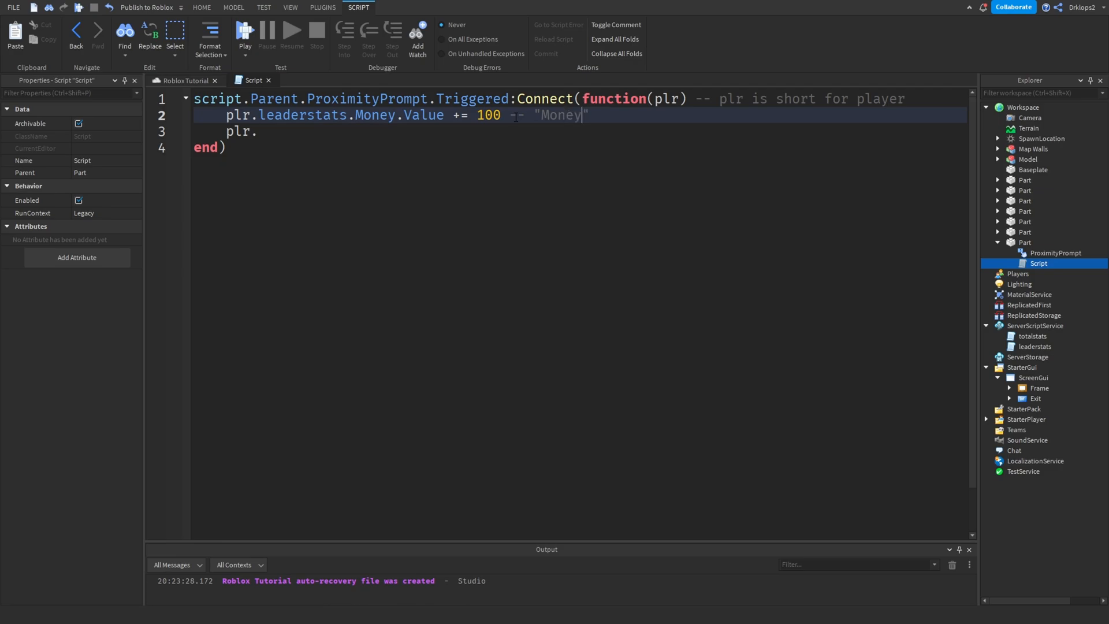
text(is)
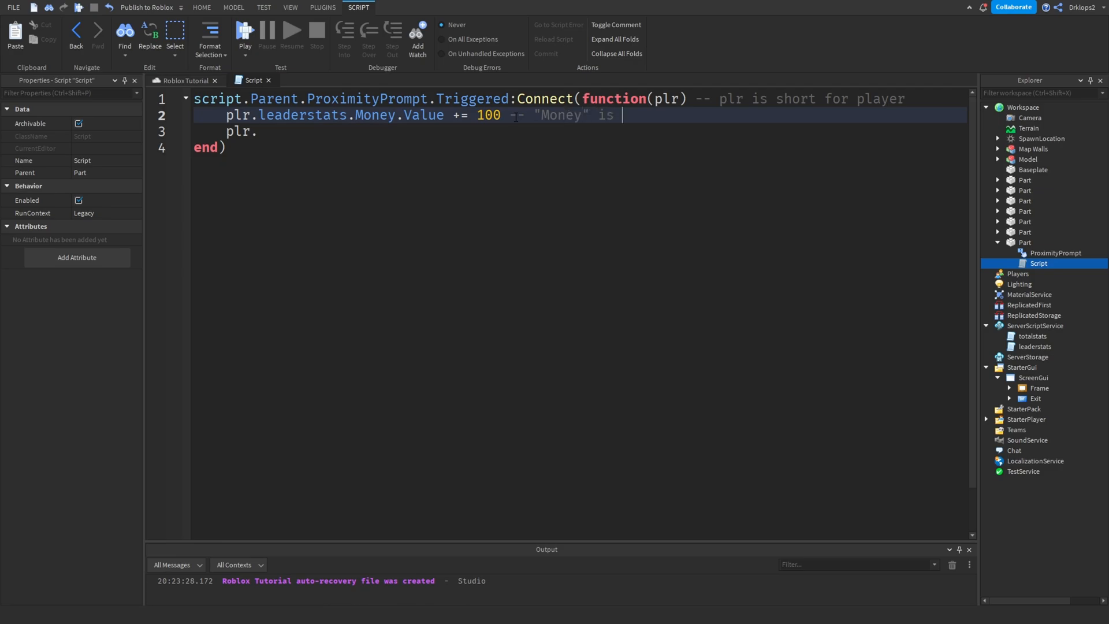
text(the currency y)
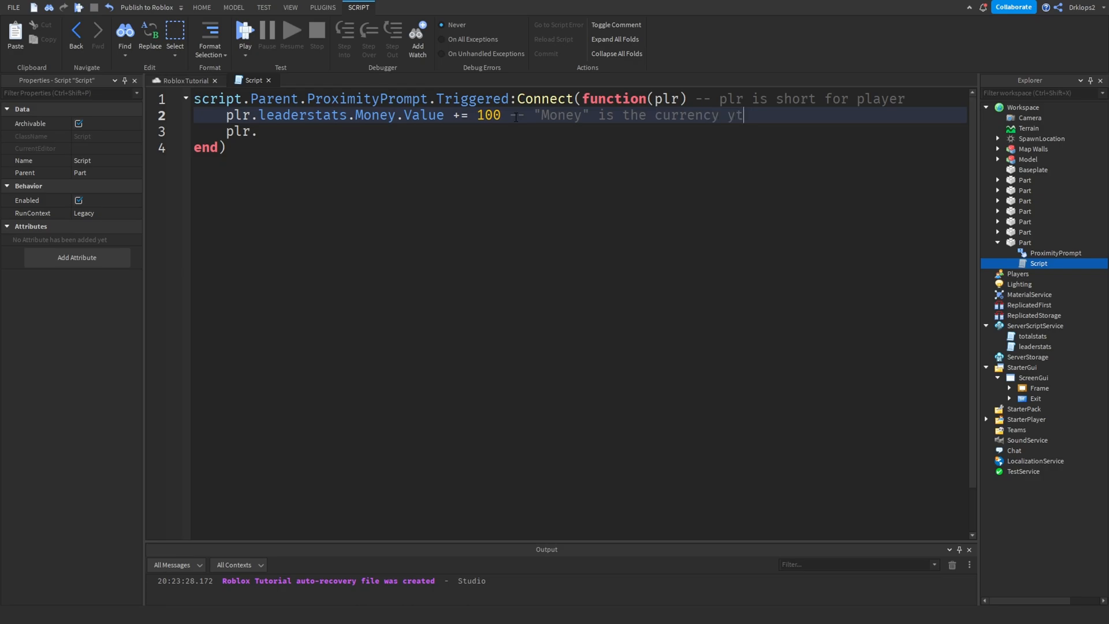
text(that your)
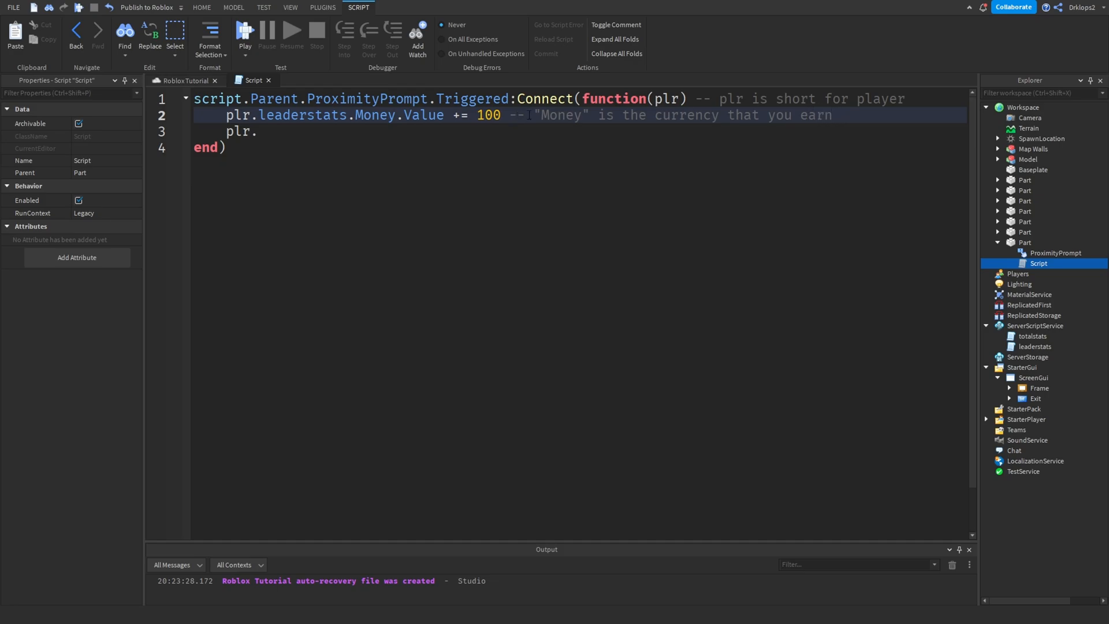
Add plr.totalstats.TotalMoney.Value += 100 on line 3
click(259, 131)
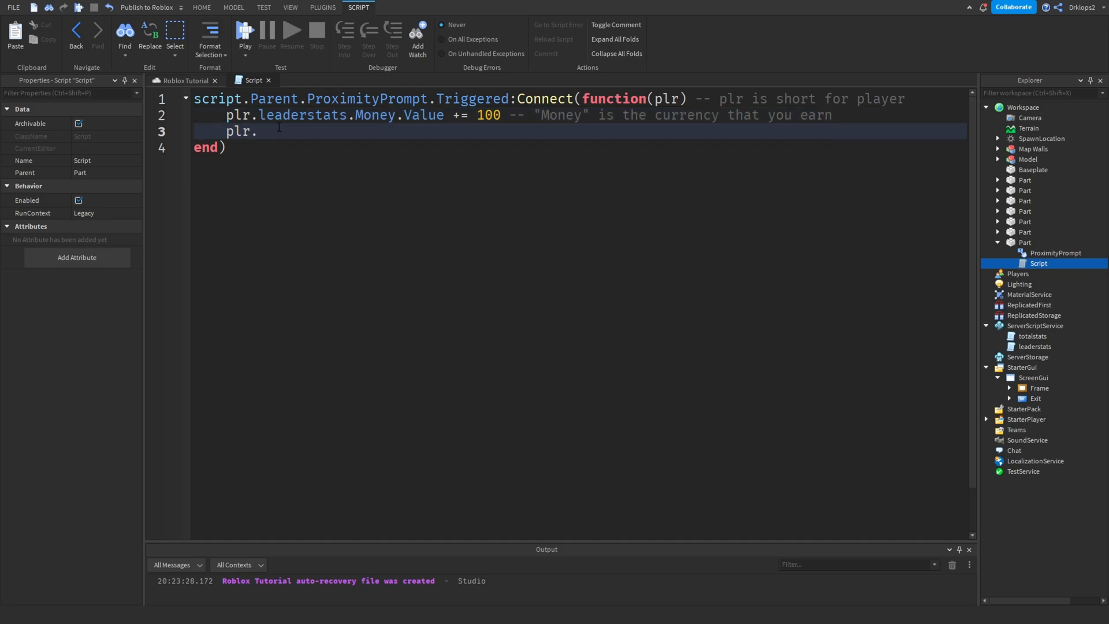
text(total)
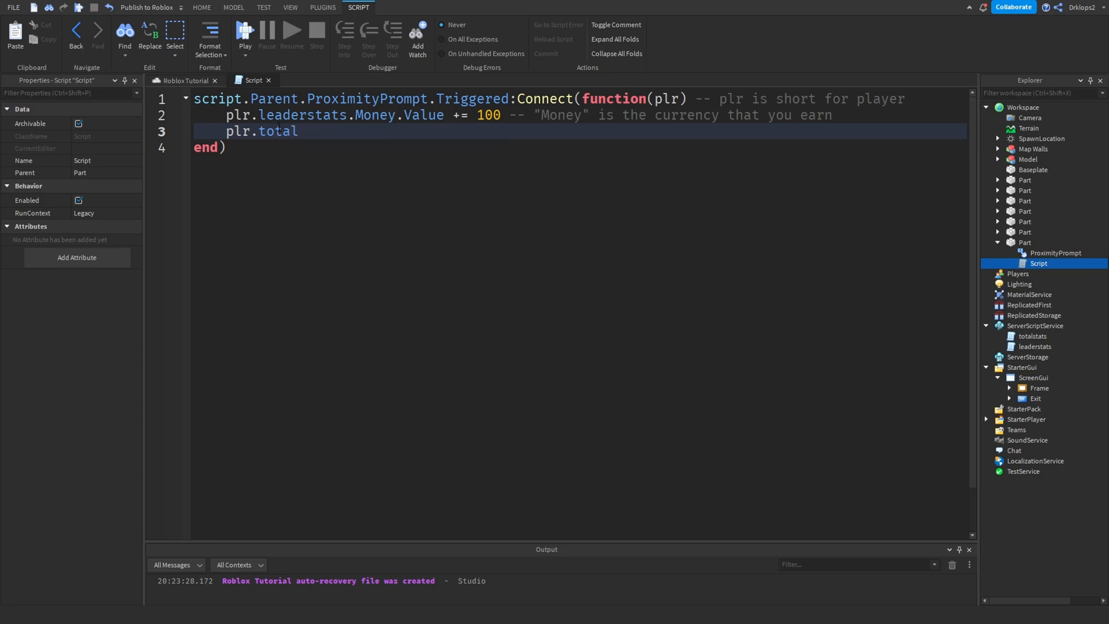
text(stats.T)
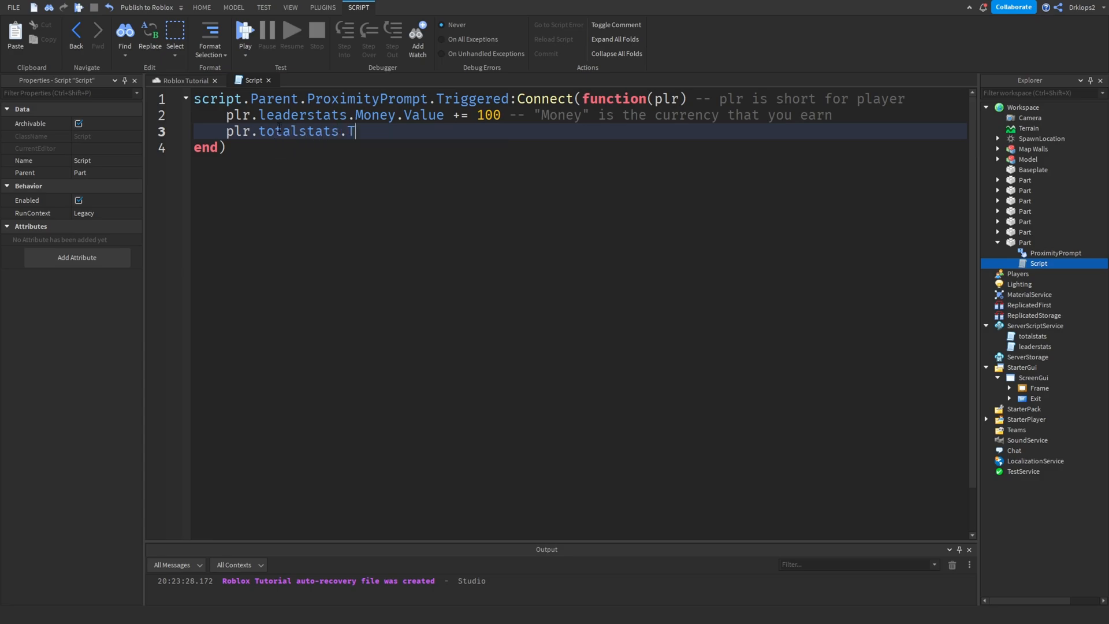
text(otalMonye)
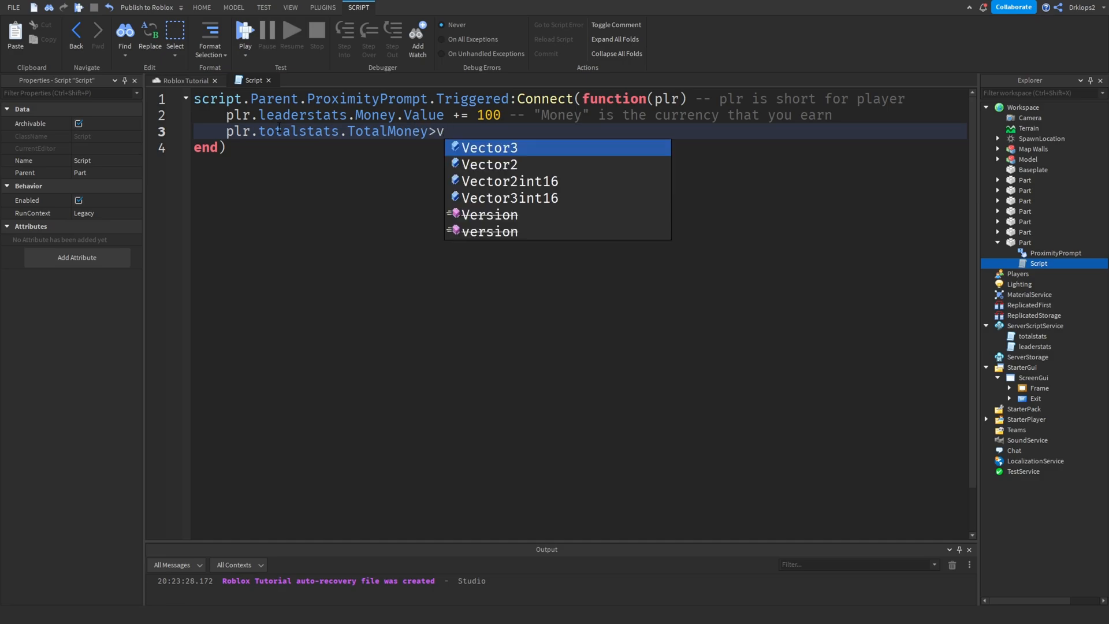
text(.Value)
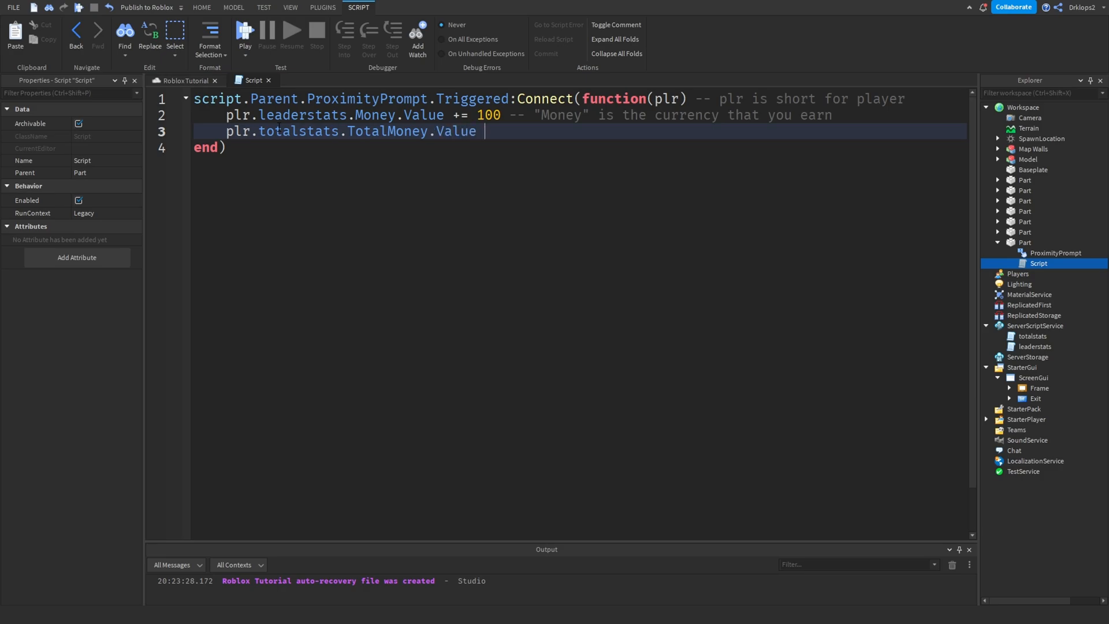
text(+= 100)
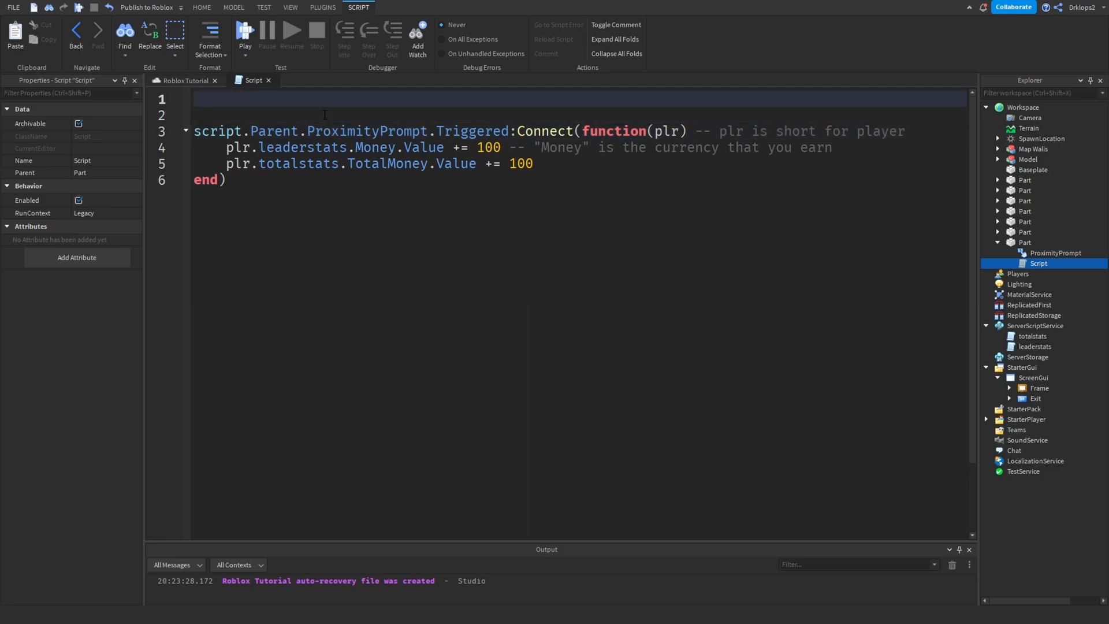
Declare local earn = 100 and use earn in place of the hard-coded 100
text(local earn)
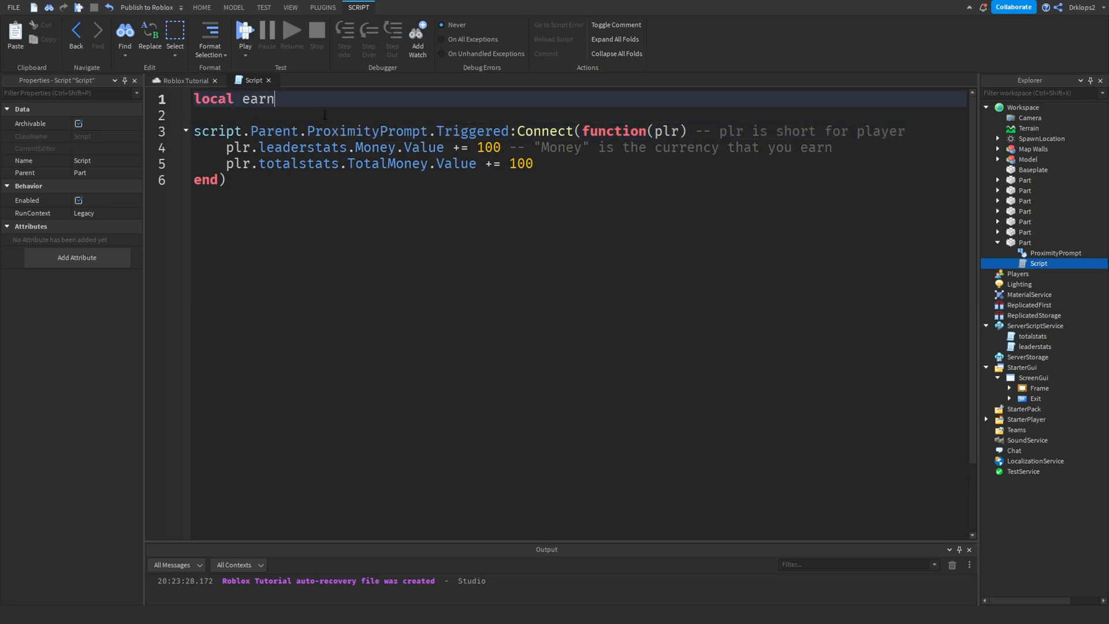
double_click(486, 147)
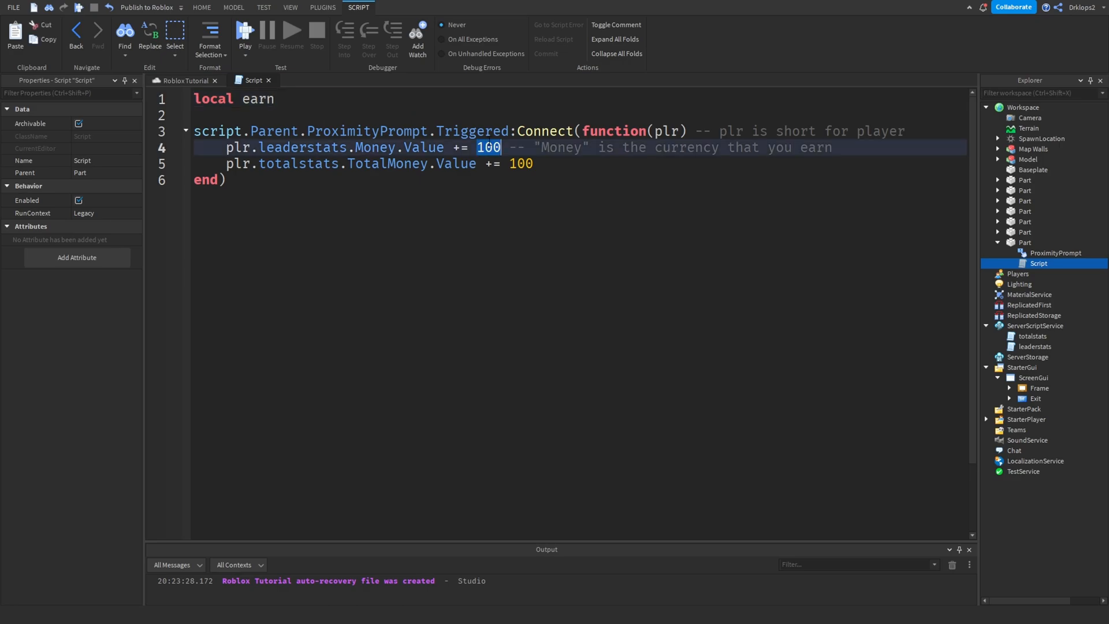
text(earn)
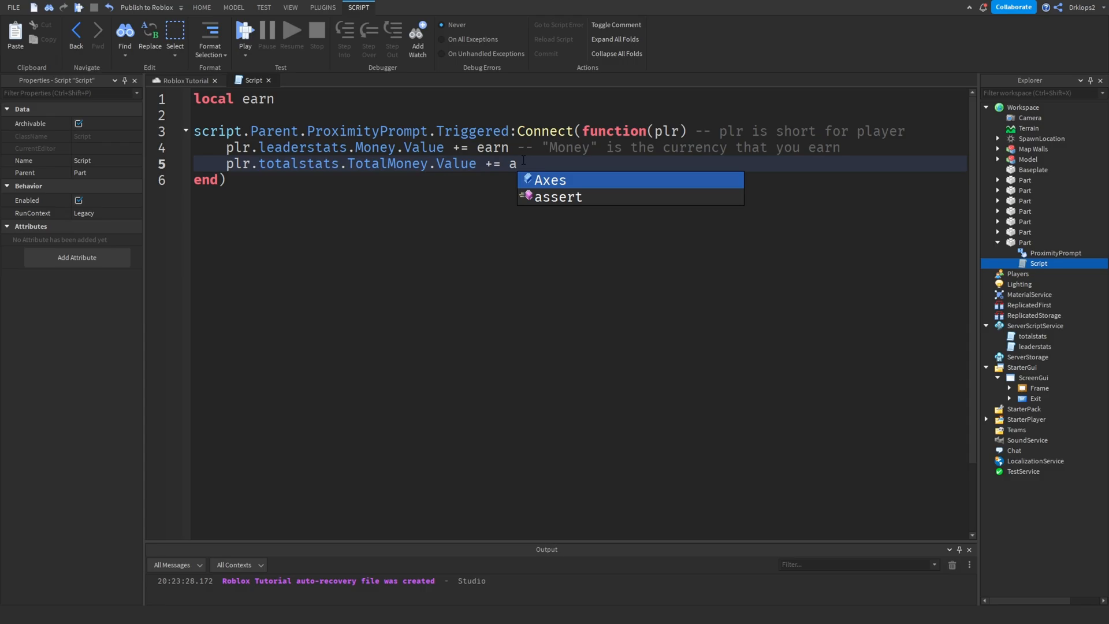
text(earn)
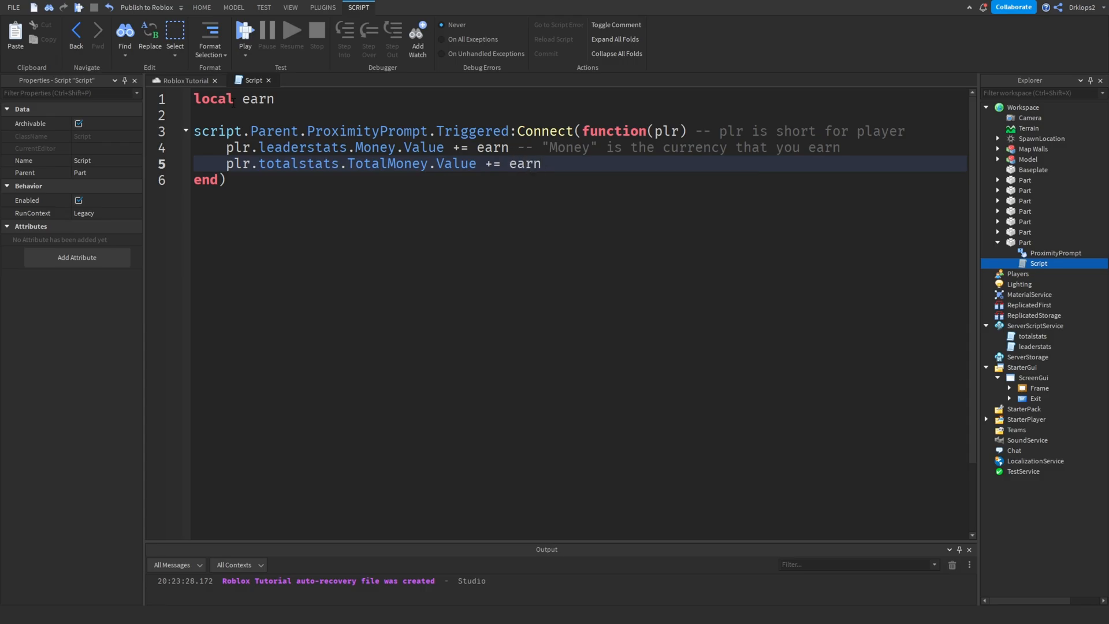
text(= 100)
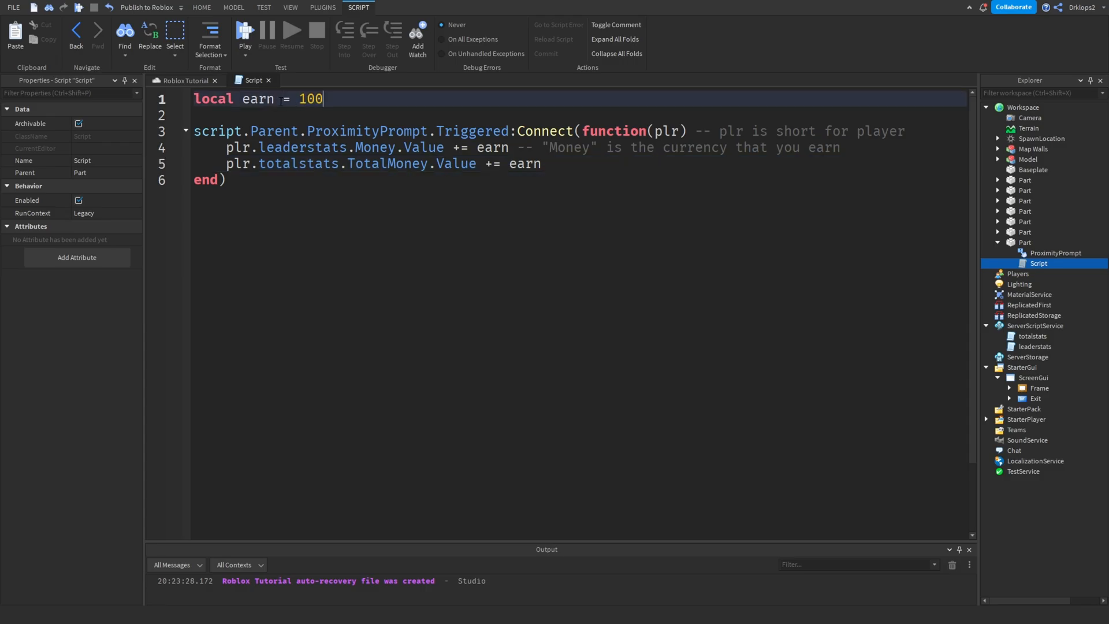
click(224, 179)
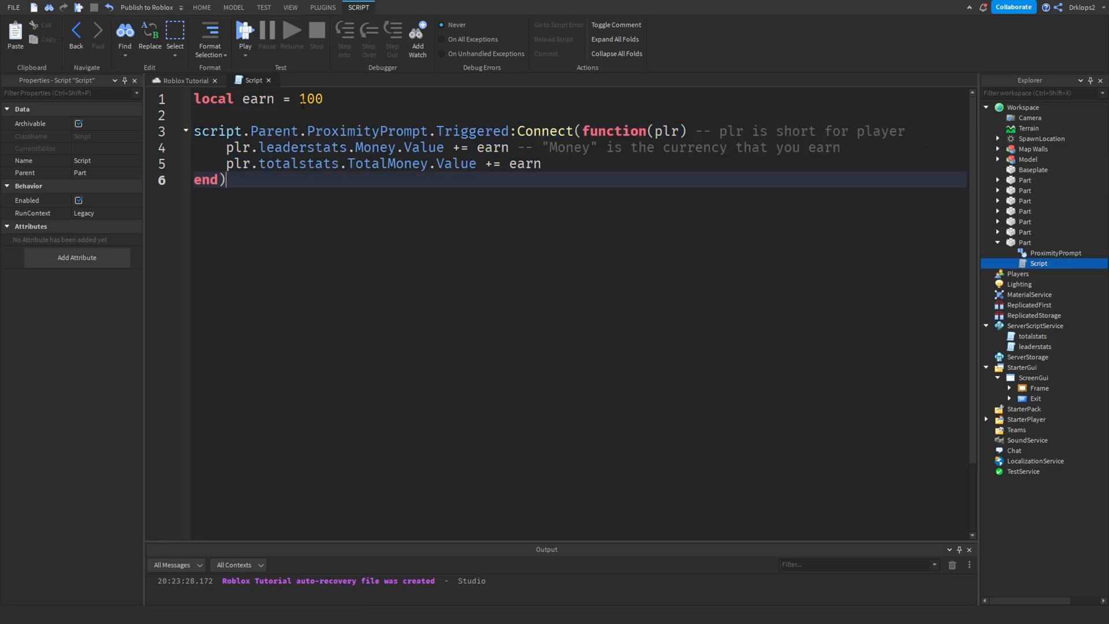
double_click(491, 148)
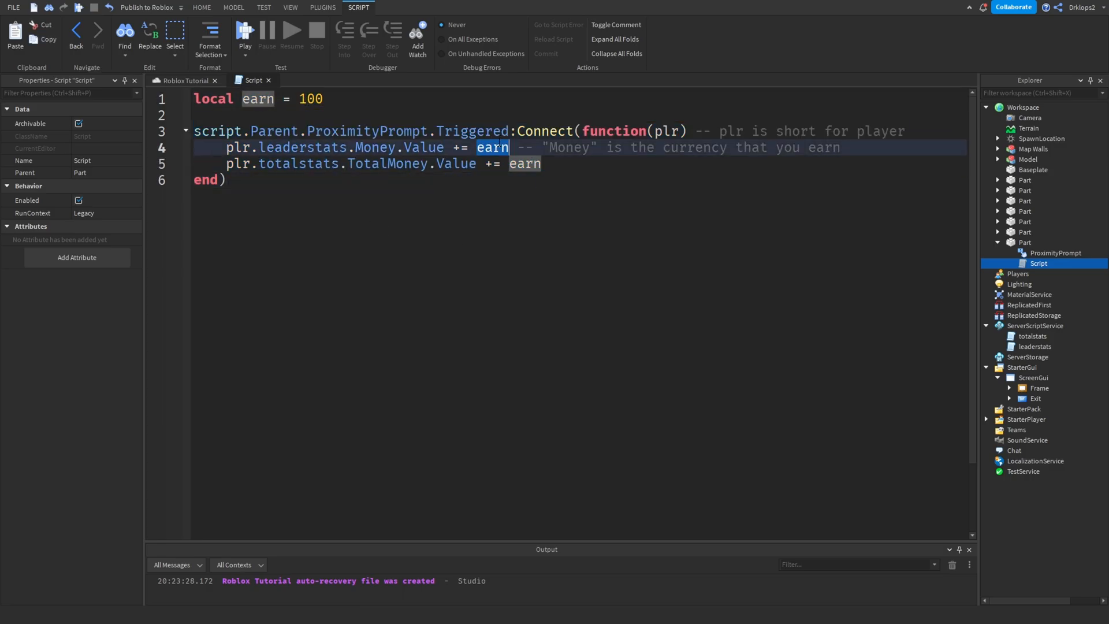
Add a comment after the TotalMoney line explaining the stat that increases
double_click(309, 99)
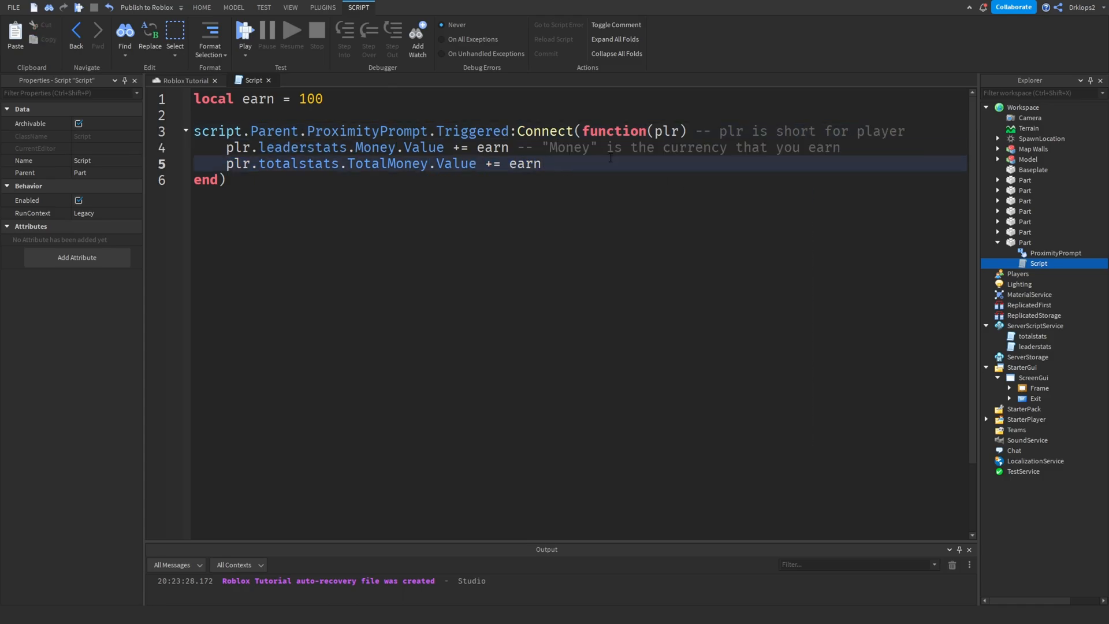
text(-- "Money" is the currency that you earn)
text( -- "TotalMoney" is the)
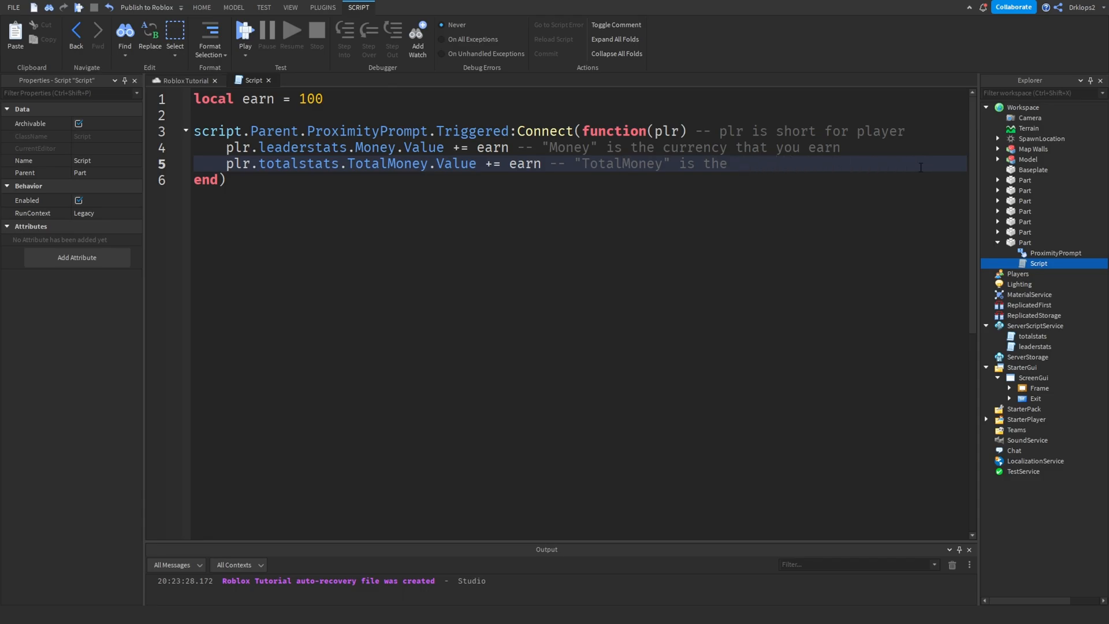
text(stat th)
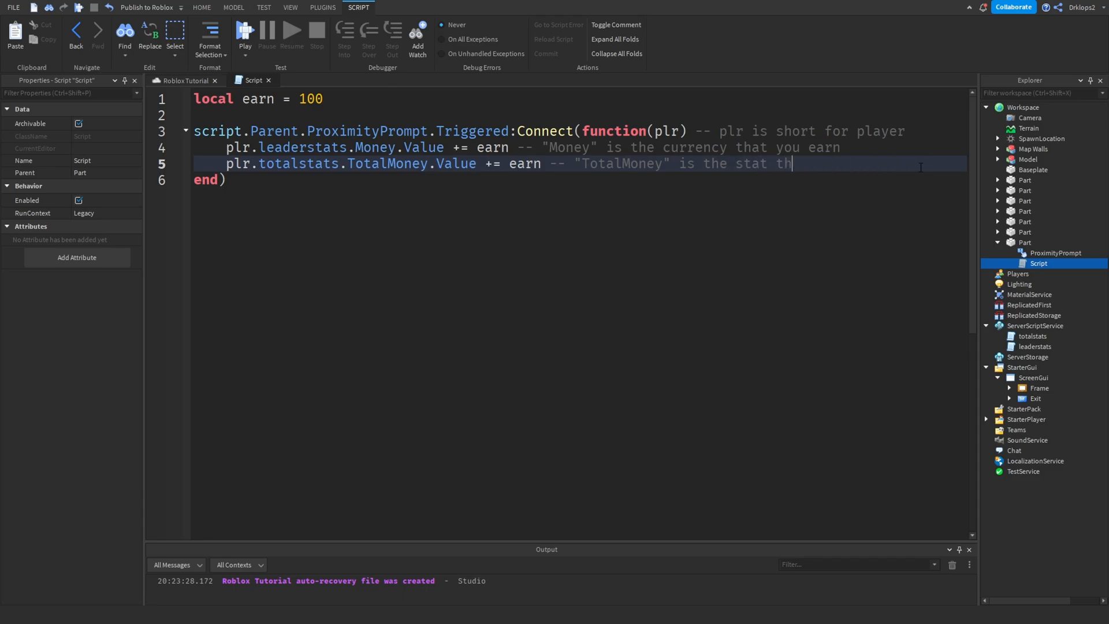
text(at increasers)
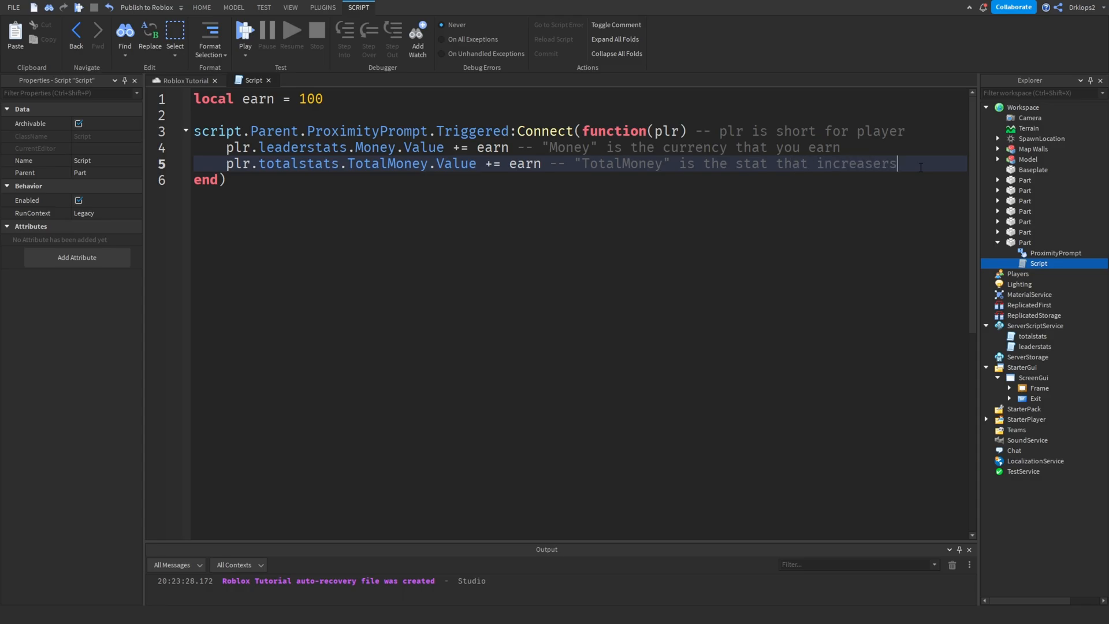
key(ctrl+a)
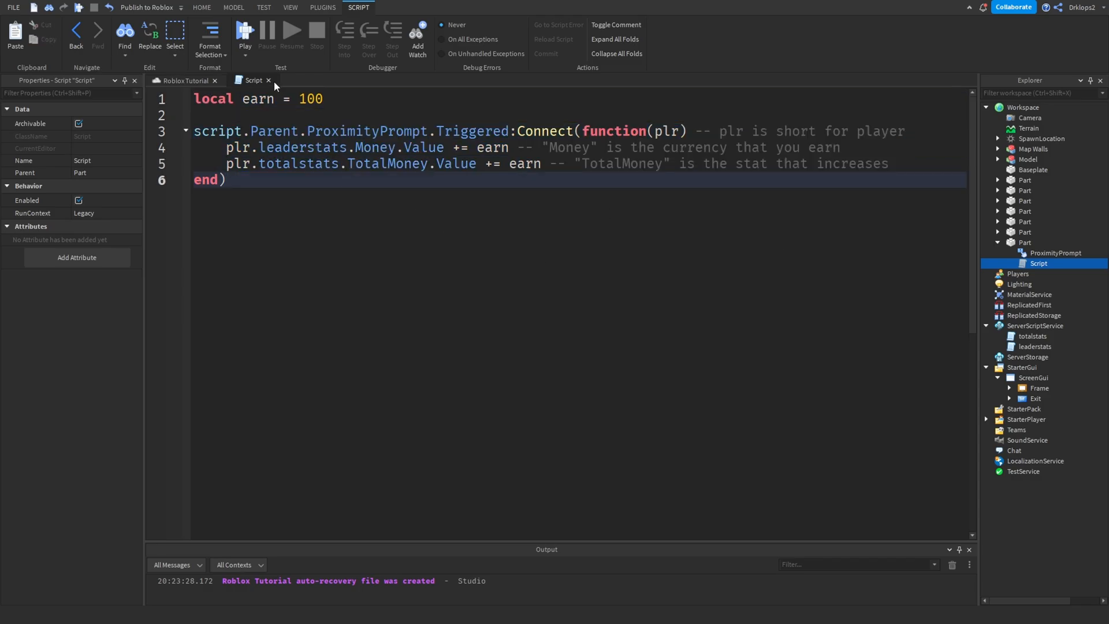
Playtest, trigger the prompt to raise Money, and check Total Money in See Stats
click(244, 31)
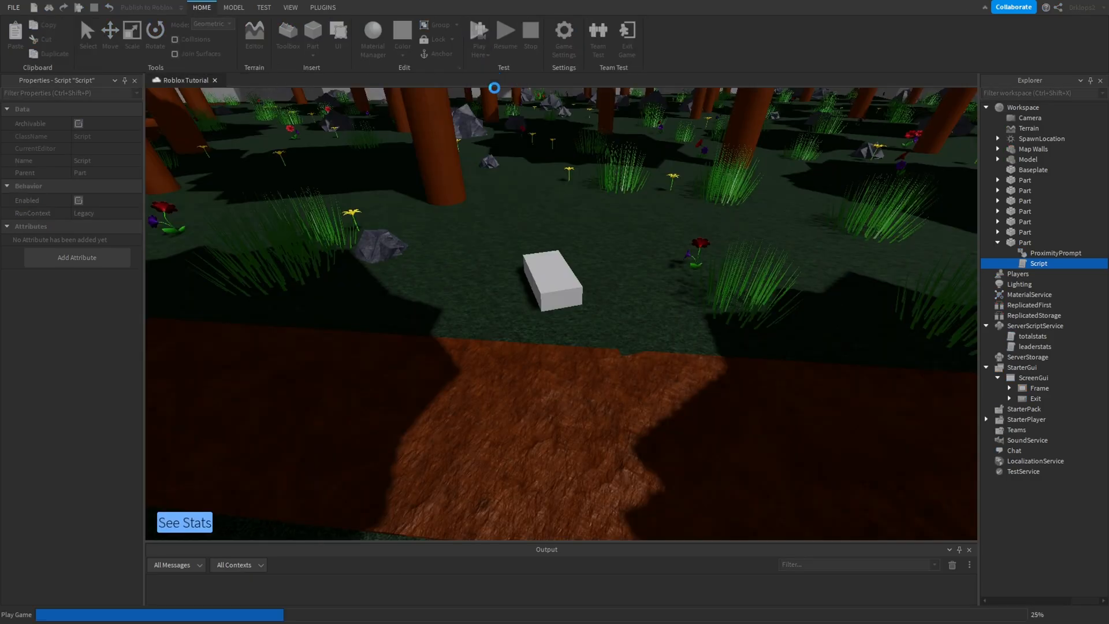
click(479, 31)
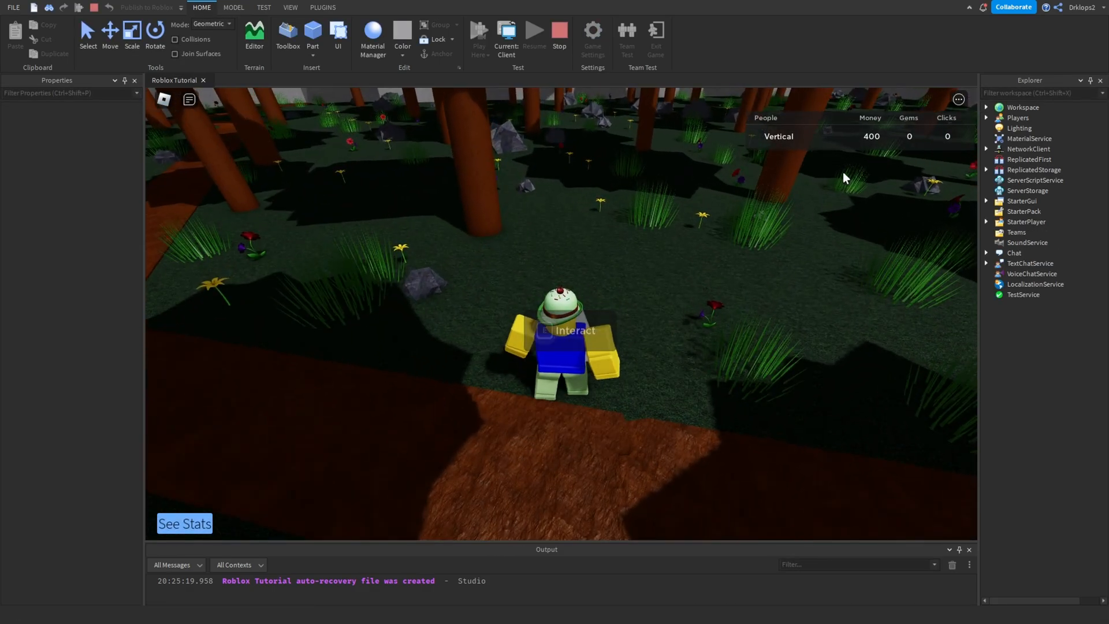
click(184, 523)
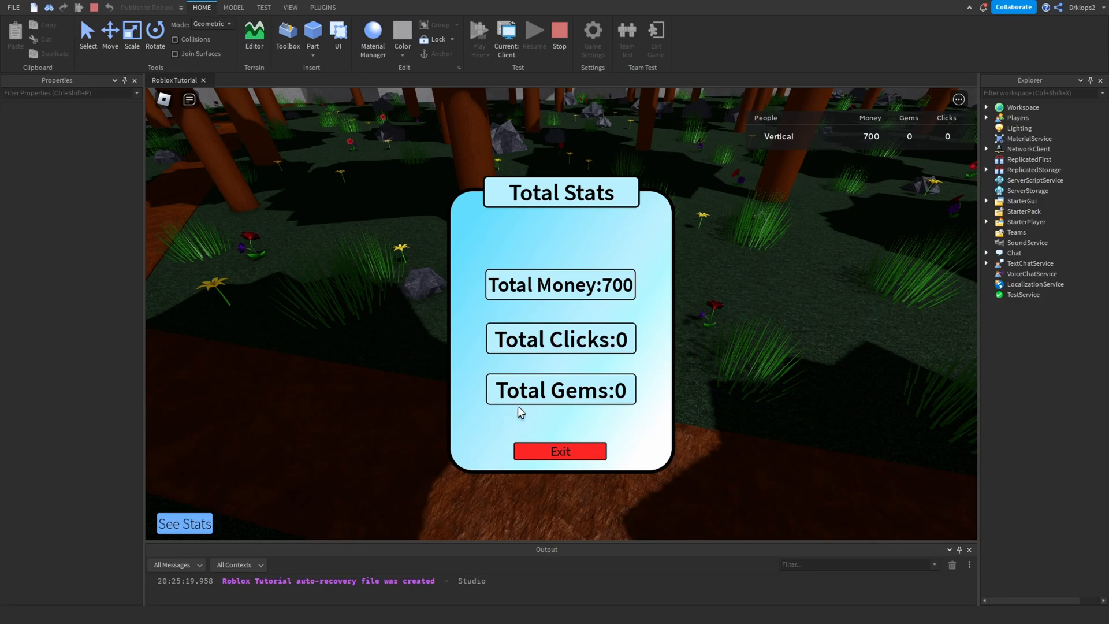
click(560, 452)
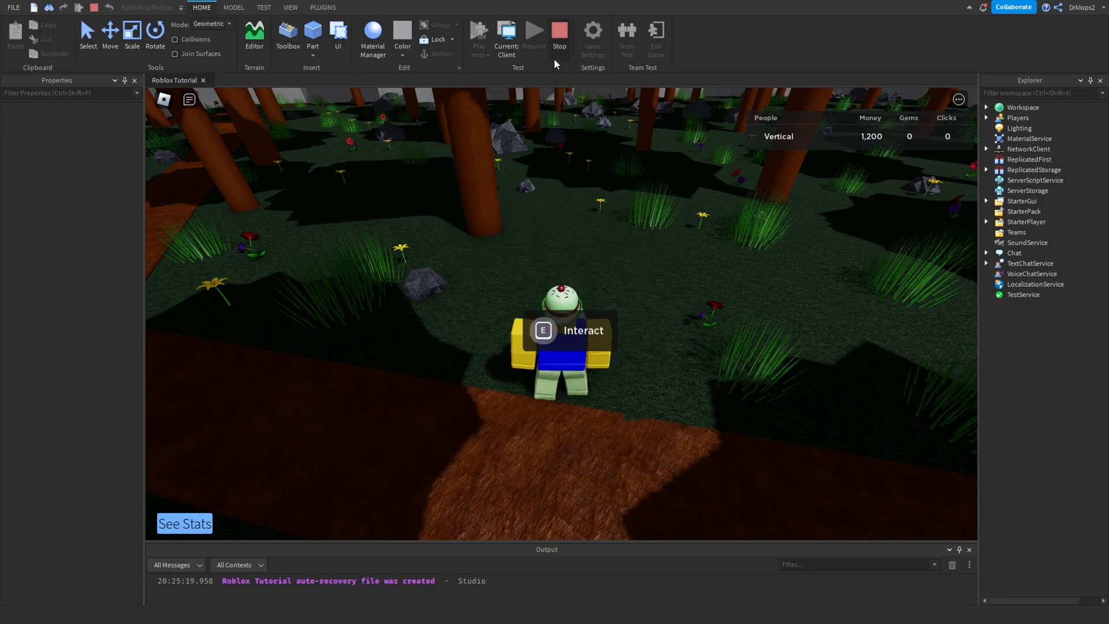
Duplicate the money part, open the copy's script, and delete a selected line
right_click(537, 279)
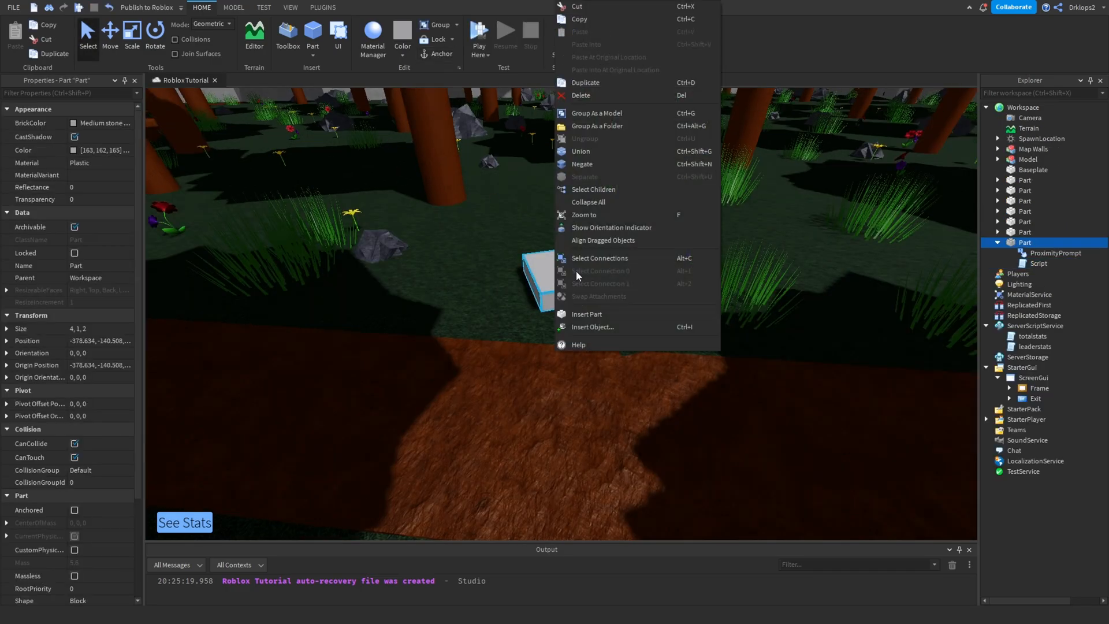
click(585, 82)
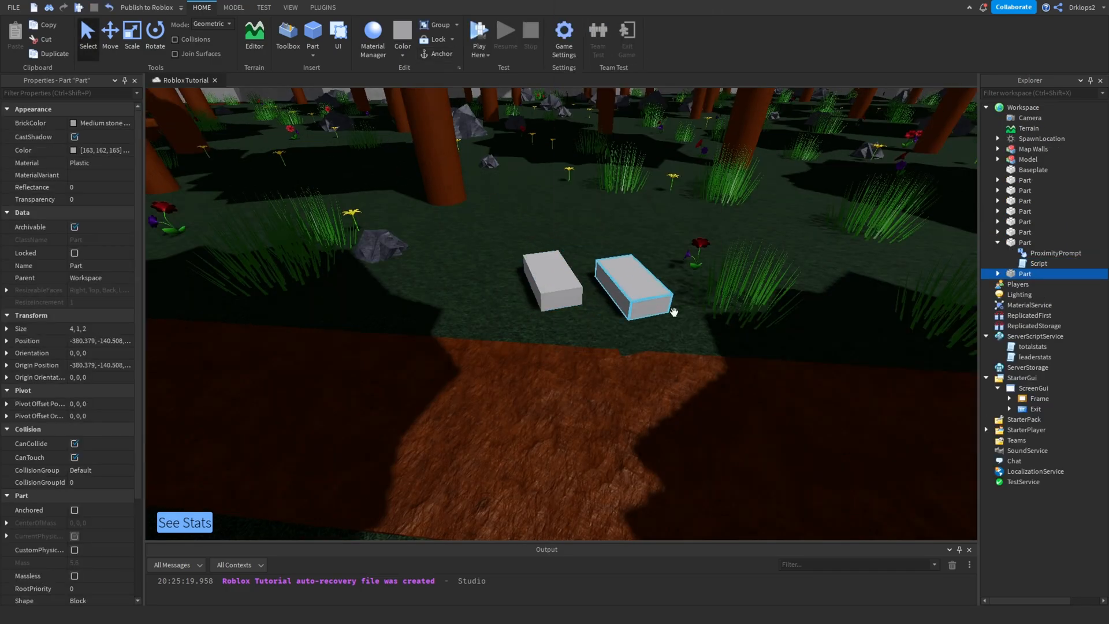
double_click(1037, 294)
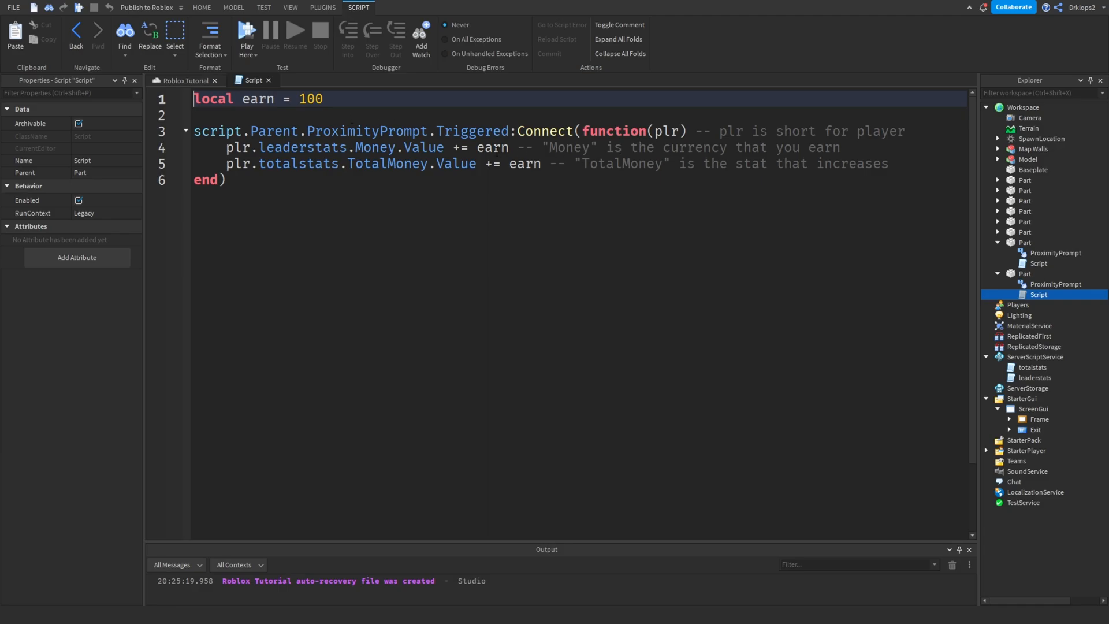
double_click(527, 163)
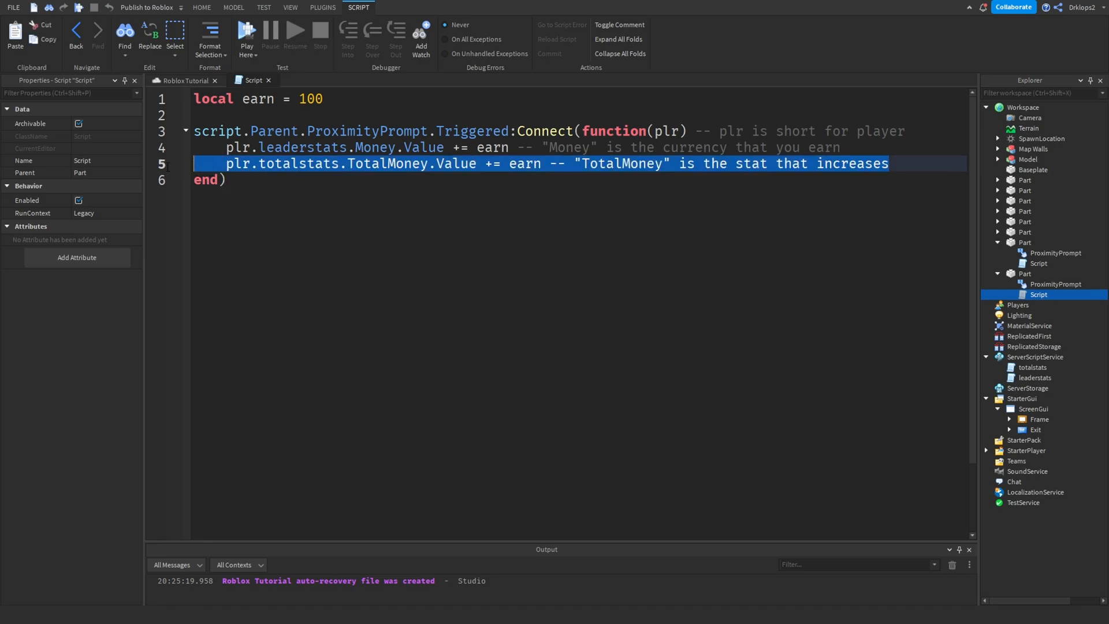
key(Delete)
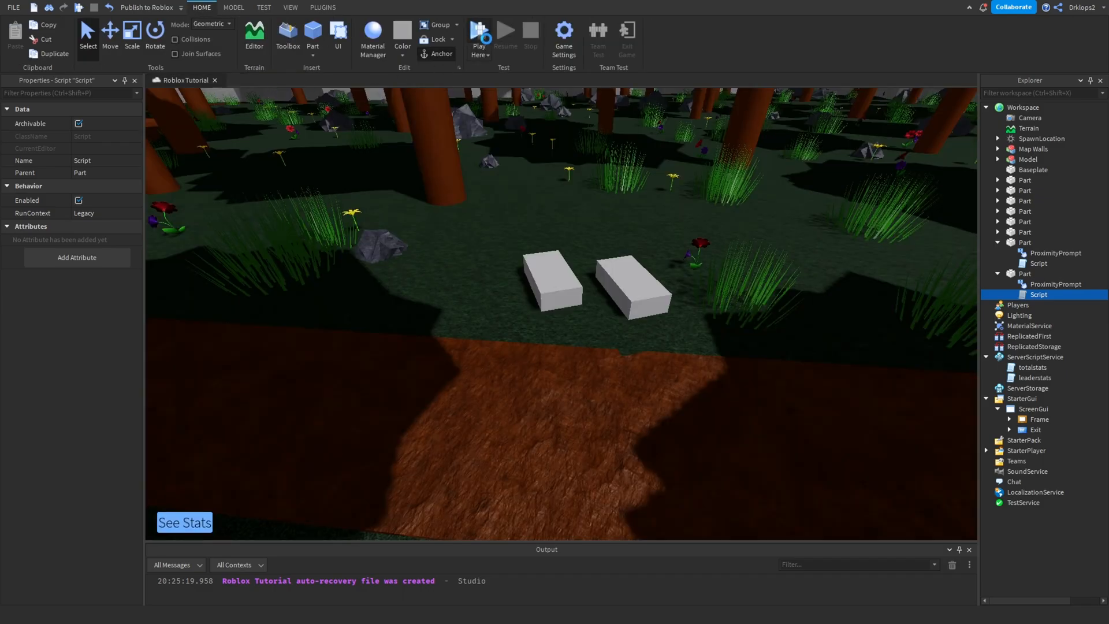
Playtest again and confirm Money at 600 and Total Money at 1,600 in Total Stats
click(480, 35)
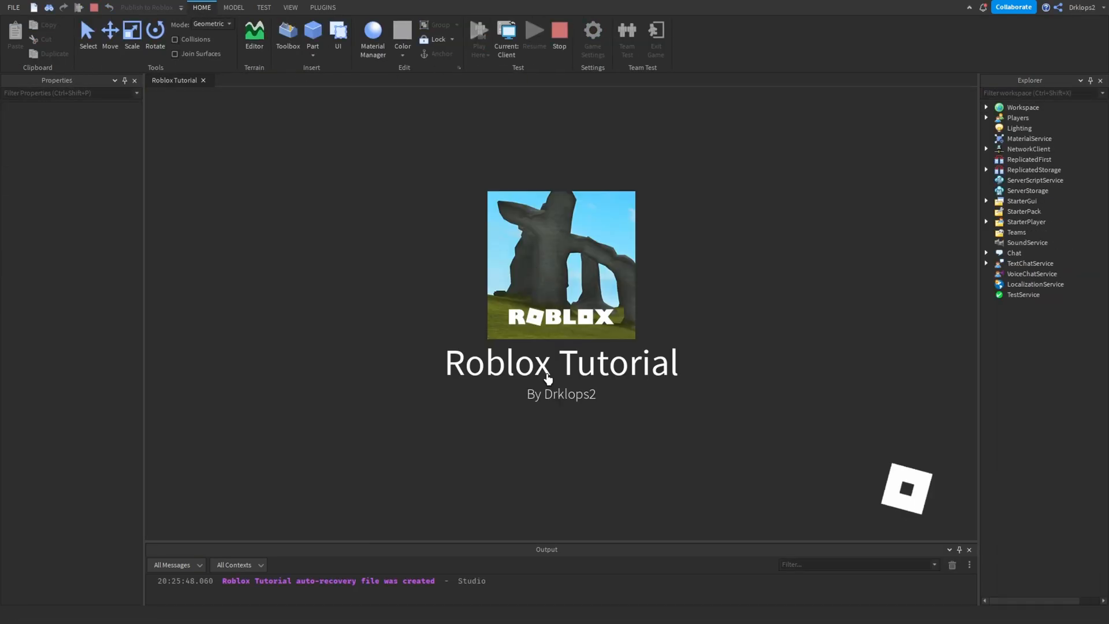
click(479, 38)
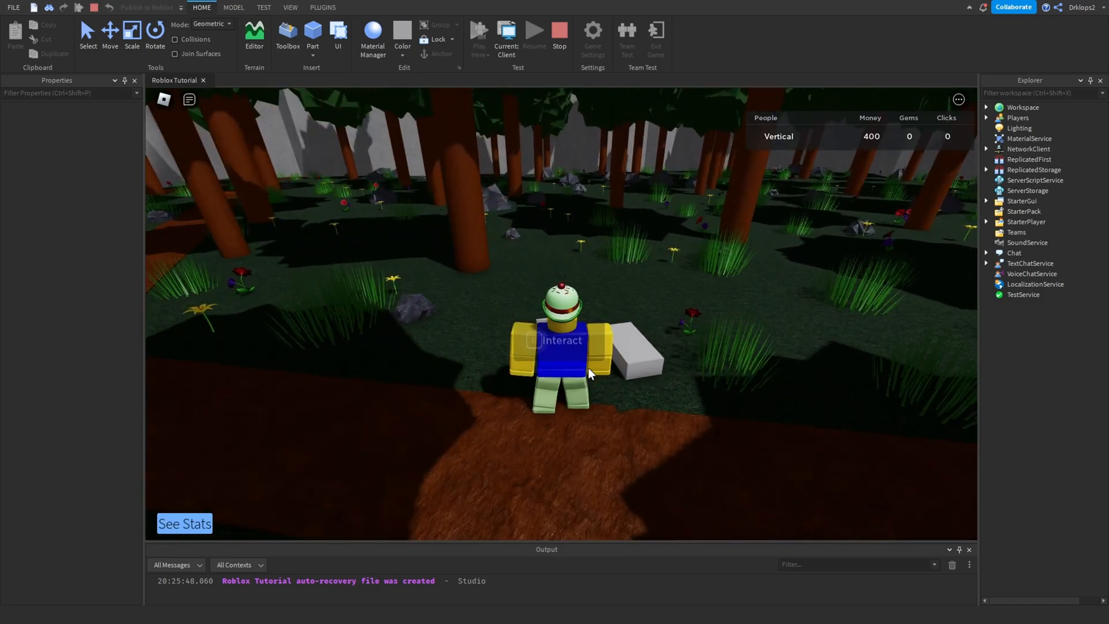
click(183, 523)
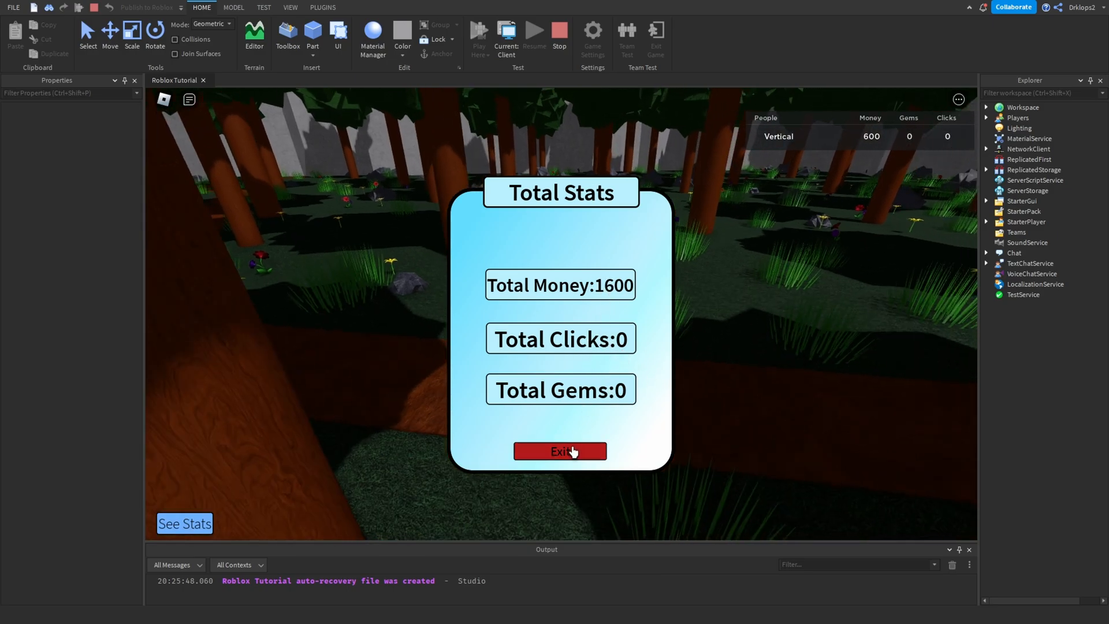
click(559, 452)
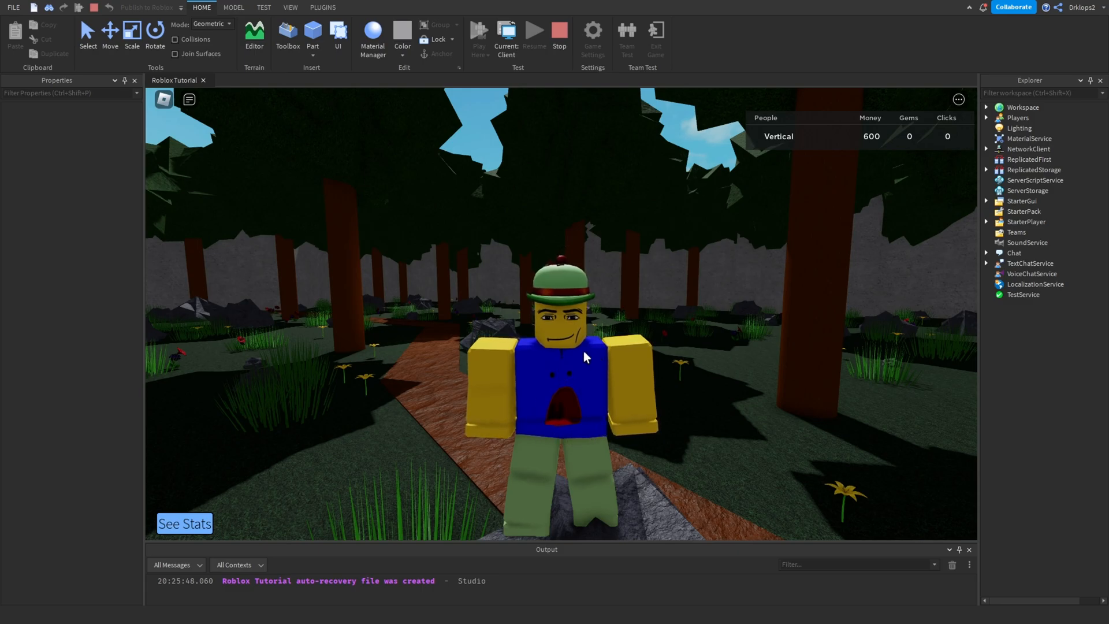
mouse_move(499, 305)
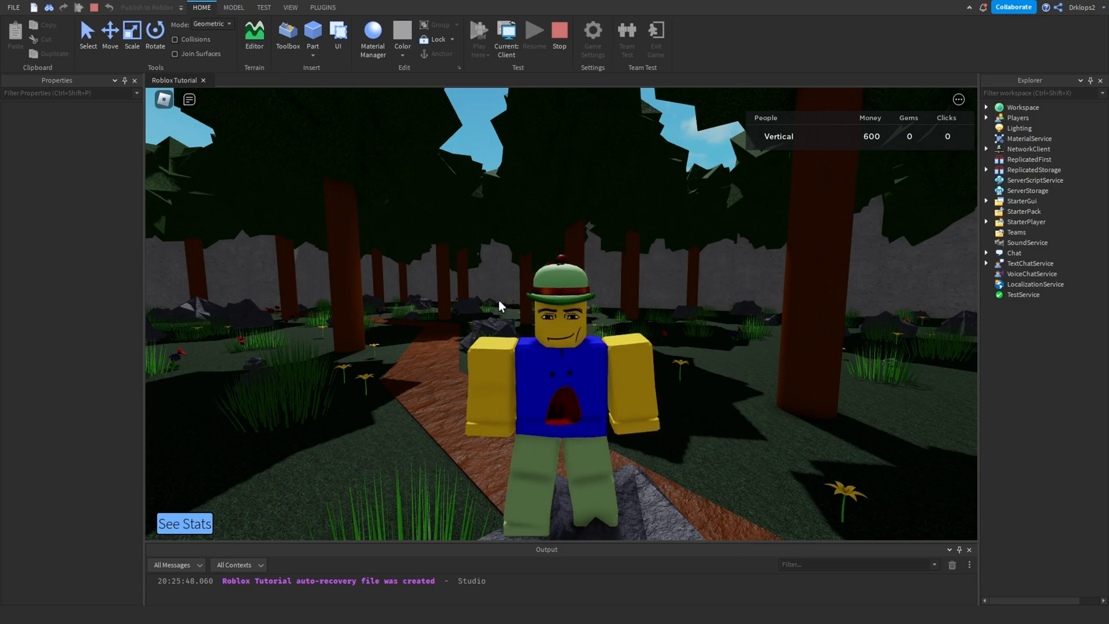